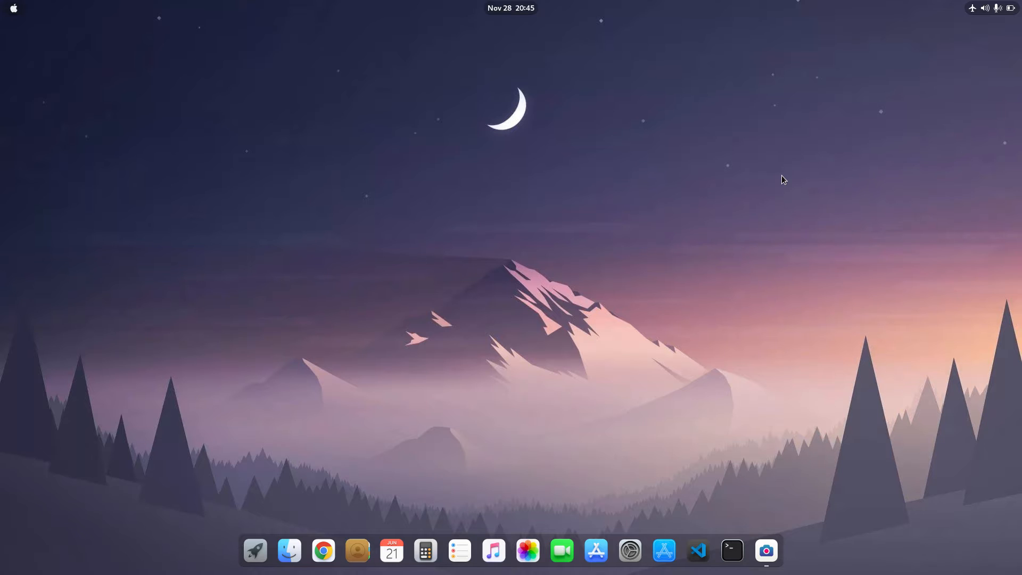
mouse_move(628, 550)
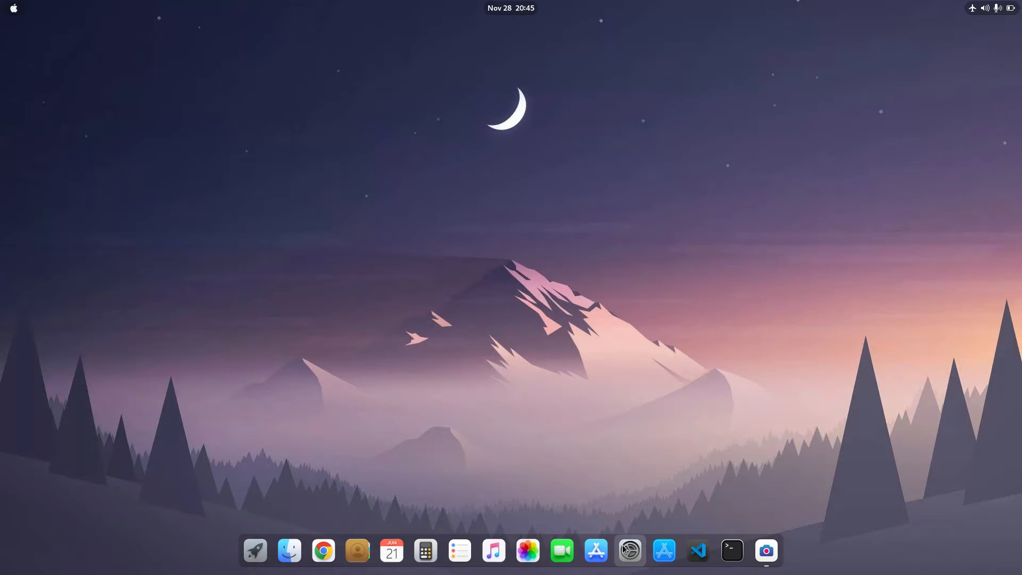
Step: Show the system About page in Settings, then dismiss the Settings window
left_click(627, 549)
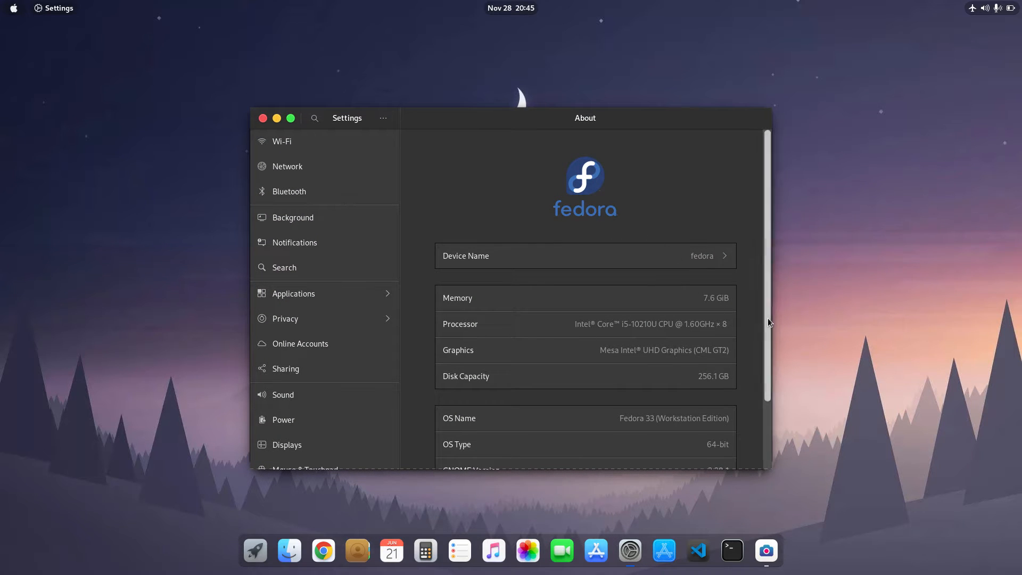
scroll("down", 3)
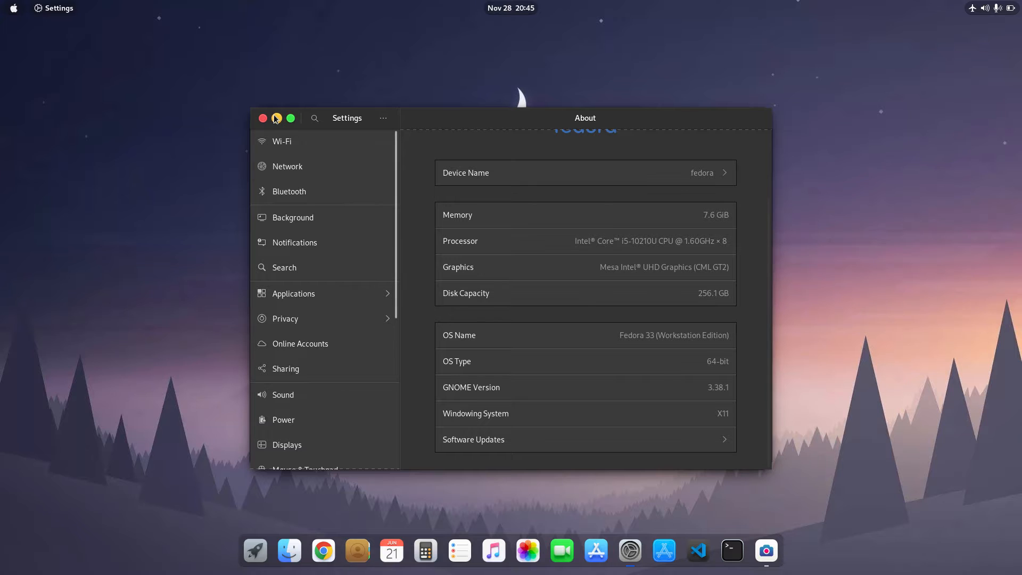
left_click(262, 119)
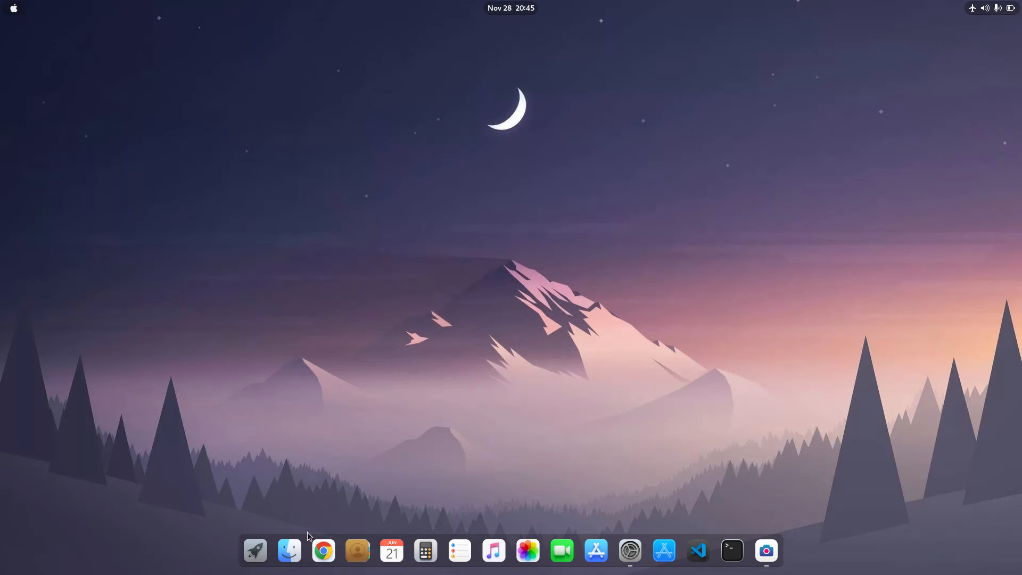
mouse_move(212, 171)
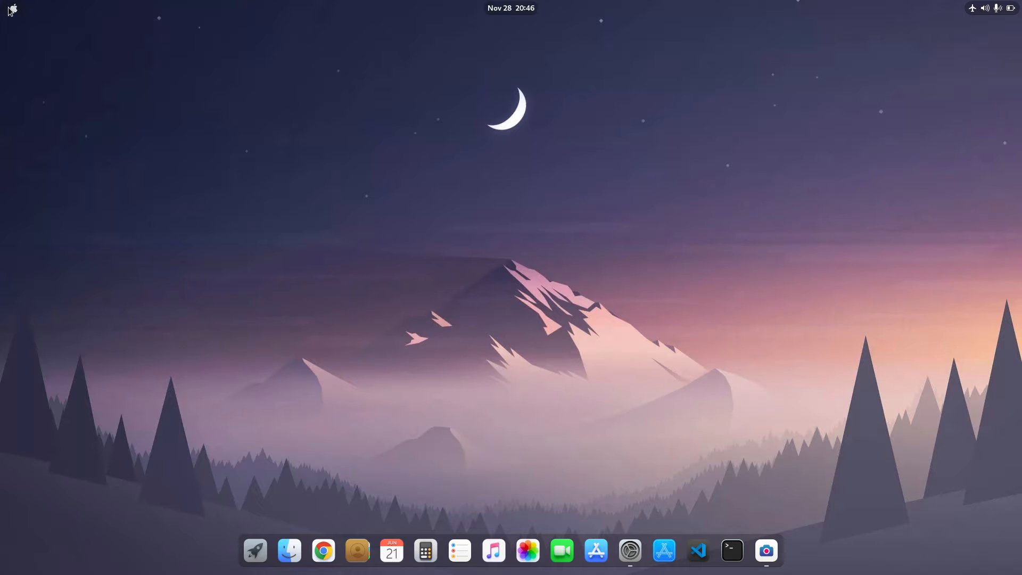
Step: Reach ArcMenu Settings from the Apple logo menu and show its Menu Settings and Menu Layout pages
left_click(12, 9)
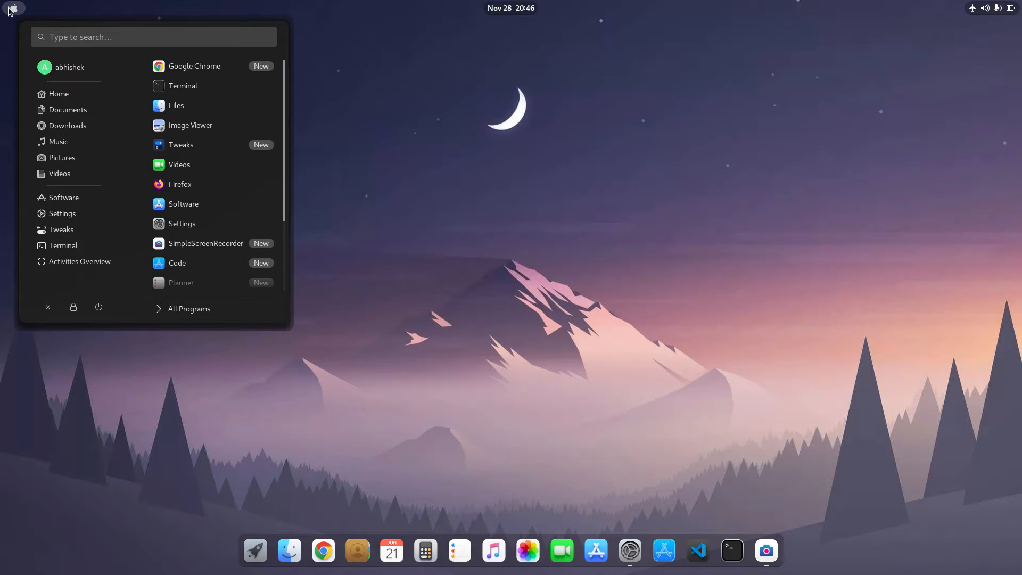
mouse_move(11, 13)
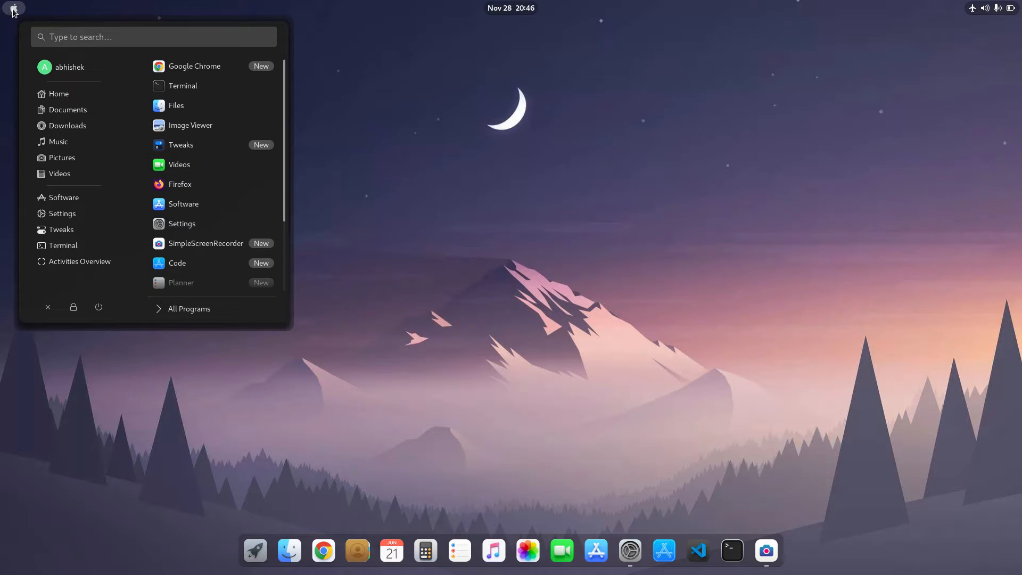
right_click(13, 8)
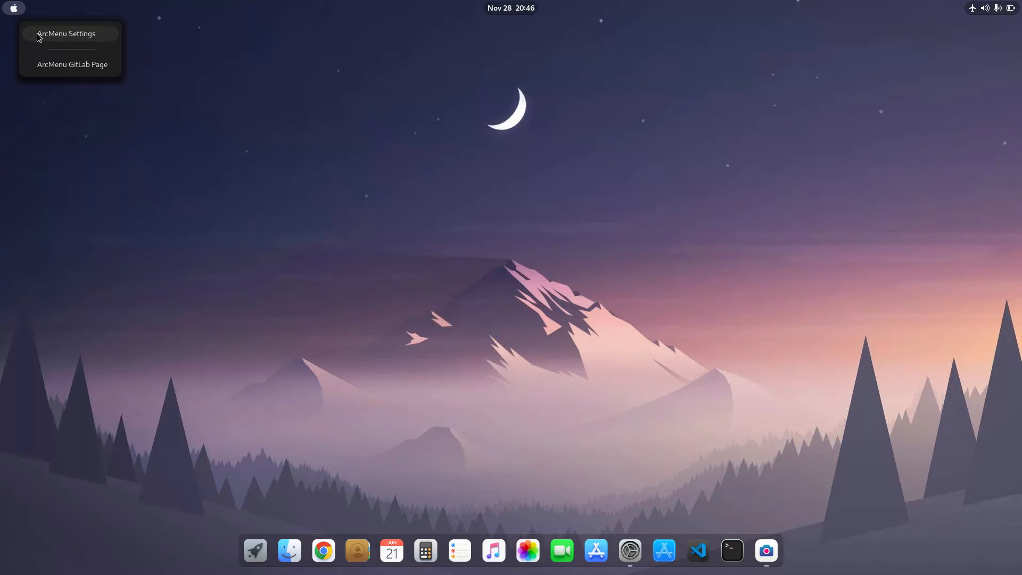
left_click(66, 33)
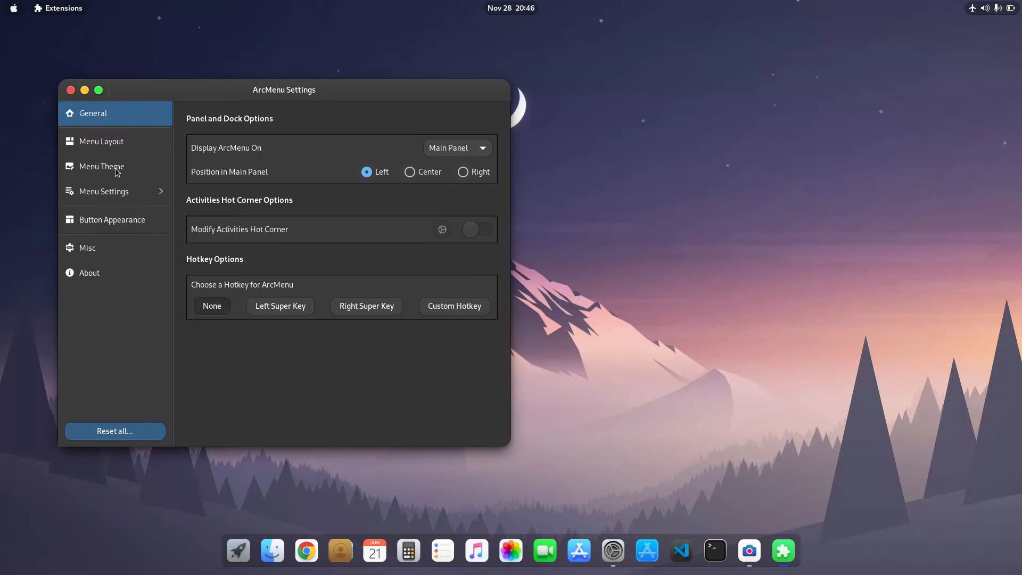
left_click(104, 191)
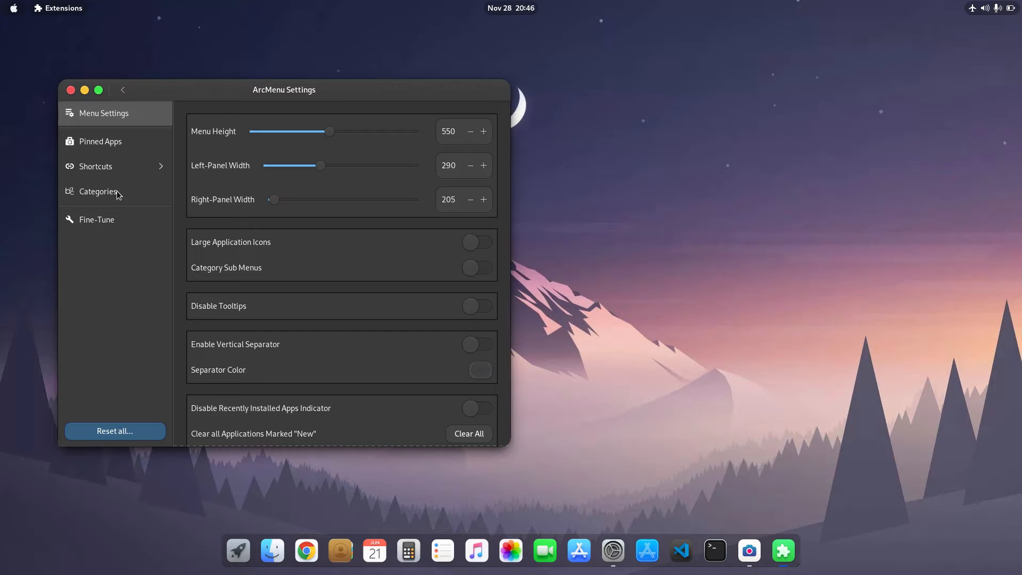
mouse_move(111, 193)
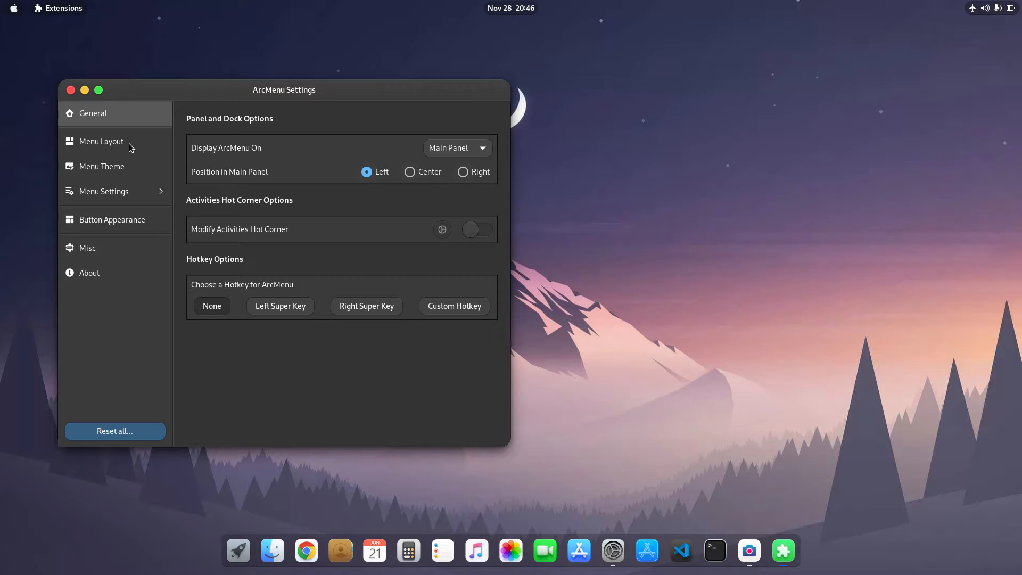
left_click(101, 141)
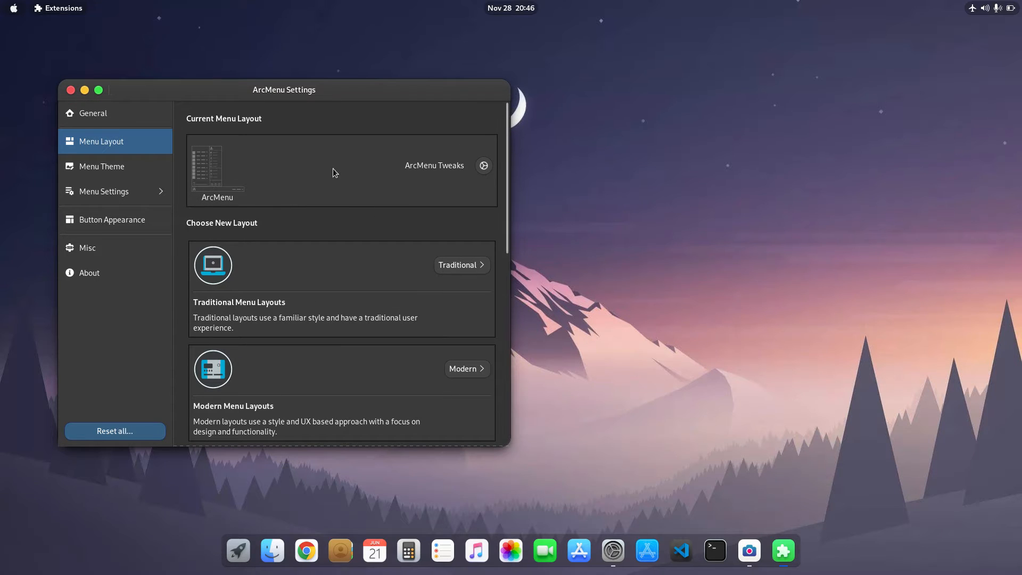
mouse_move(425, 169)
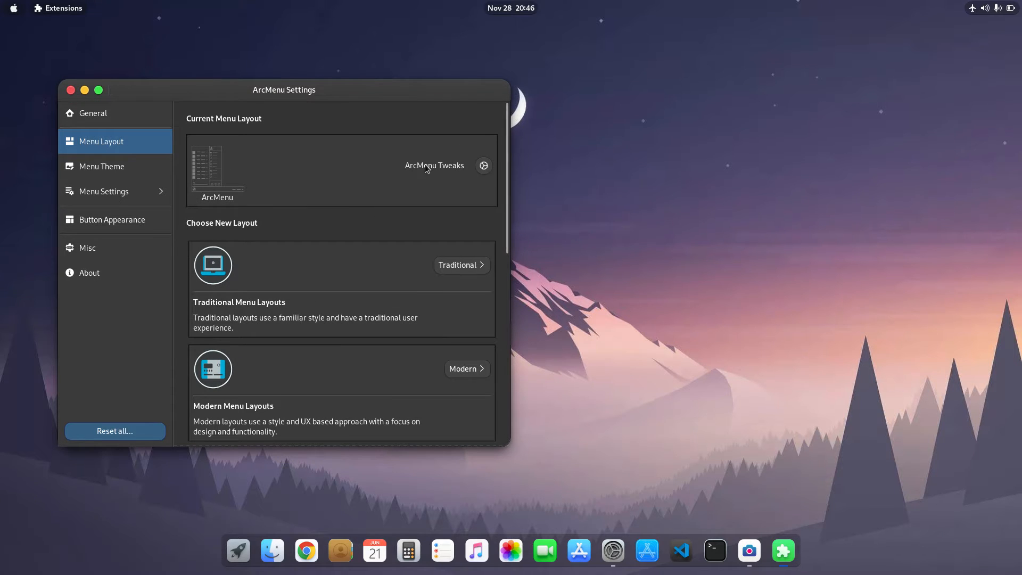
mouse_move(436, 171)
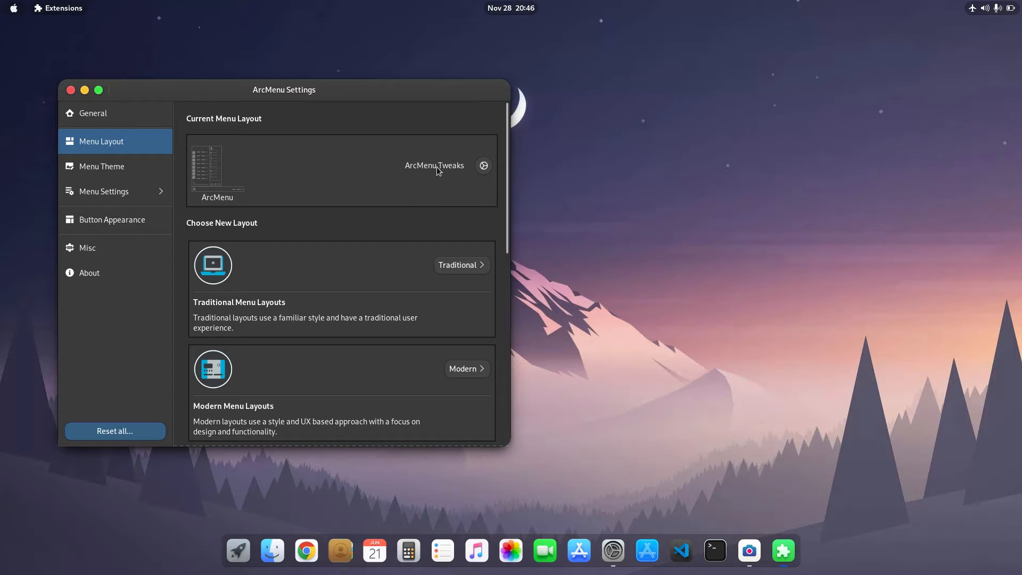
Step: In the ArcMenu layout tweaks, review the Default Screen choices and keep Frequent Apps selected
left_click(483, 165)
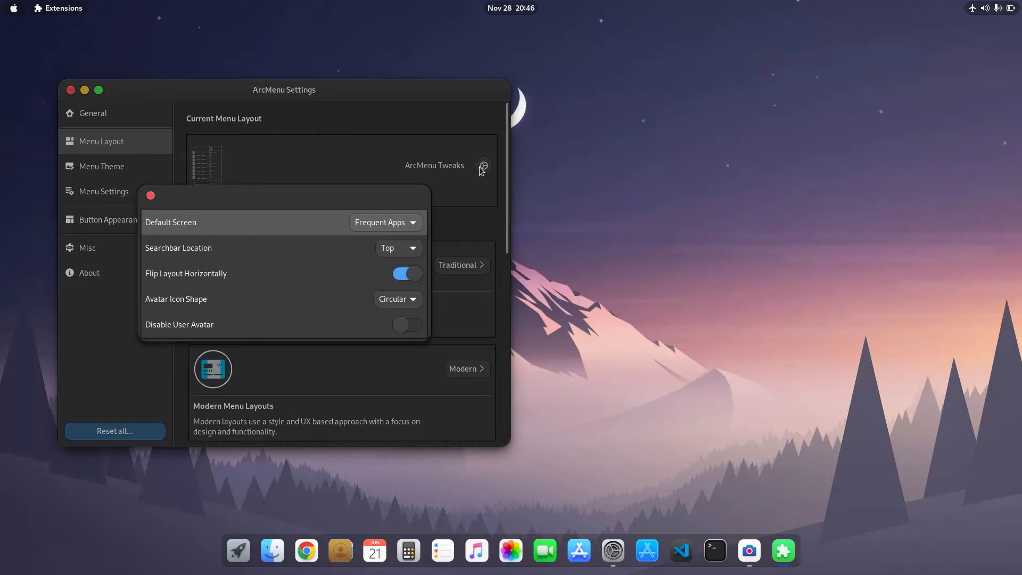
left_click(384, 222)
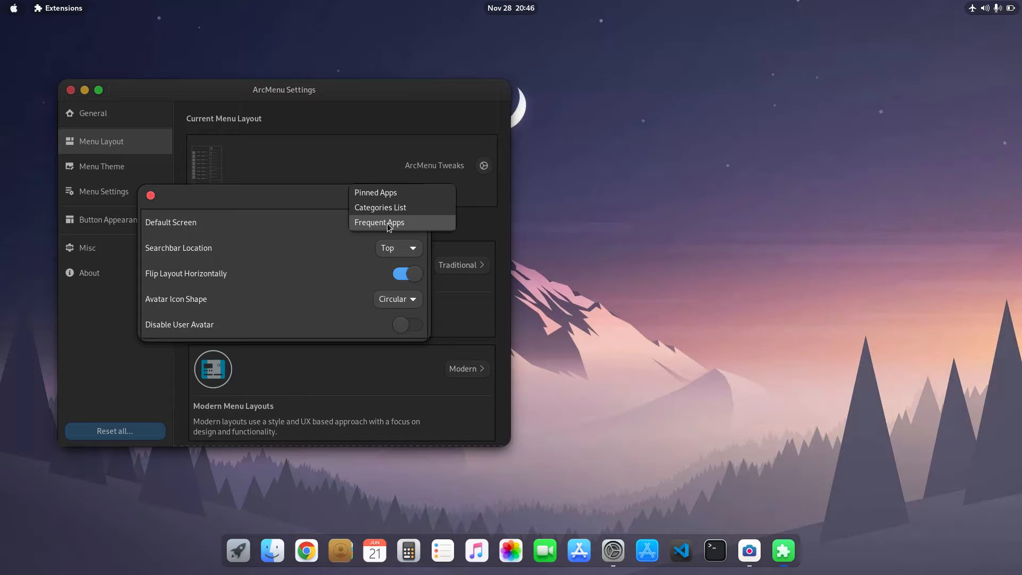
left_click(386, 223)
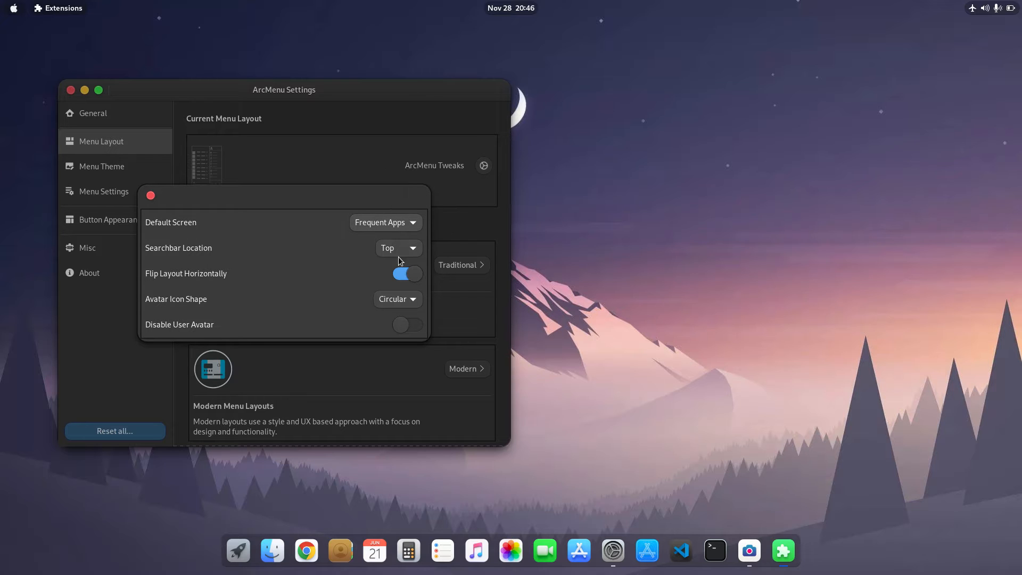
left_click(384, 223)
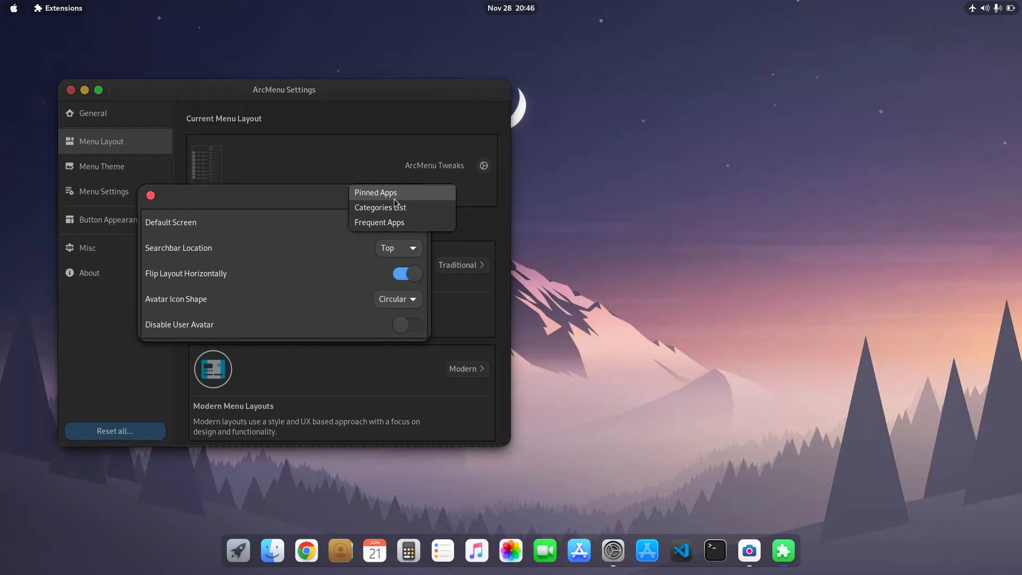
left_click(379, 223)
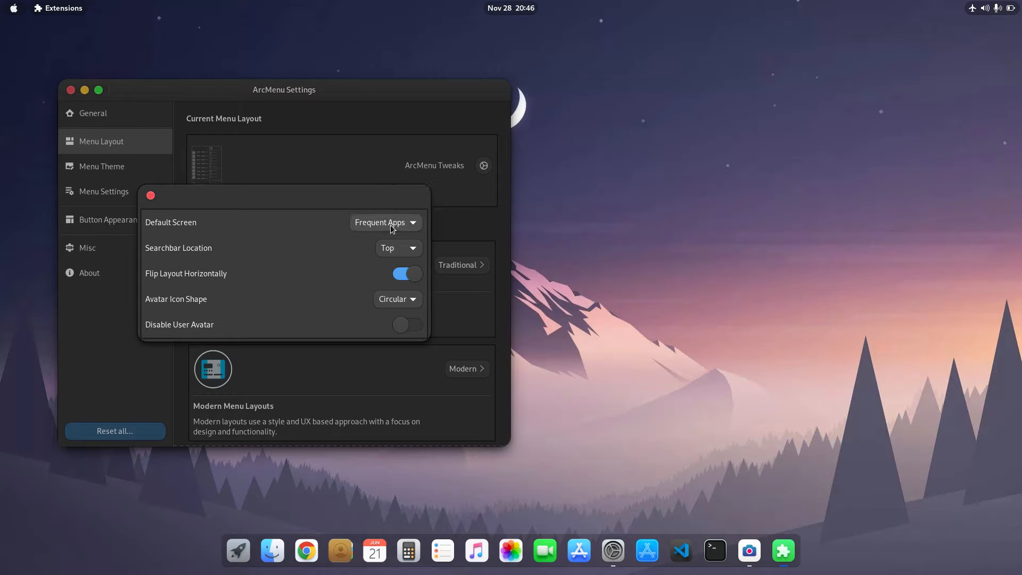
mouse_move(294, 484)
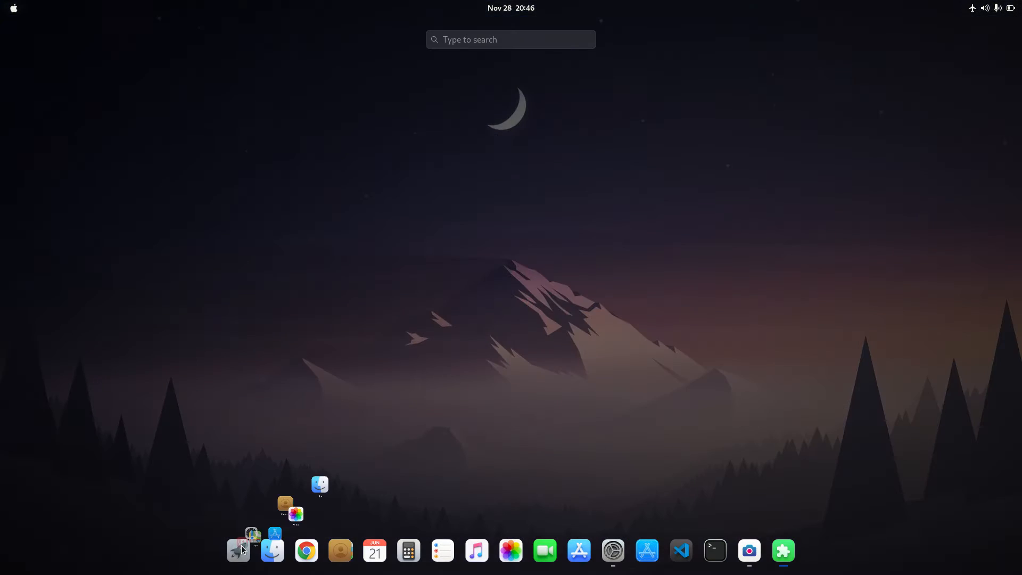
left_click(239, 550)
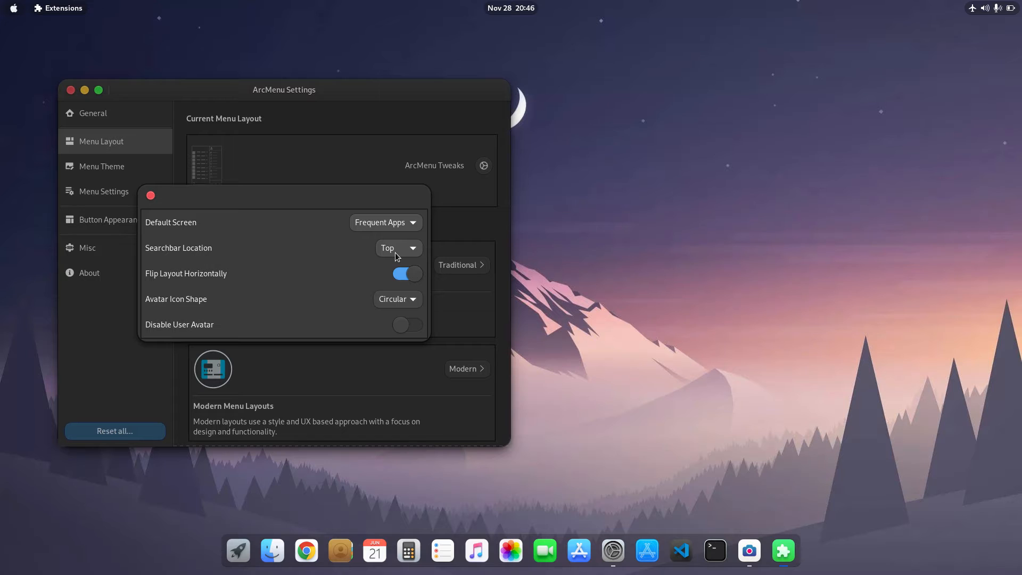
mouse_move(375, 241)
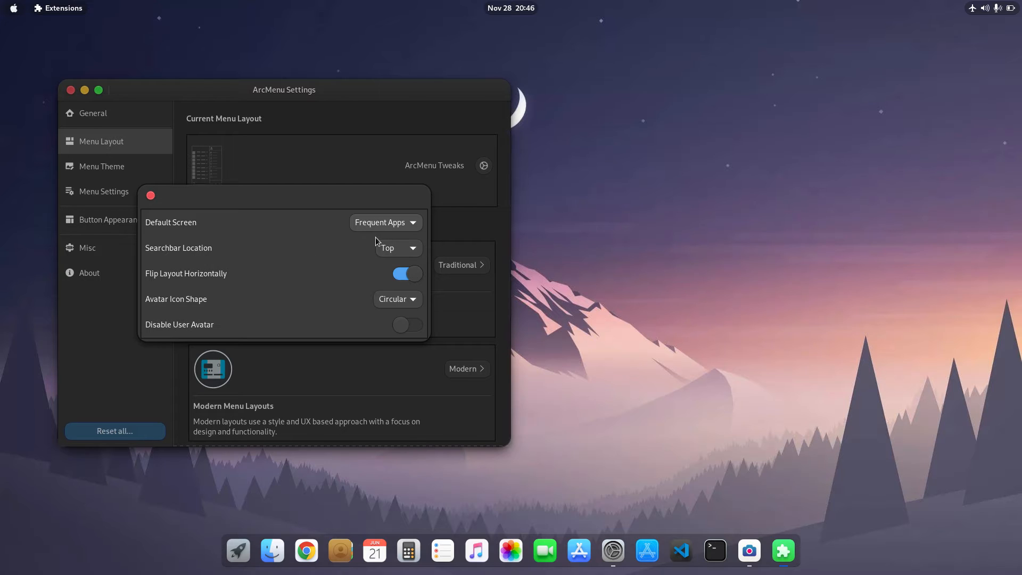
mouse_move(395, 252)
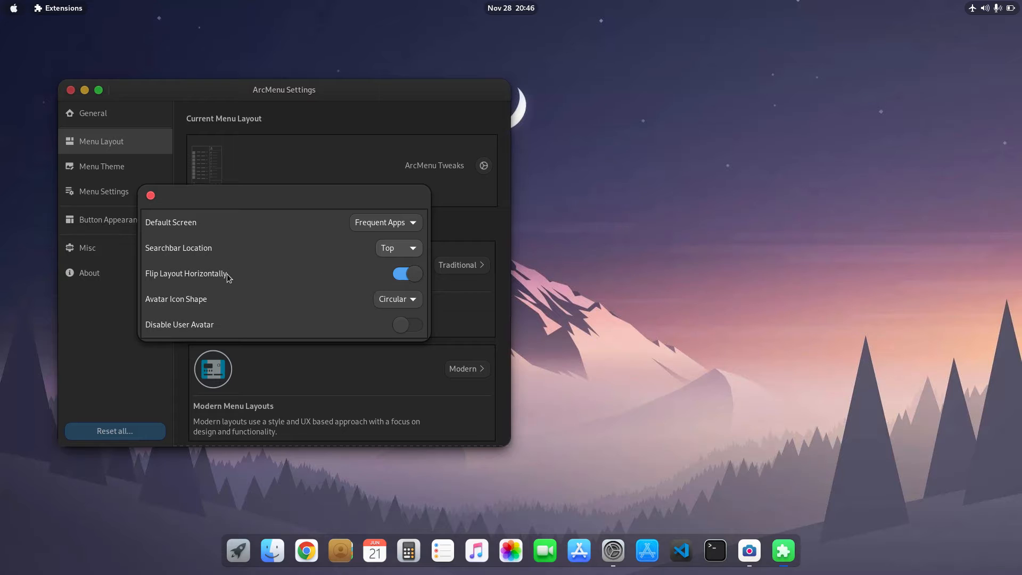
mouse_move(9, 12)
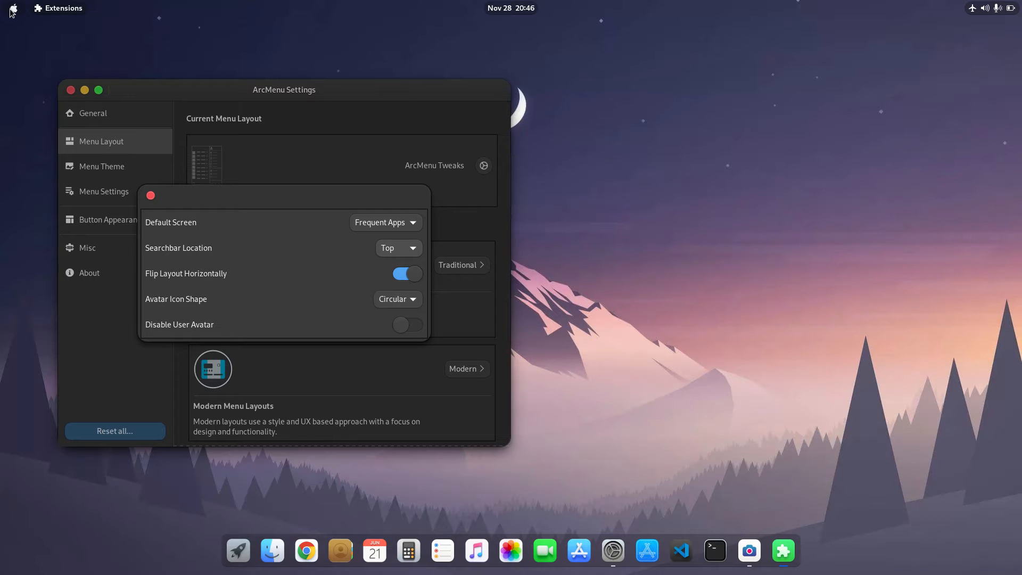
Step: Show the ArcMenu application menu from the Apple logo with search bar on top
left_click(12, 8)
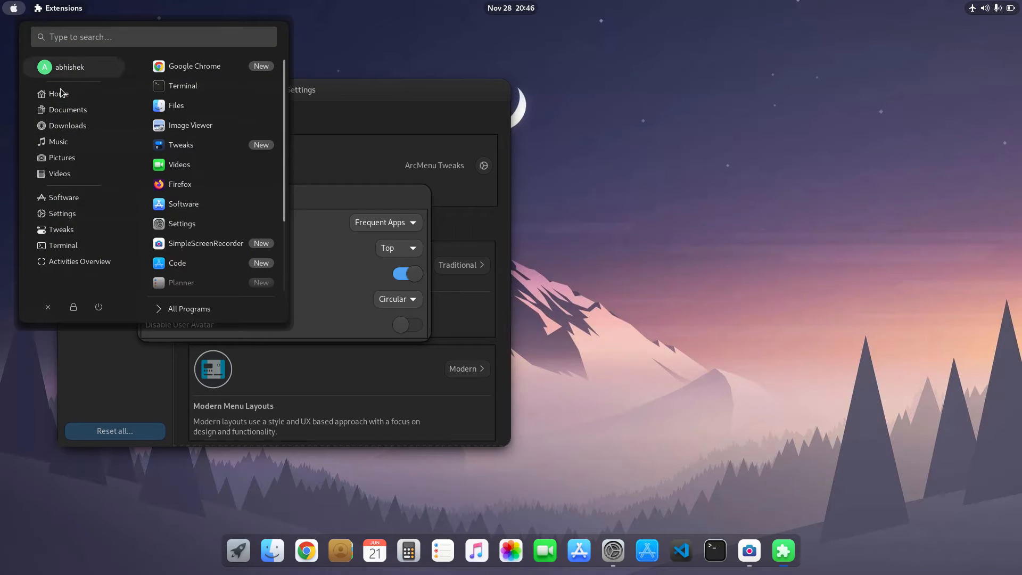
mouse_move(90, 181)
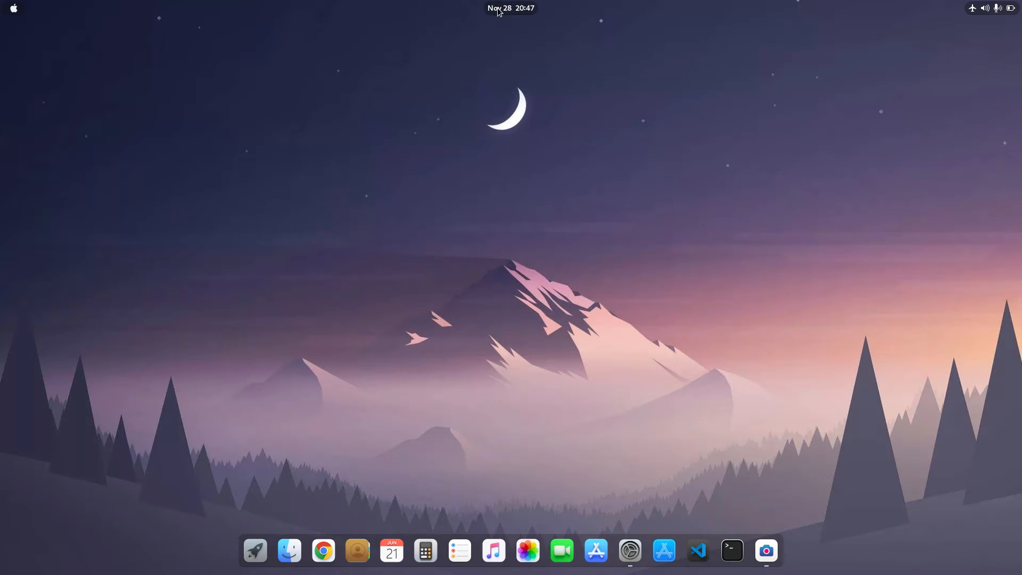
Step: Launch GNOME Tweaks from the menu and view its Extensions page listing installed extensions
left_click(13, 8)
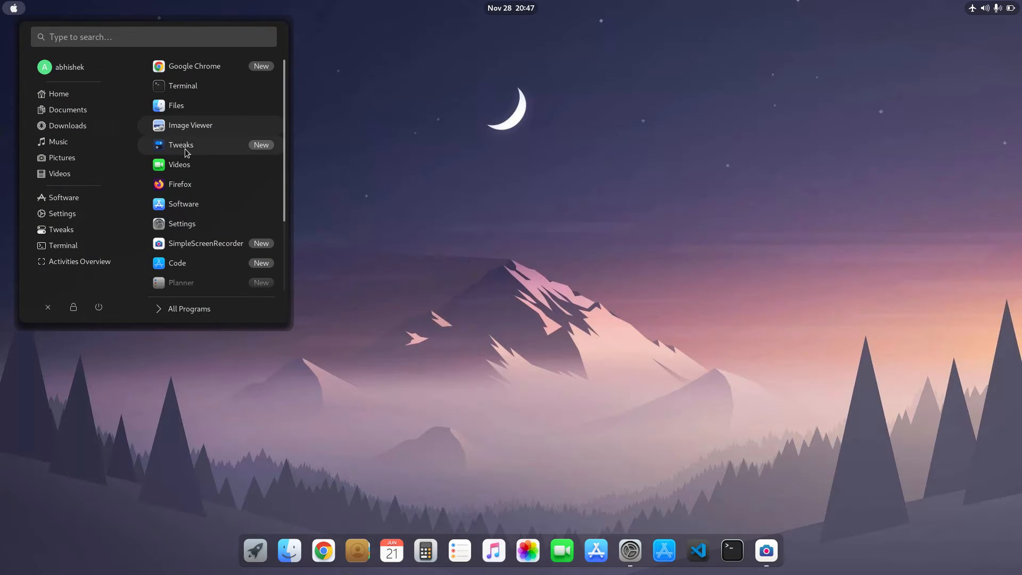
left_click(181, 145)
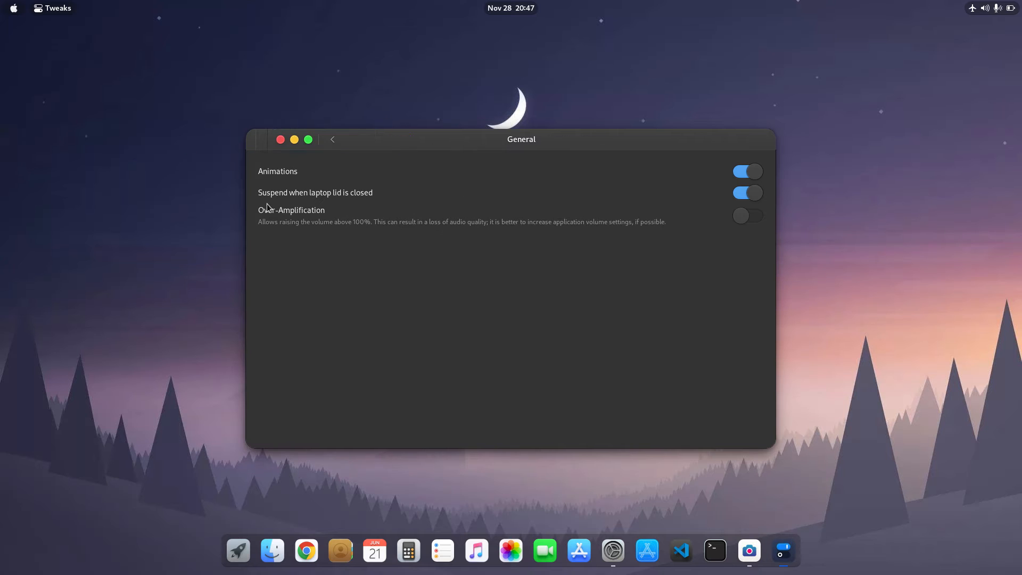
left_click(332, 140)
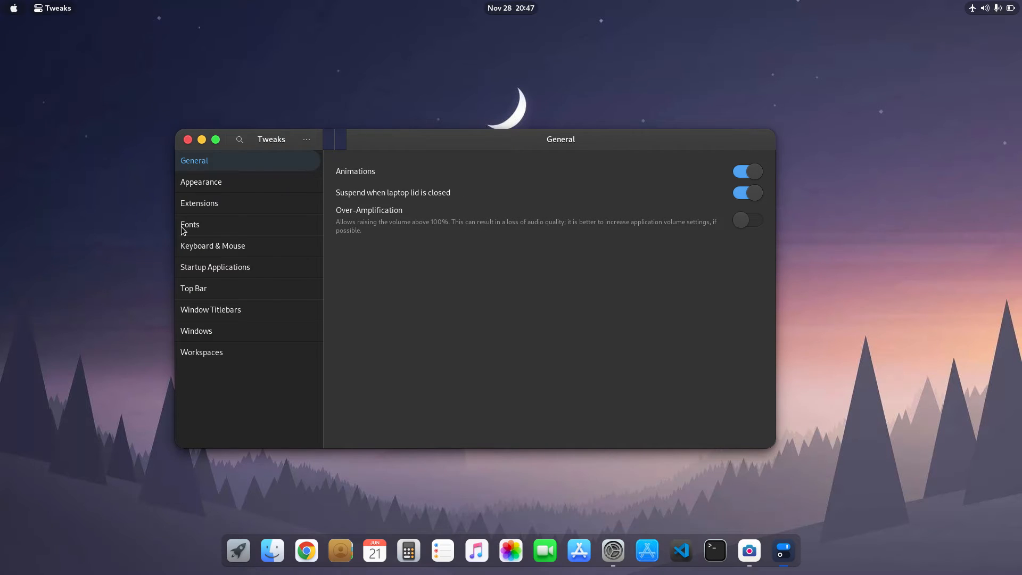
mouse_move(240, 209)
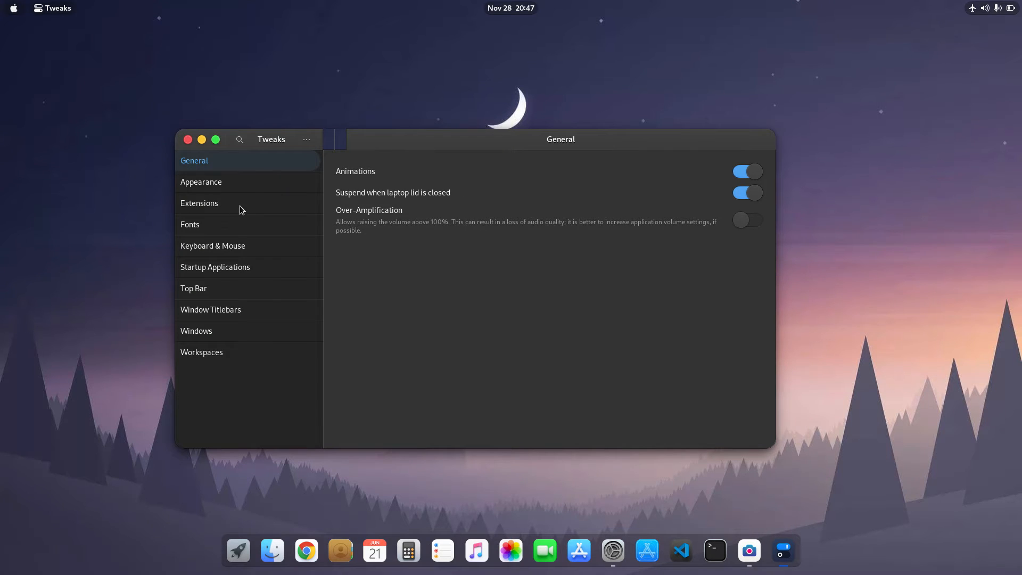
left_click(198, 202)
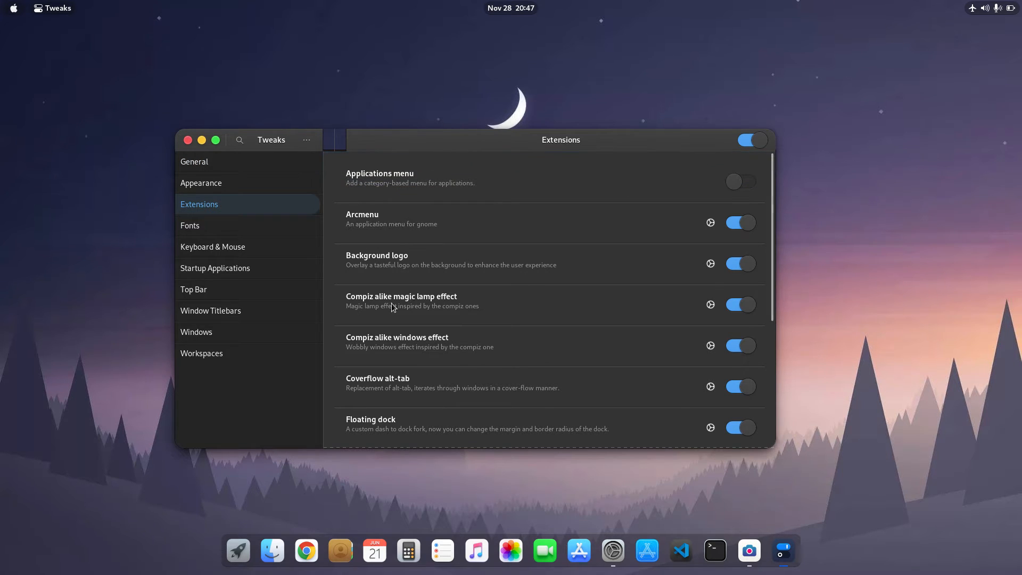
mouse_move(456, 312)
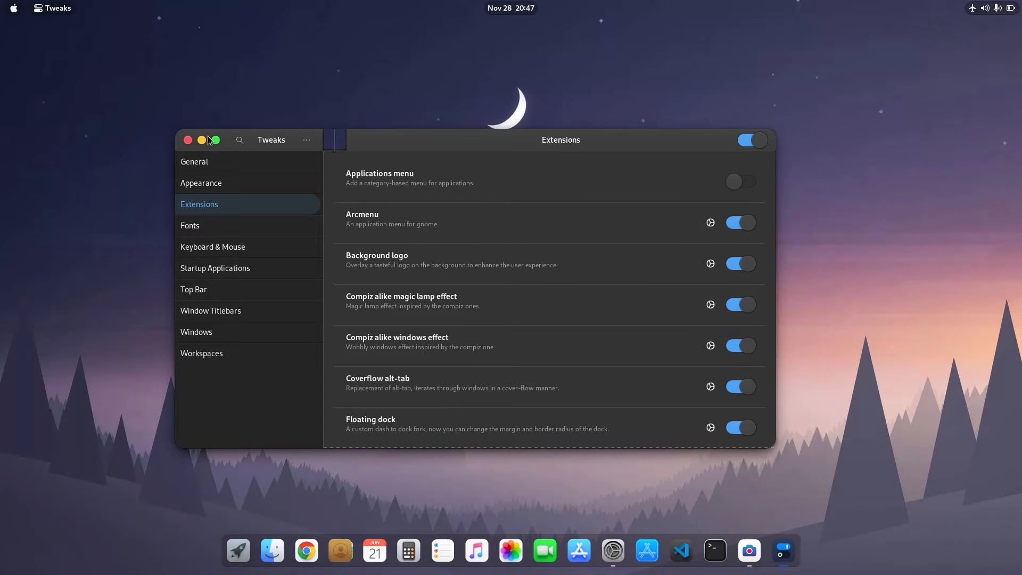
Step: Minimize Tweaks, then repeatedly launch Files from the dock and minimize it to show the animation
left_click(188, 140)
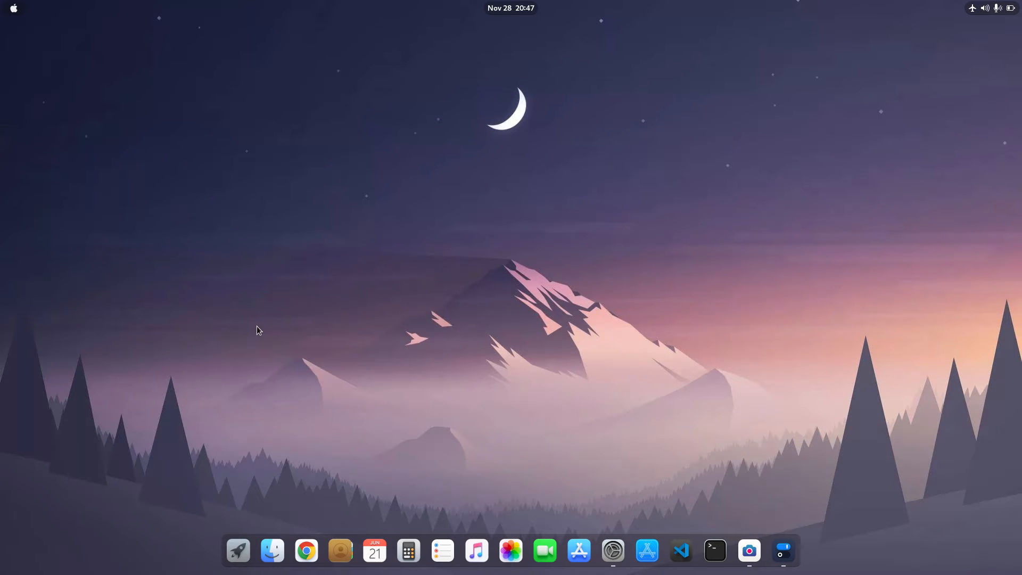
left_click(272, 551)
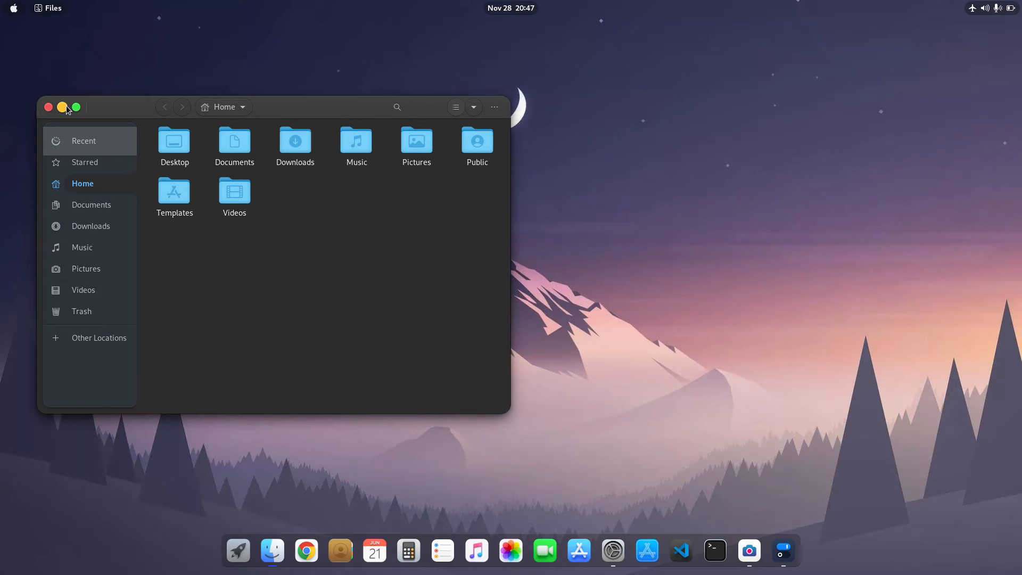
left_click(49, 107)
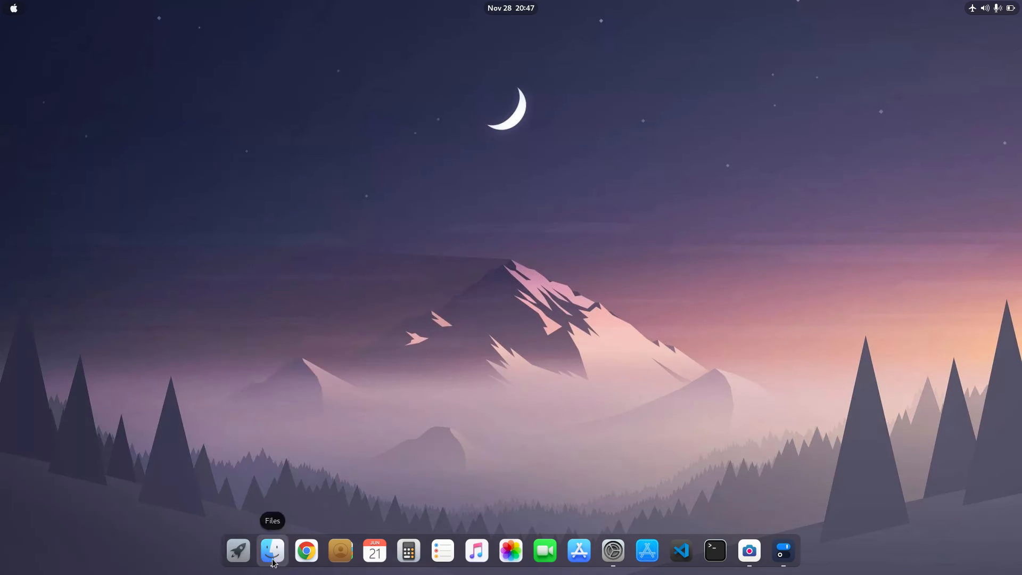
left_click(272, 550)
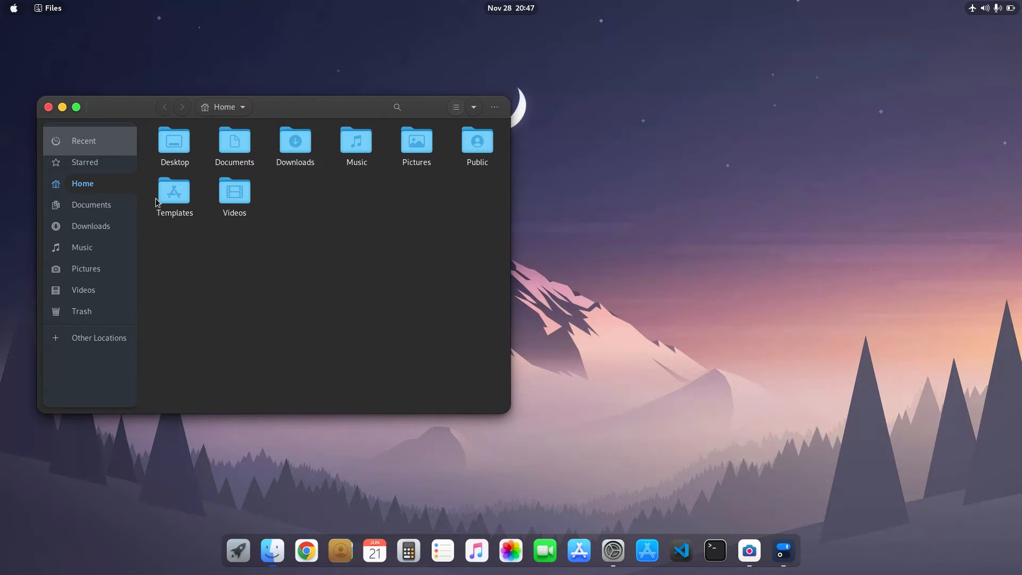
left_click(48, 107)
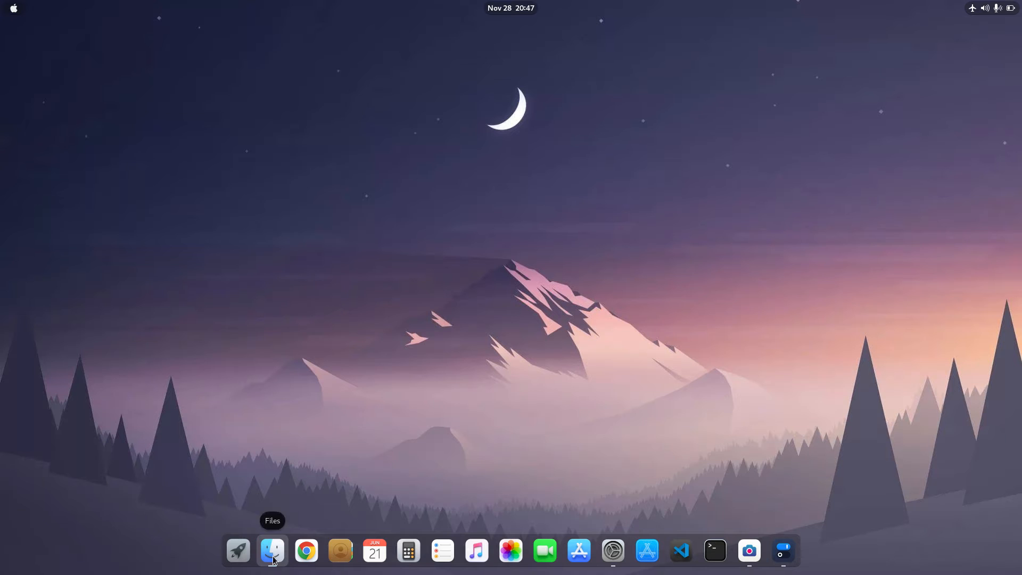
left_click(272, 549)
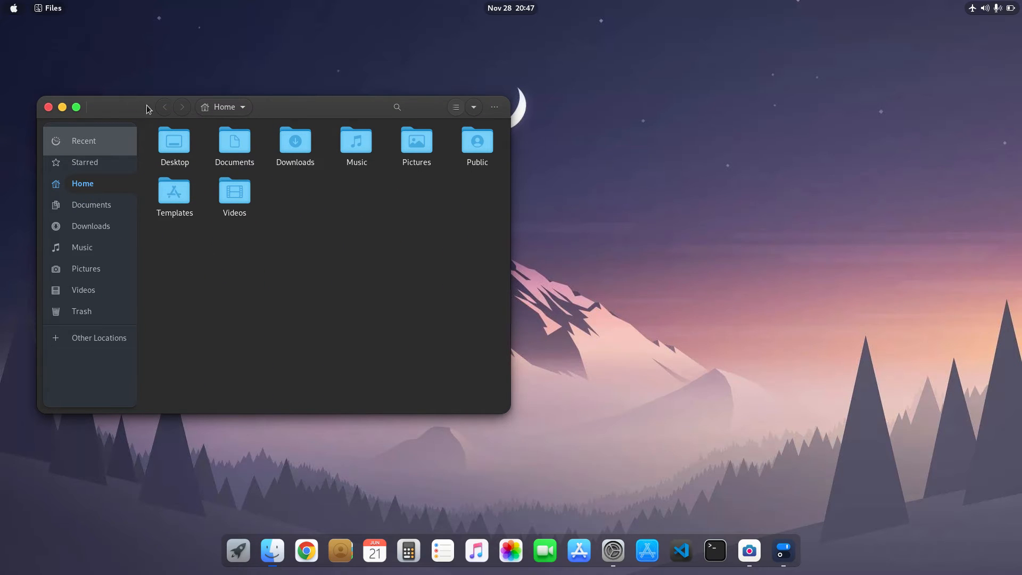
left_click(61, 107)
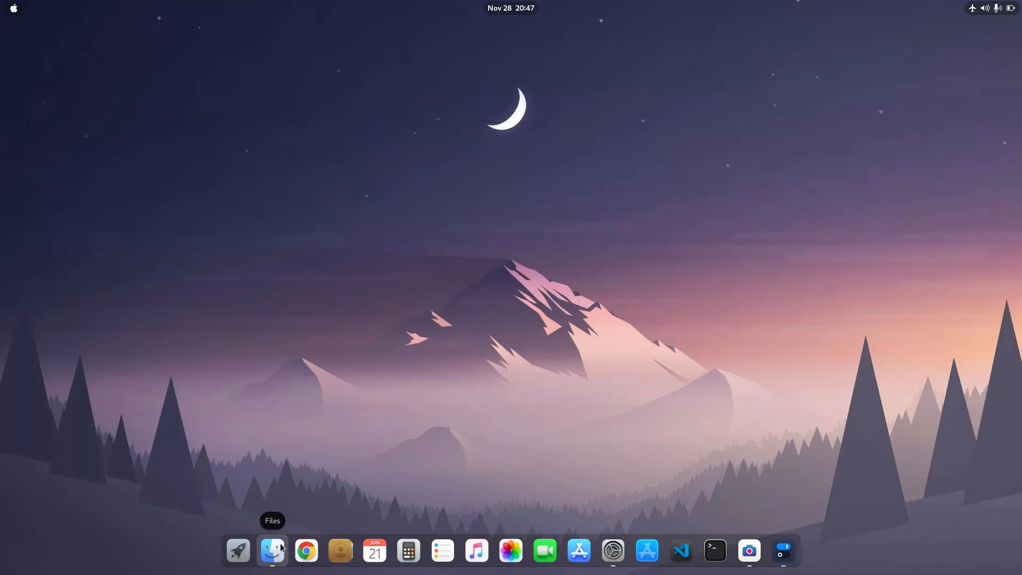
Step: Restore Tweaks and show the Compiz alike magic lamp effect settings (400 ms, 10 by 10 tiles)
left_click(272, 550)
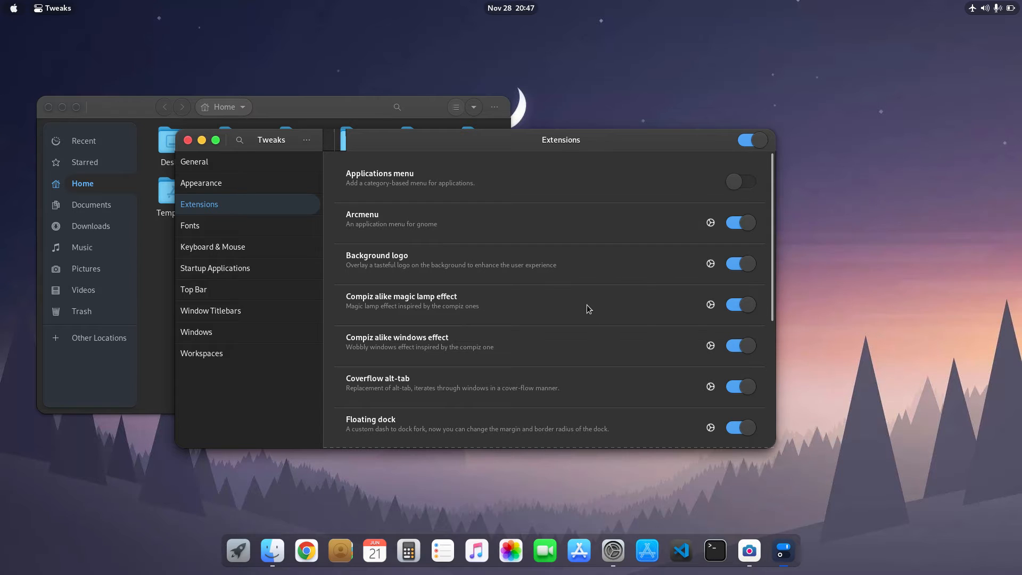
mouse_move(519, 346)
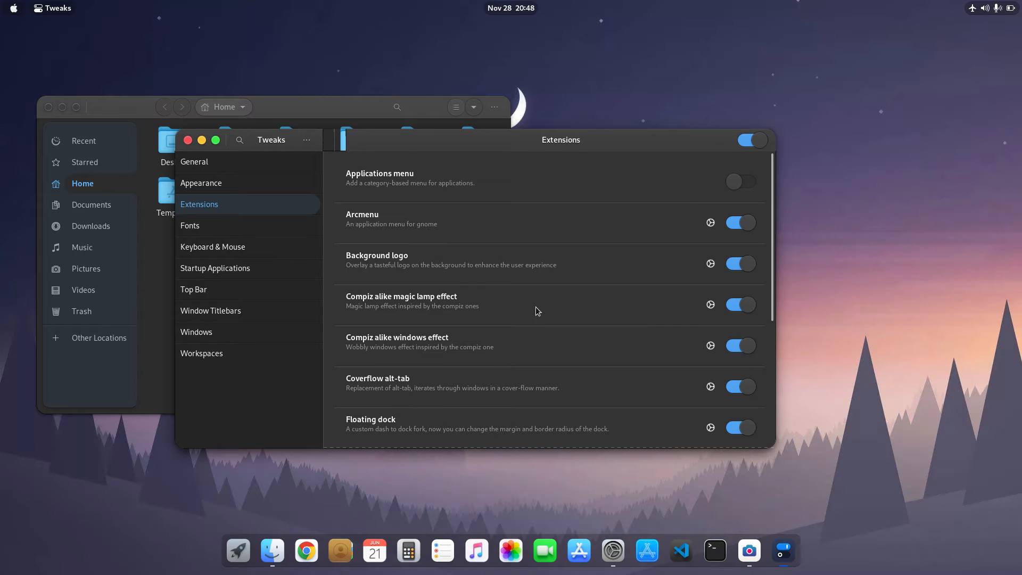
mouse_move(671, 325)
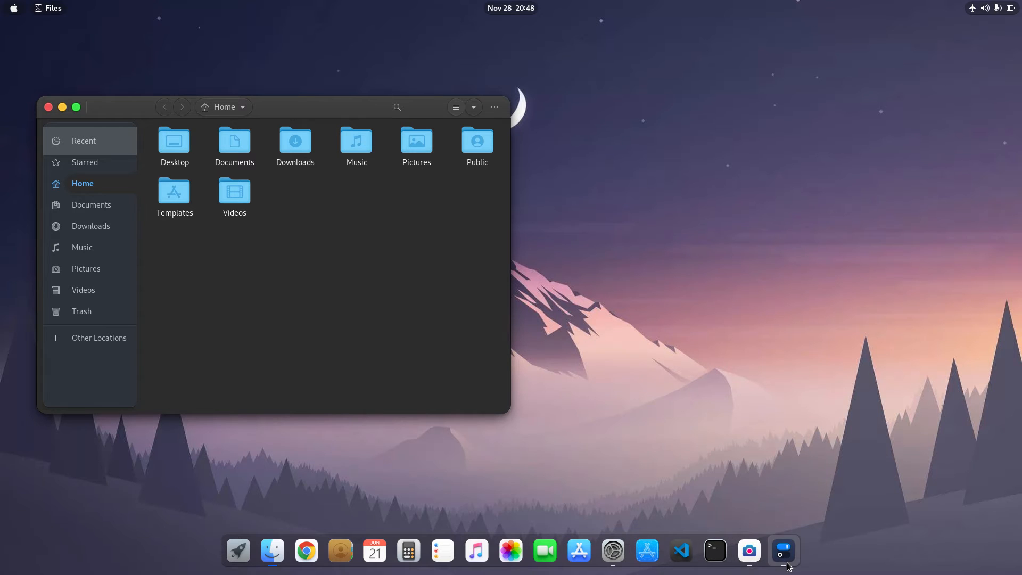
left_click(783, 549)
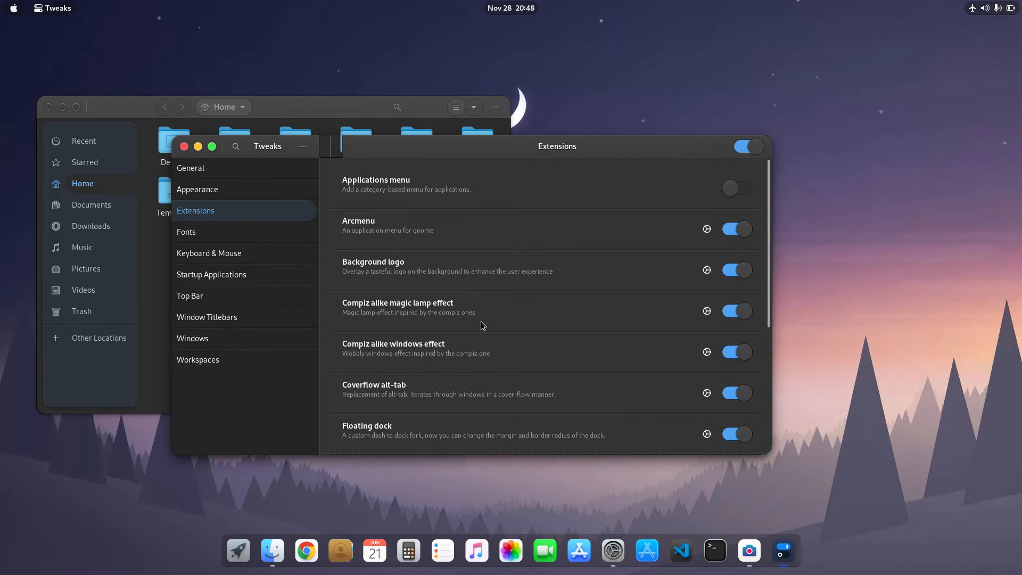
mouse_move(414, 307)
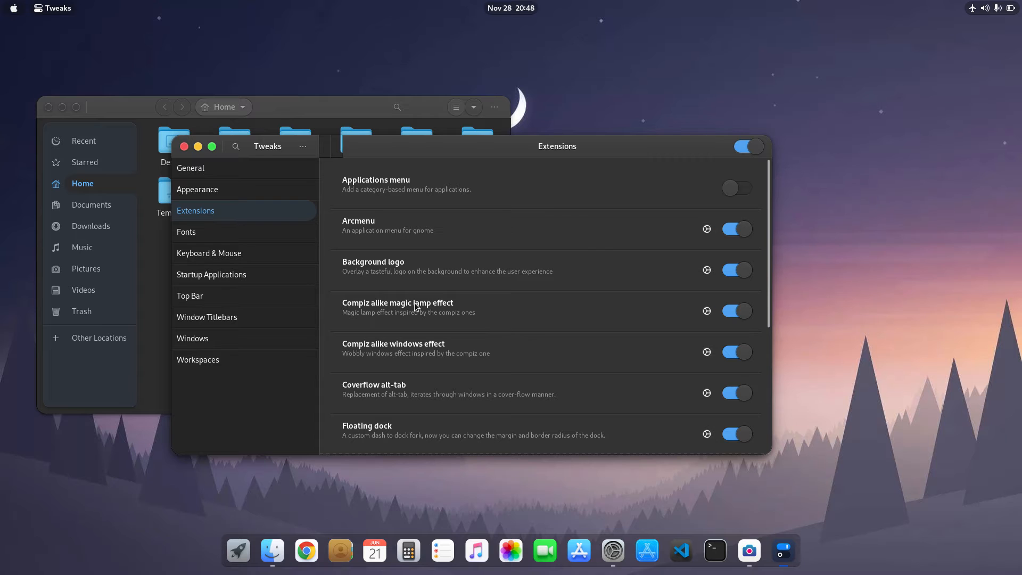
mouse_move(702, 320)
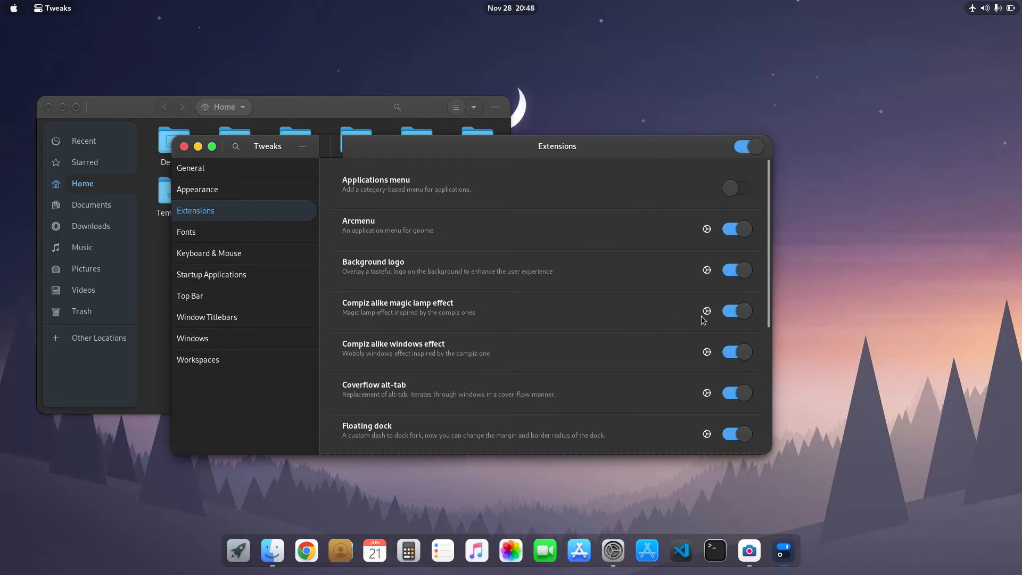
left_click(706, 311)
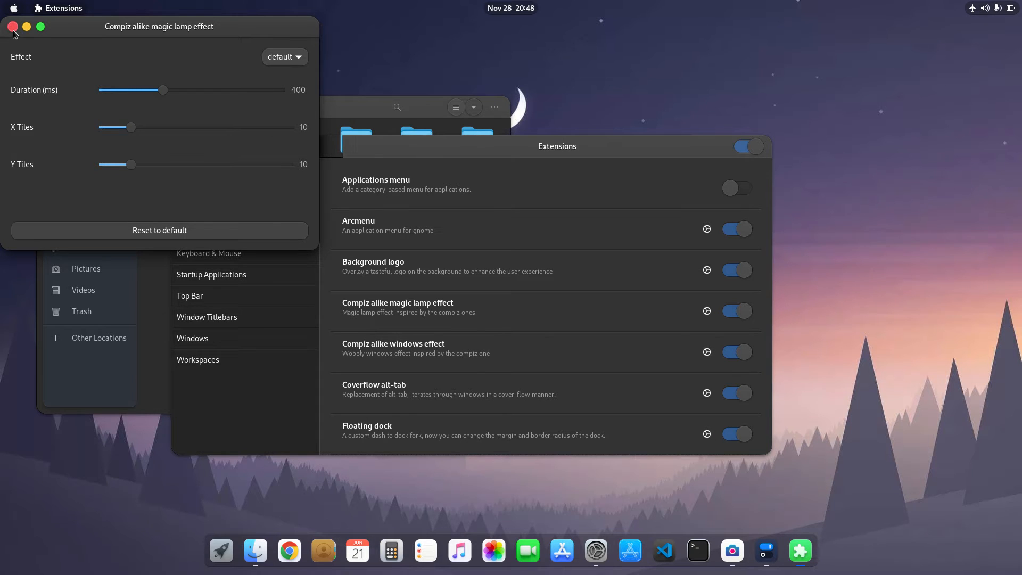
Step: Close the magic lamp settings and drag the Files window around to show the wobbly effect
left_click(11, 26)
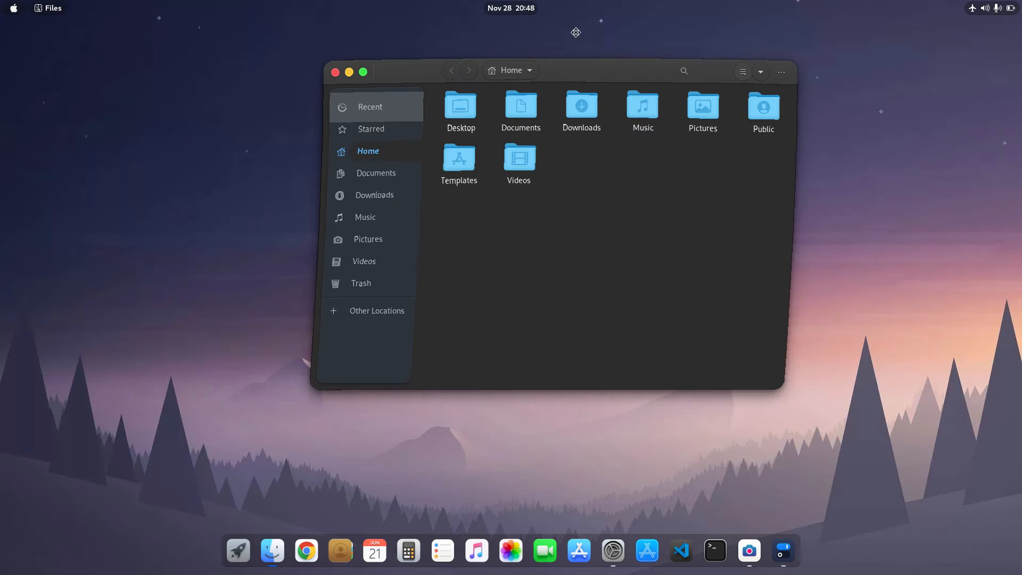
left_click_drag(587, 70, 316, 157)
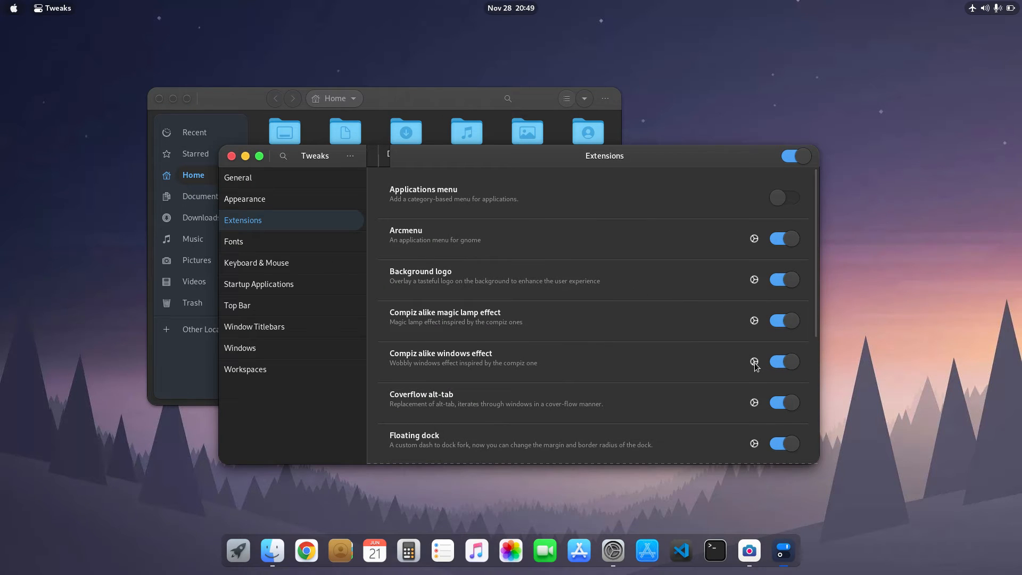
Step: In Compiz alike windows effect settings, test the Resize and Maximize effects and switch both off again
left_click(753, 362)
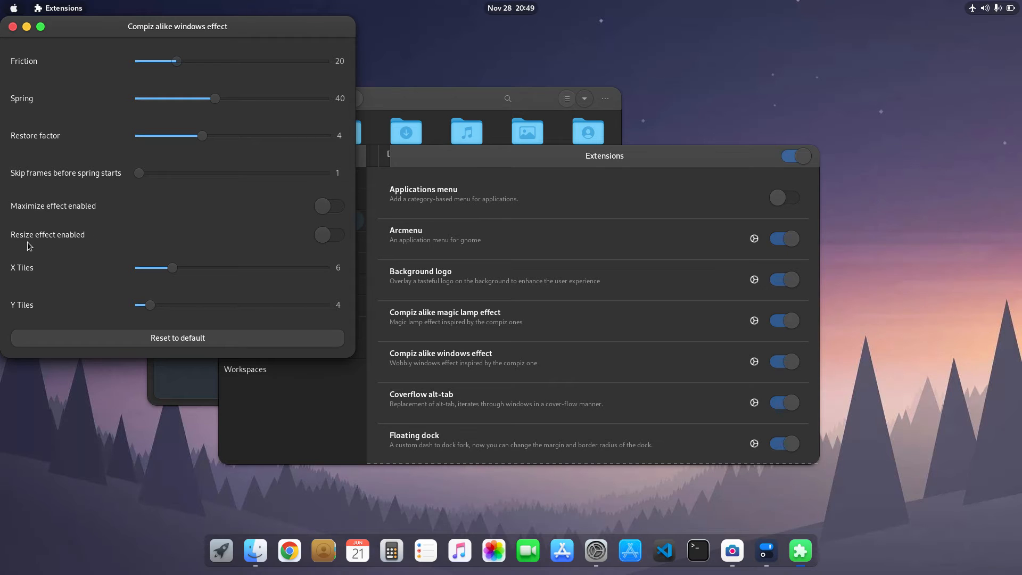
mouse_move(326, 249)
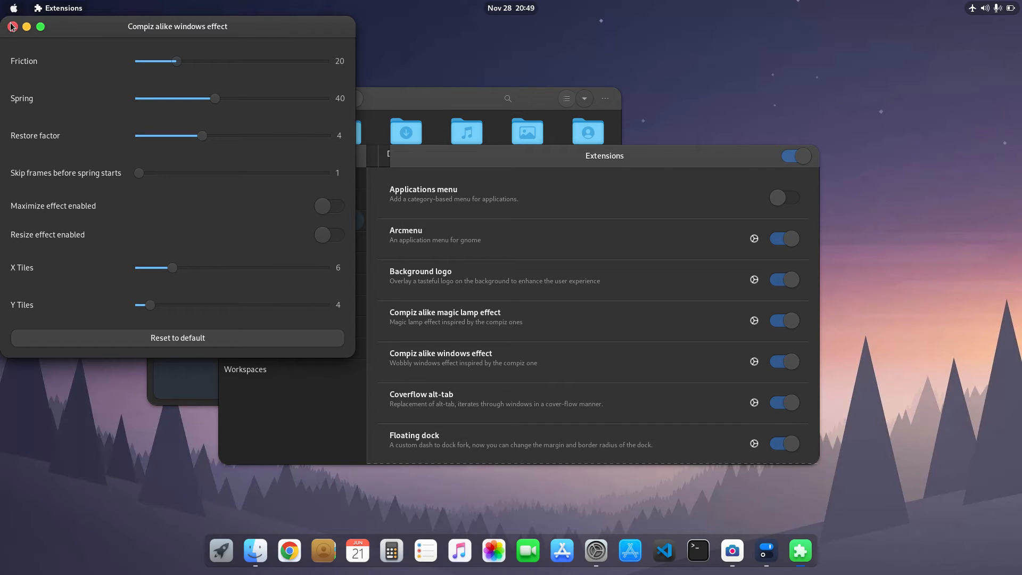
mouse_move(184, 227)
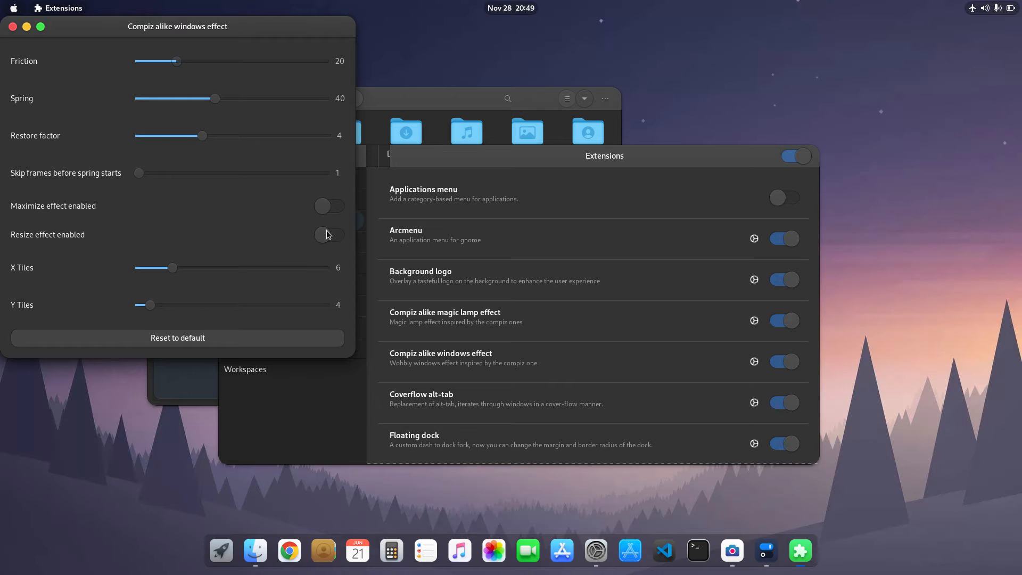
left_click(328, 235)
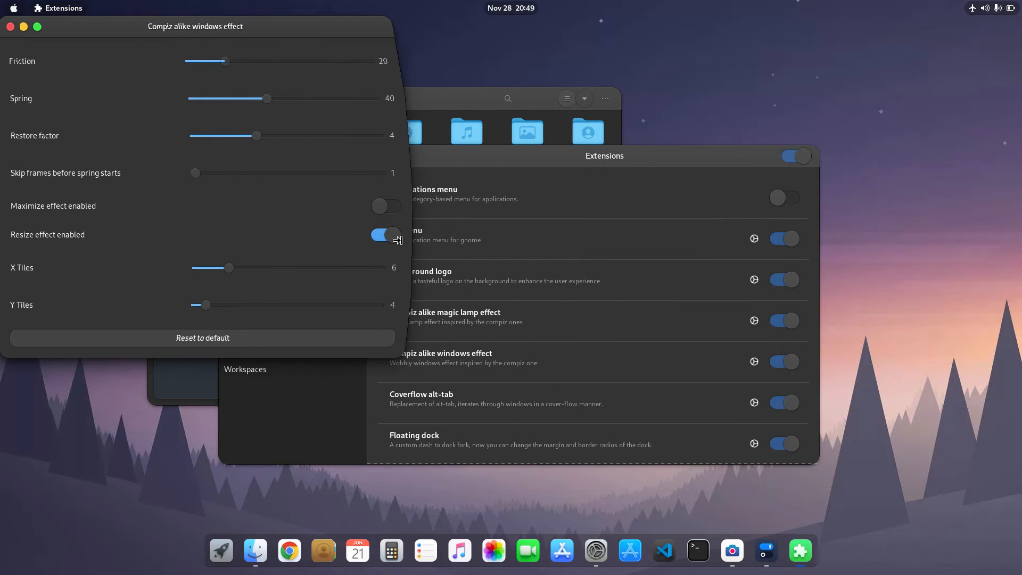
left_click(384, 235)
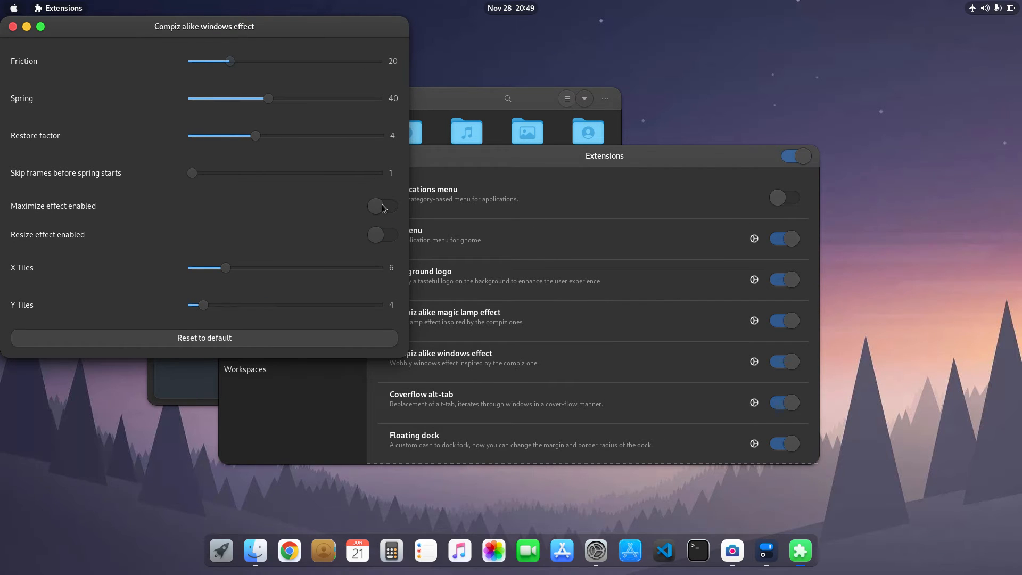
left_click(382, 206)
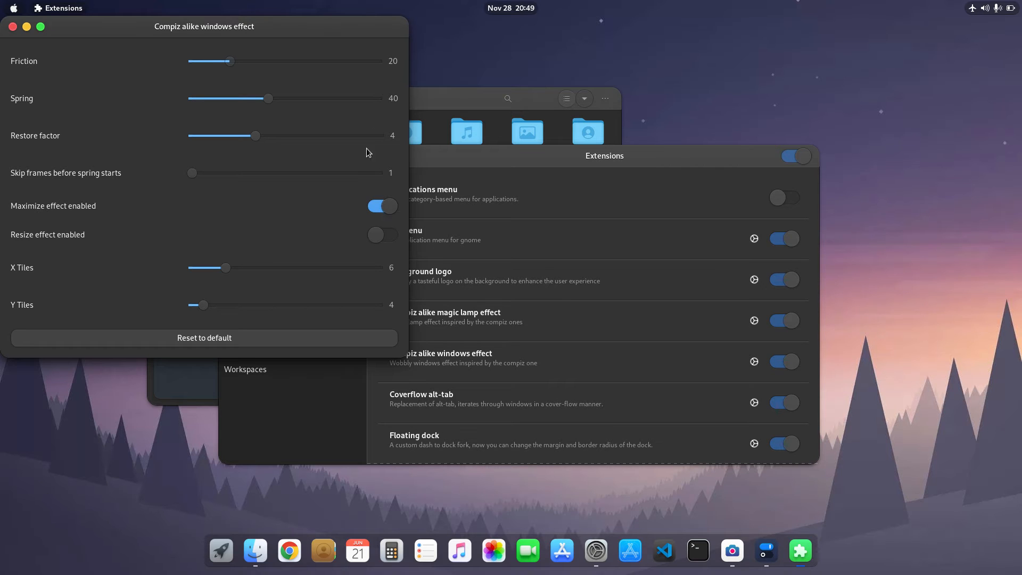
mouse_move(533, 165)
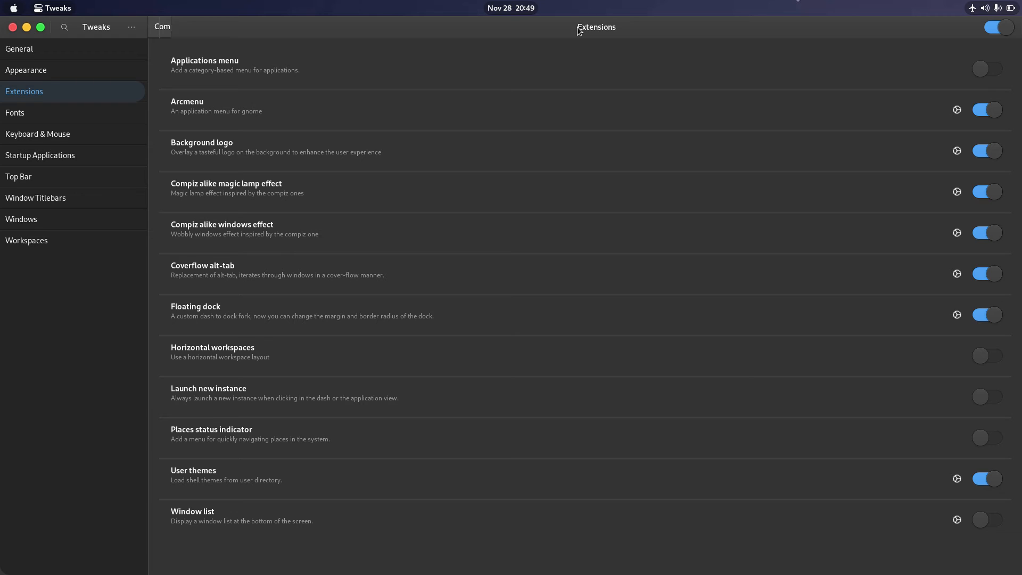
left_click(957, 232)
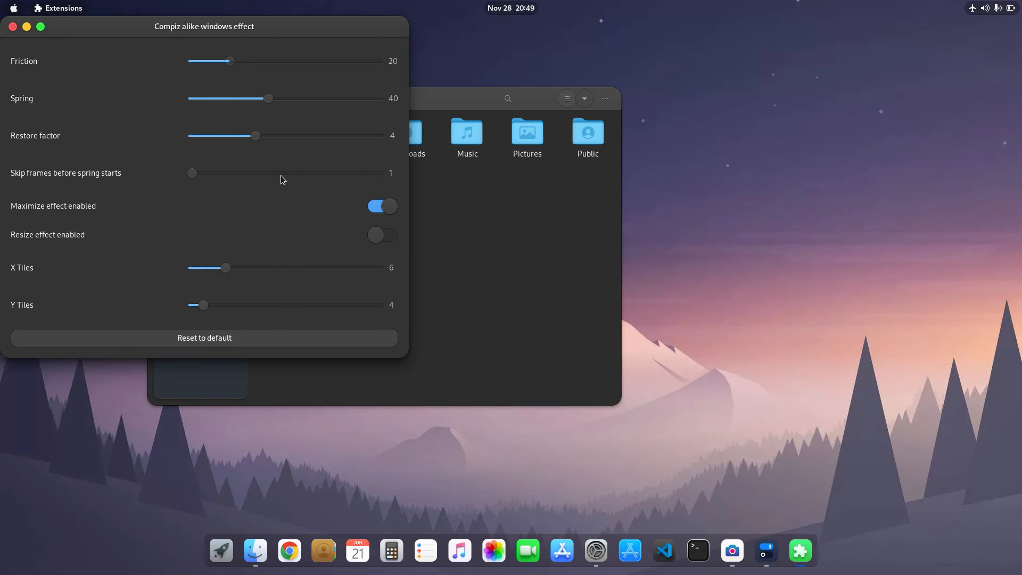
left_click(382, 206)
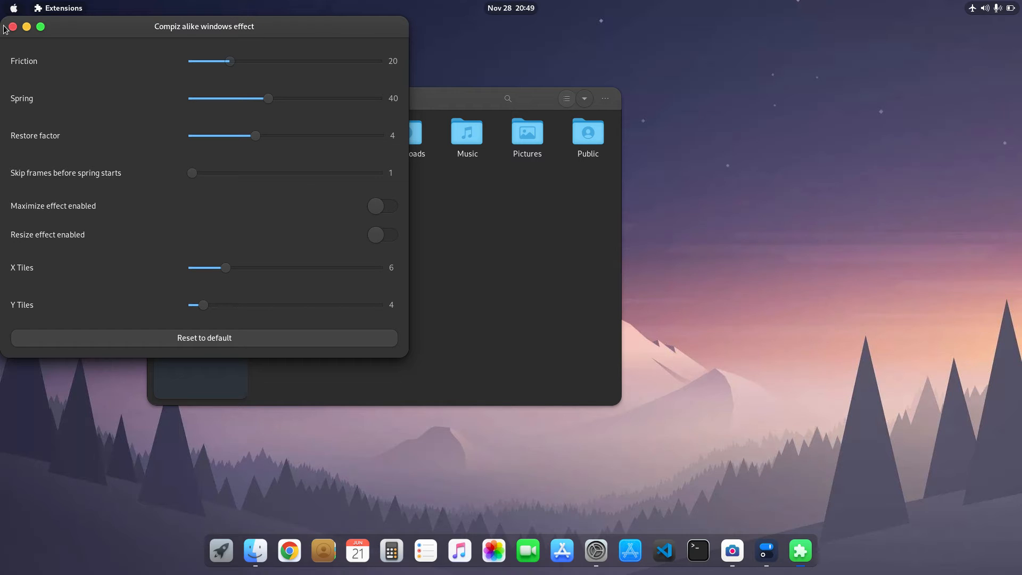
Step: Close the windows effect settings and return to the Tweaks Extensions list, scrolling through it
left_click(11, 26)
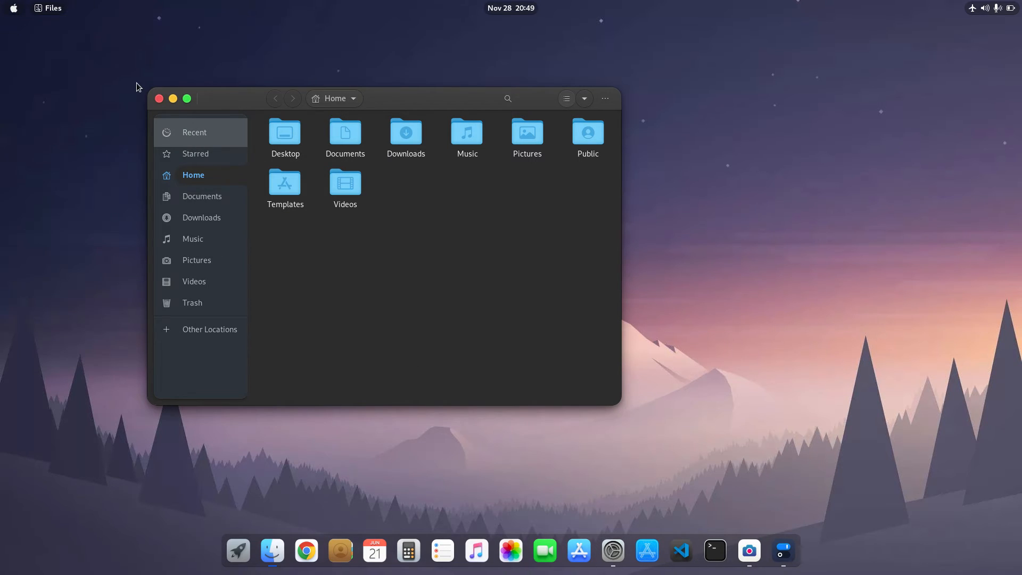
mouse_move(783, 550)
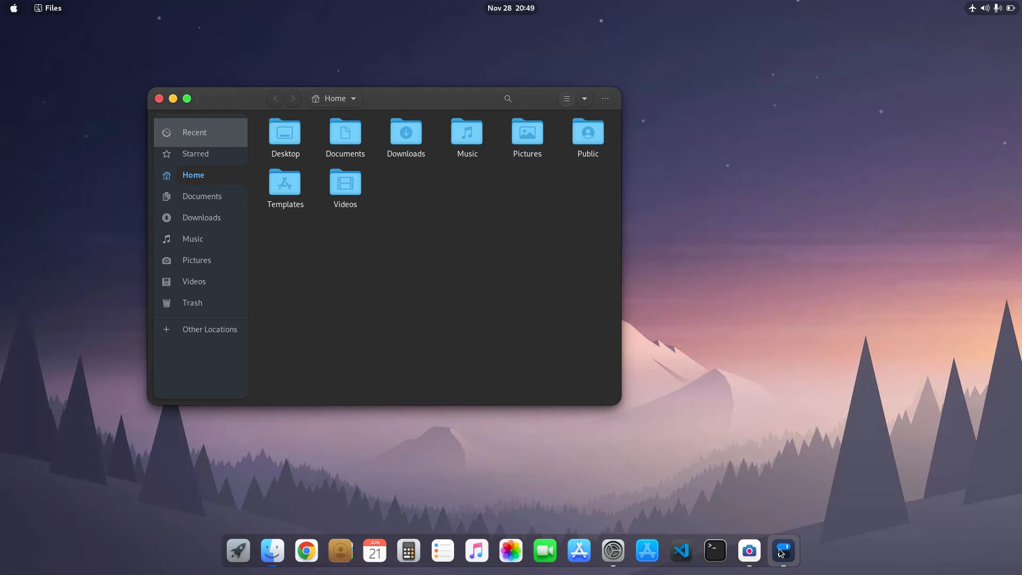
left_click(783, 550)
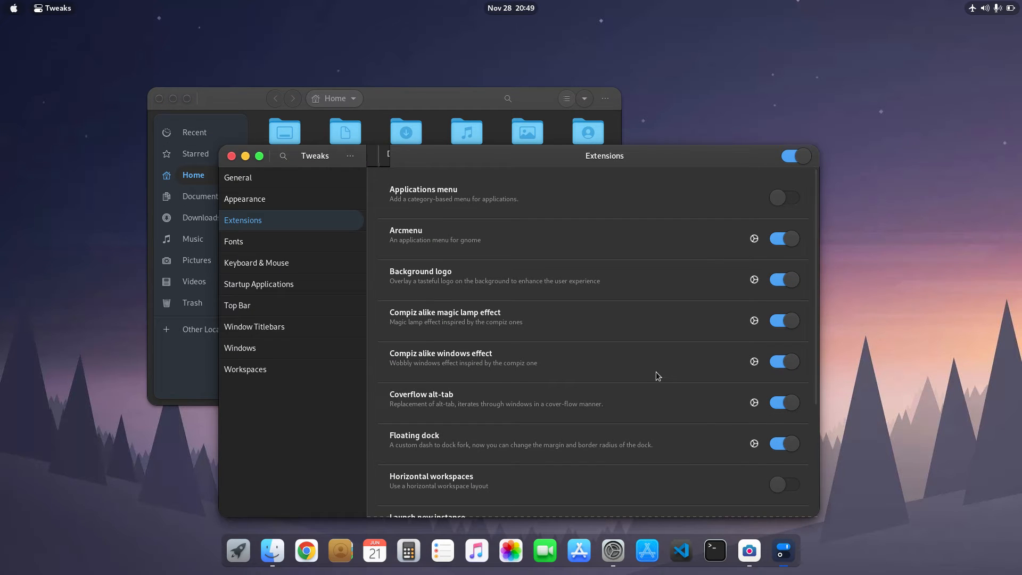
mouse_move(453, 397)
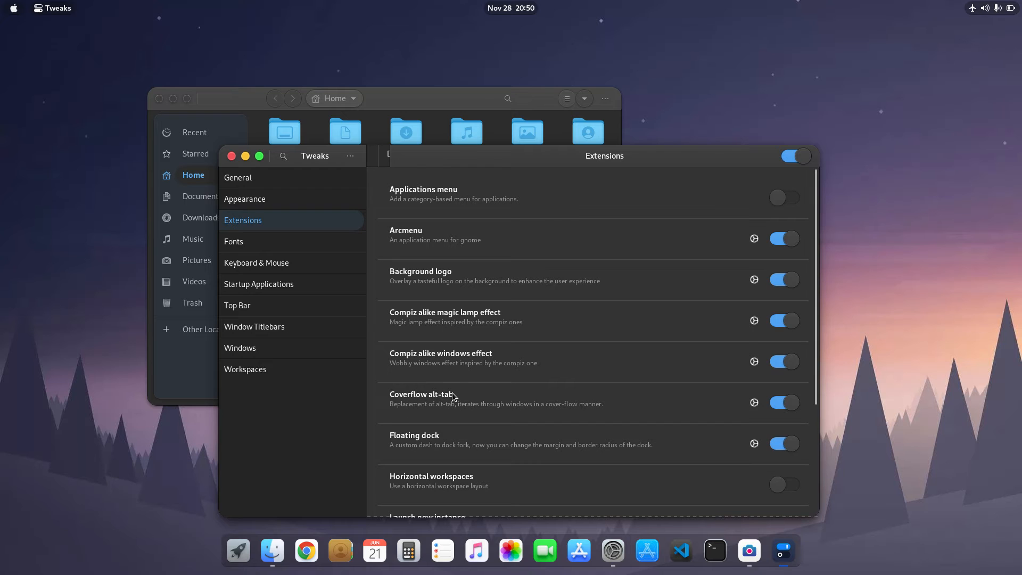
scroll("down", 3)
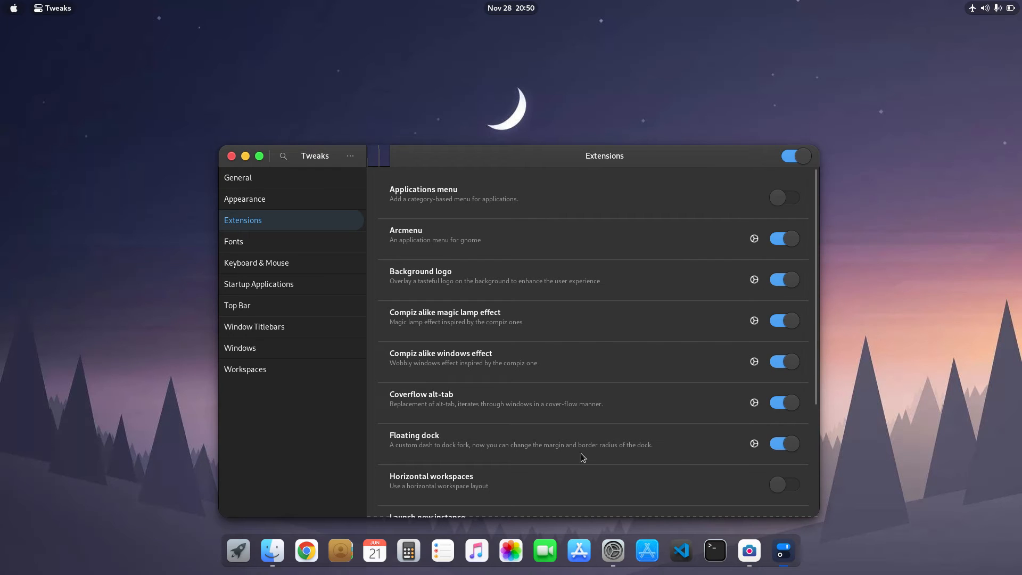
Step: Show the Coverflow Alt-Tab extension settings, minimize Tweaks and bring the Files window to the front
left_click(754, 402)
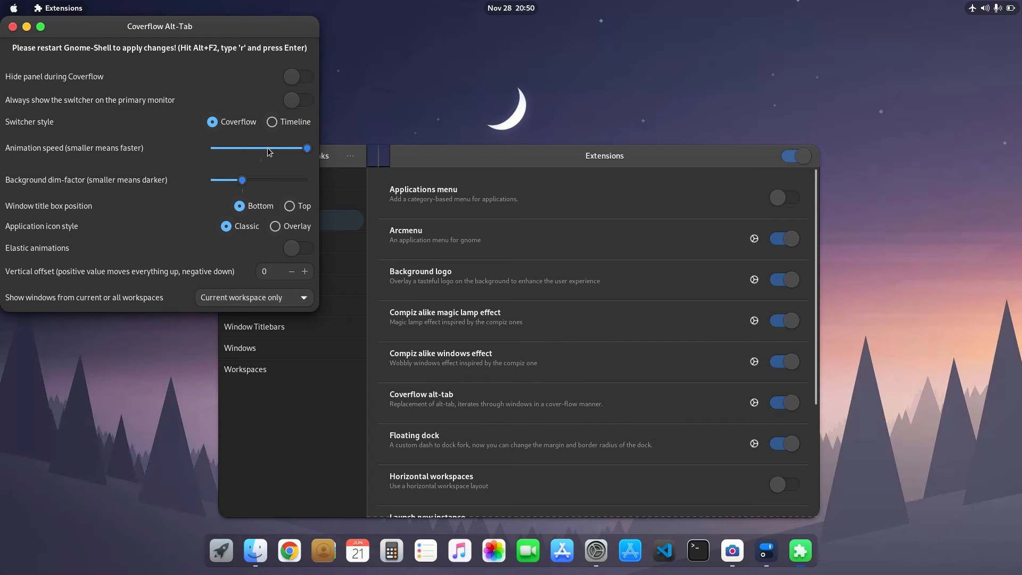
mouse_move(282, 143)
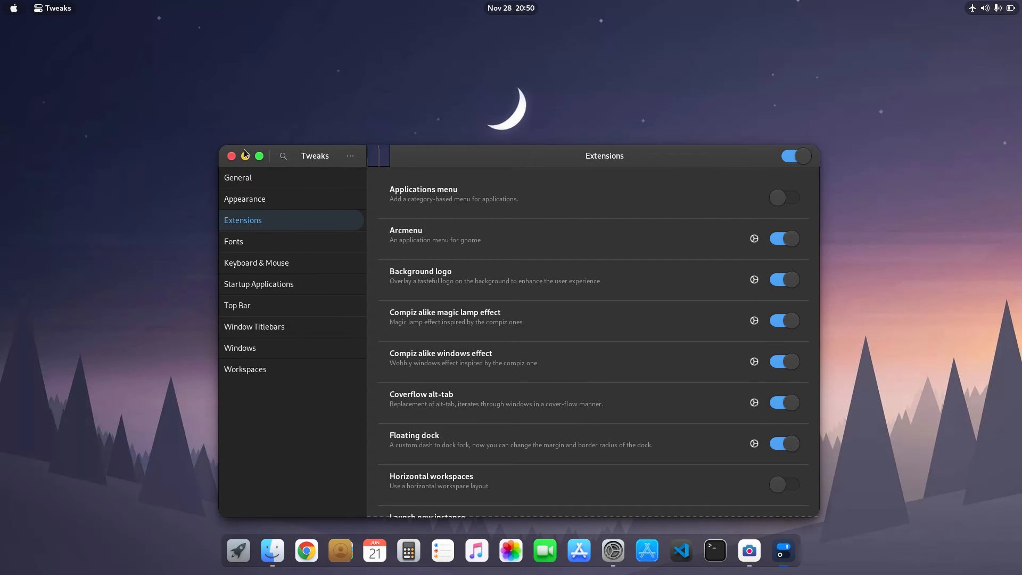
left_click(231, 155)
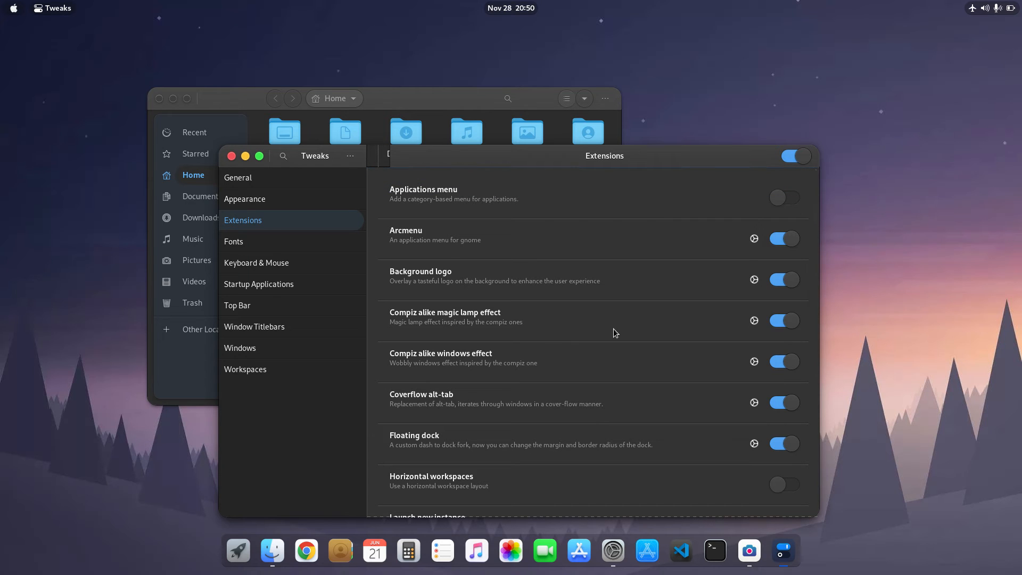
scroll("down", 3)
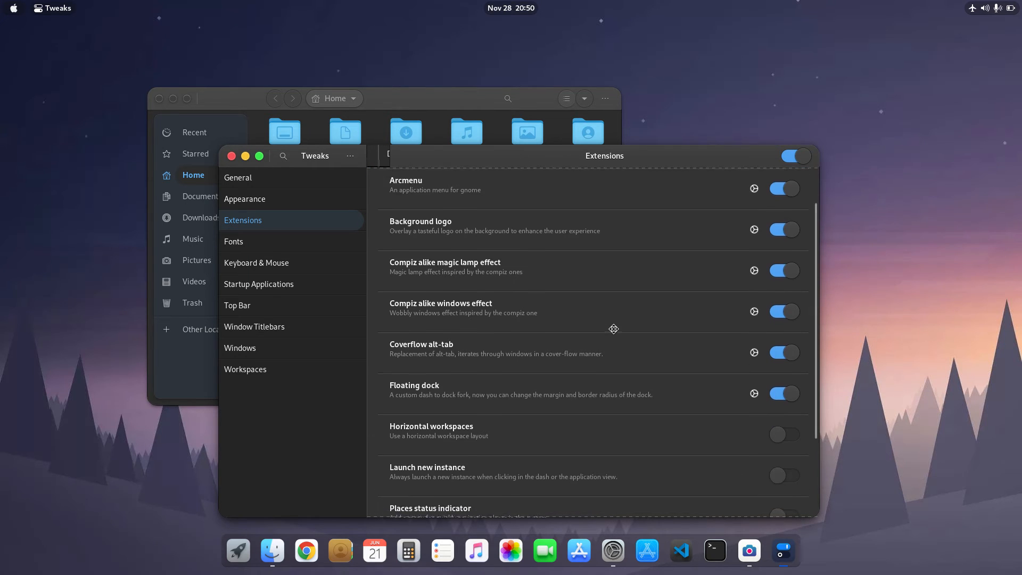
scroll("down", 3)
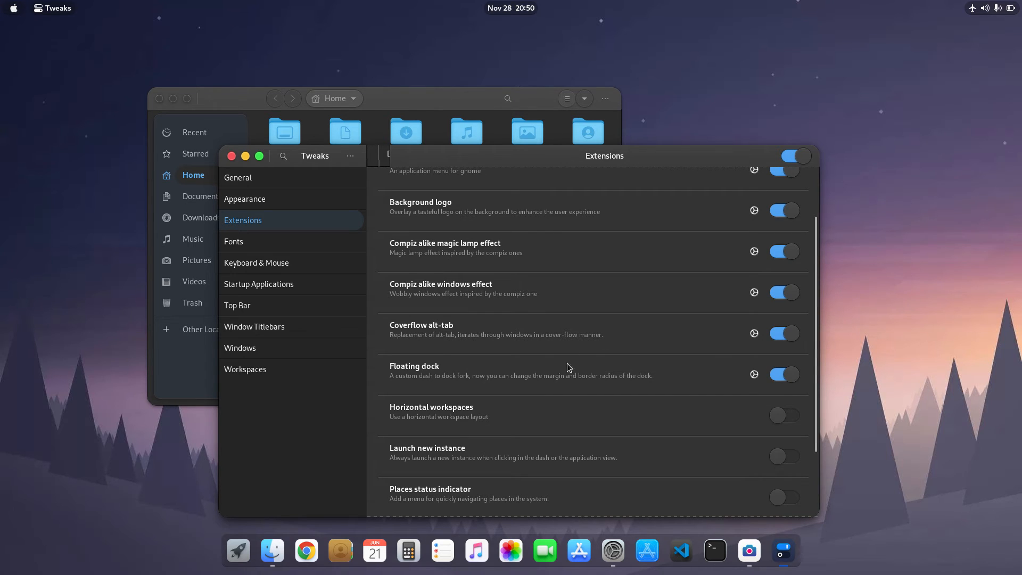
mouse_move(203, 150)
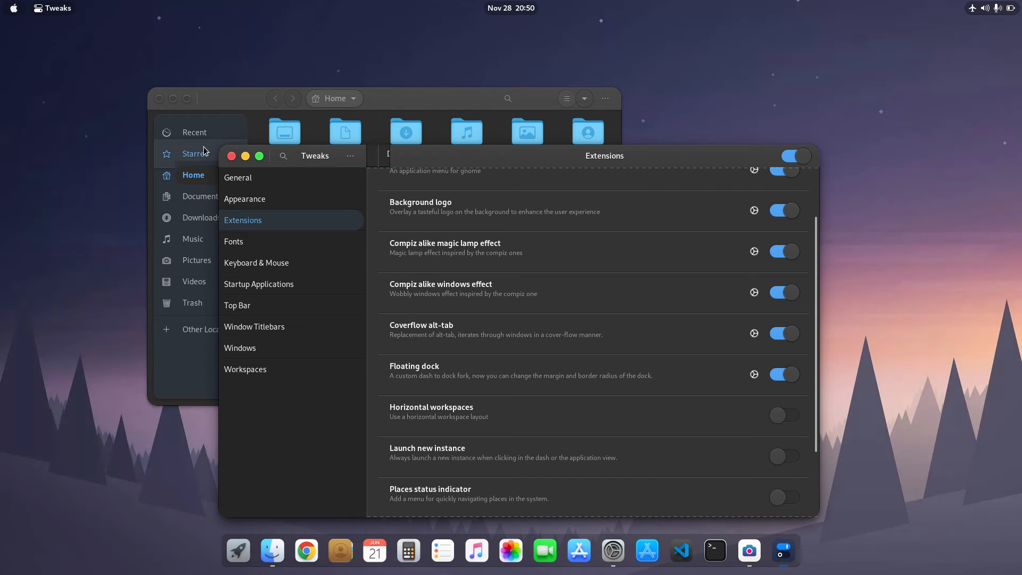
left_click(231, 156)
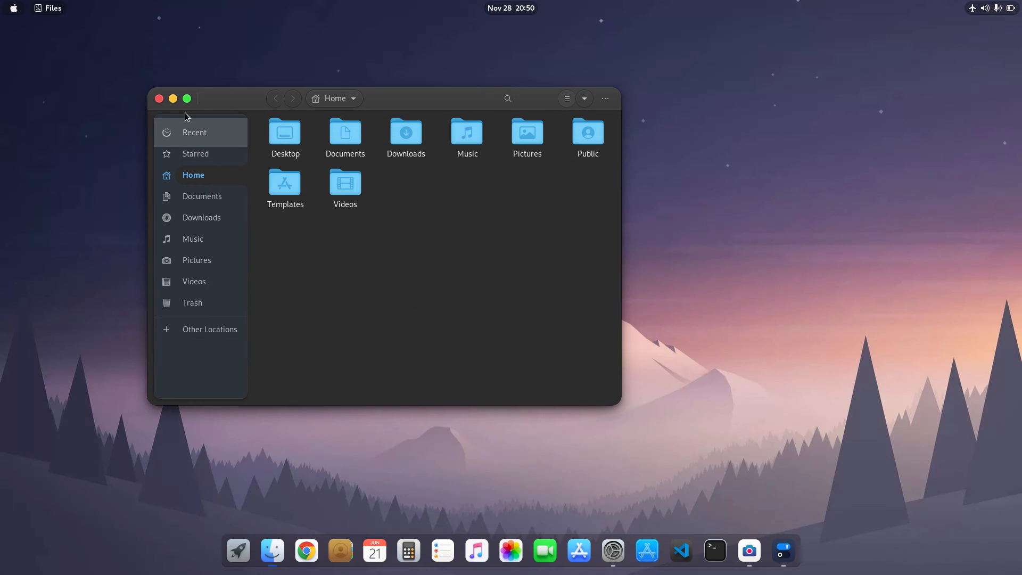
Step: In Floating Dock's Appearance settings, drag the floating margin up to 87 px and back to 4 px
left_click(159, 98)
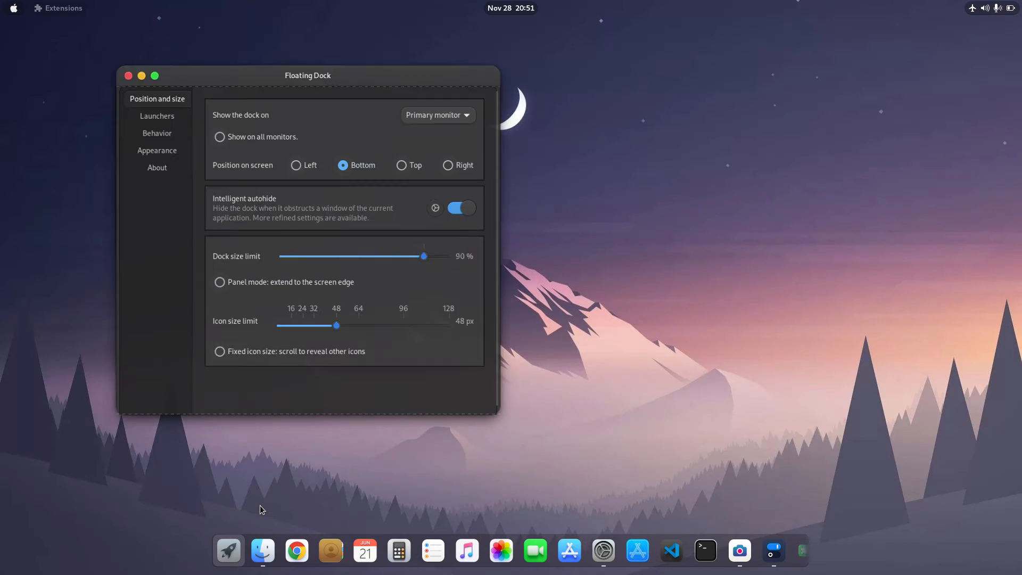
left_click(157, 151)
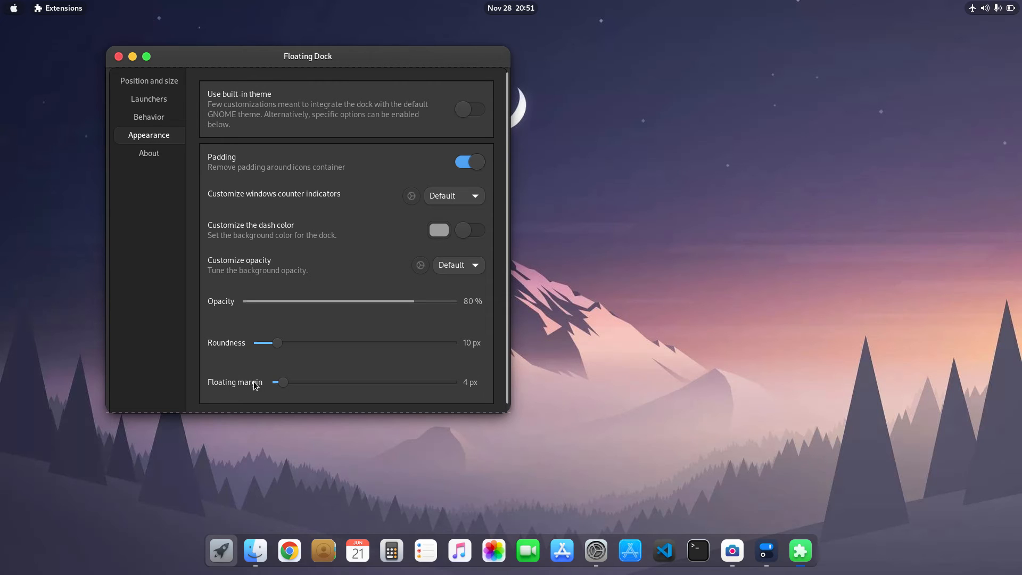
mouse_move(281, 382)
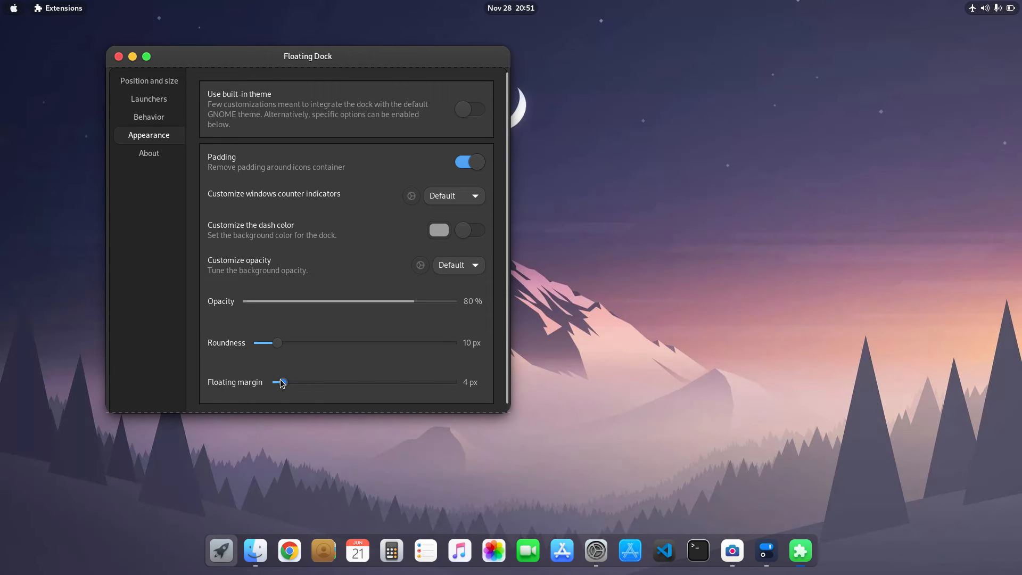
left_click_drag(281, 382, 432, 383)
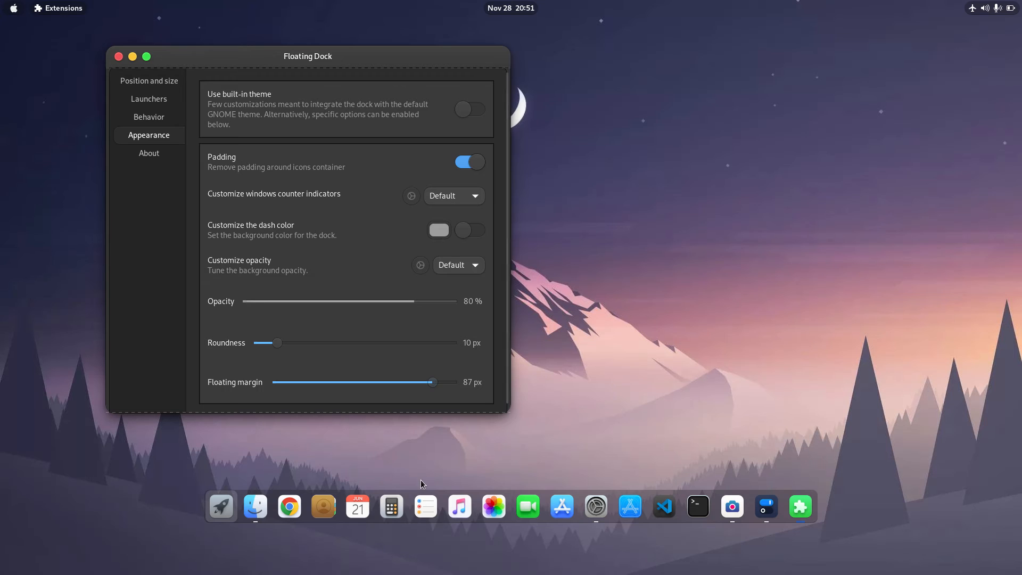
mouse_move(428, 433)
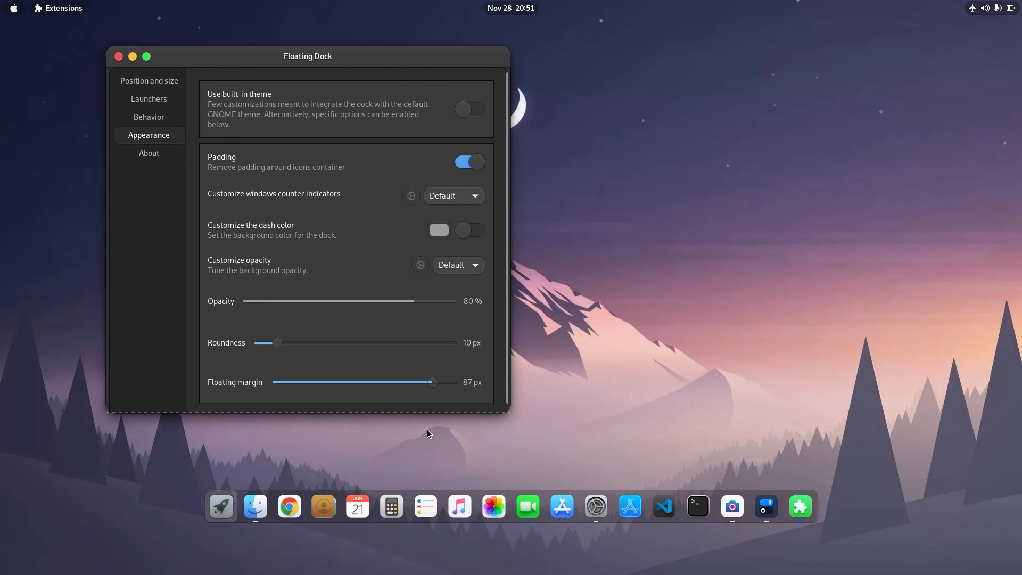
left_click_drag(433, 382, 319, 382)
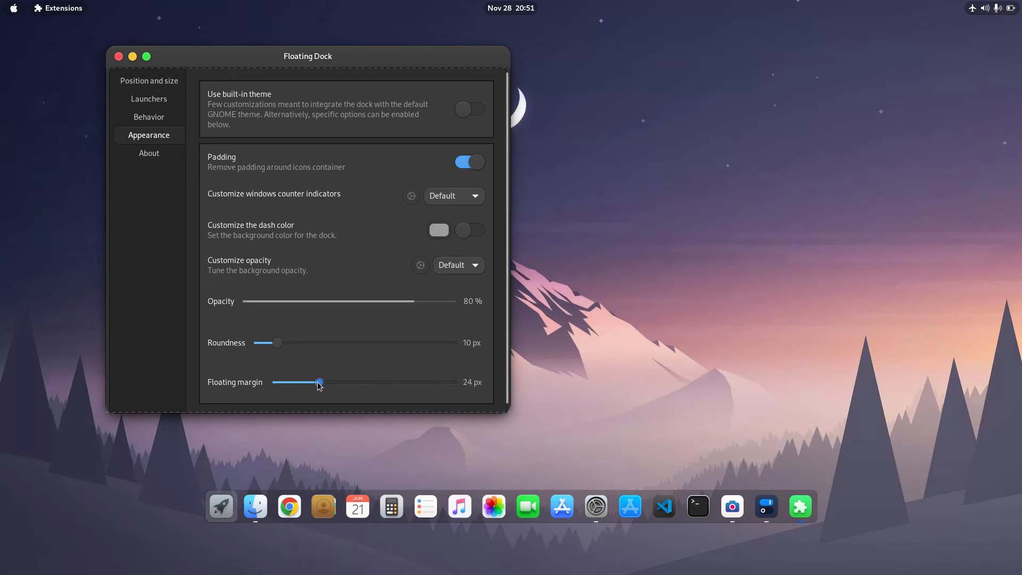
left_click_drag(319, 382, 283, 382)
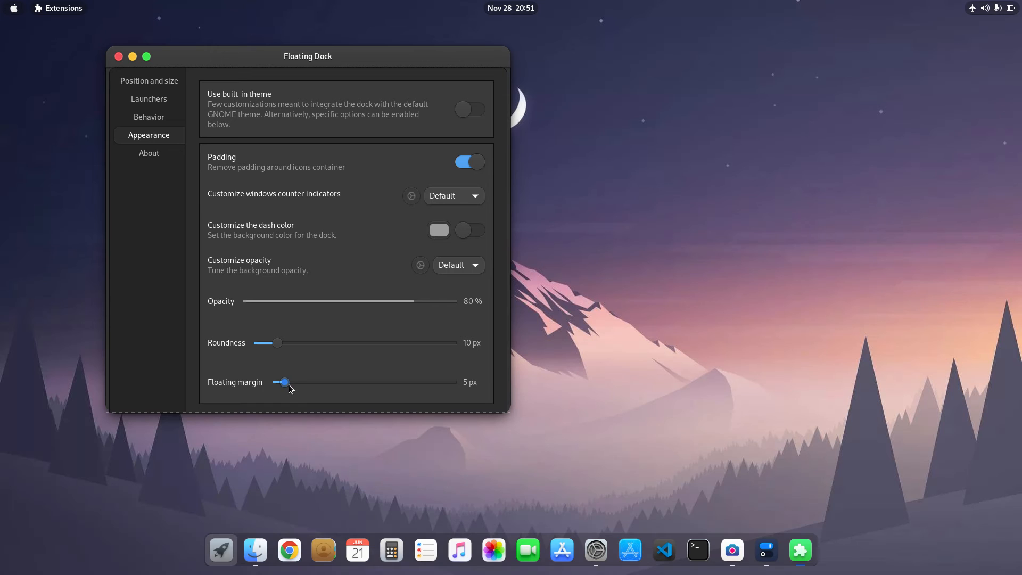
left_click_drag(284, 383, 281, 382)
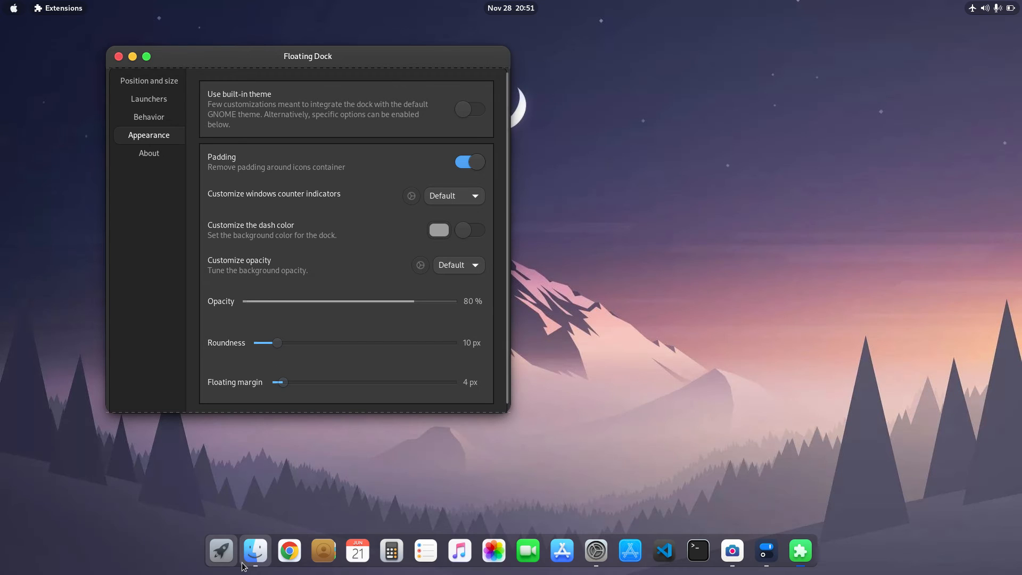
mouse_move(279, 429)
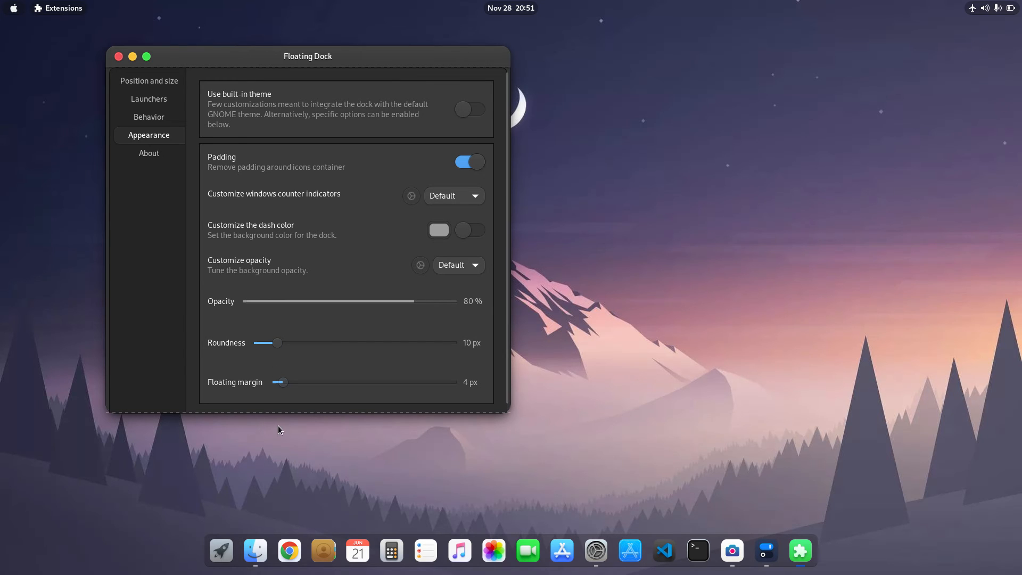
Step: Drag the dock roundness up to 88 px, down to 7 px, then settle it back at 10 px
left_click_drag(268, 342, 337, 342)
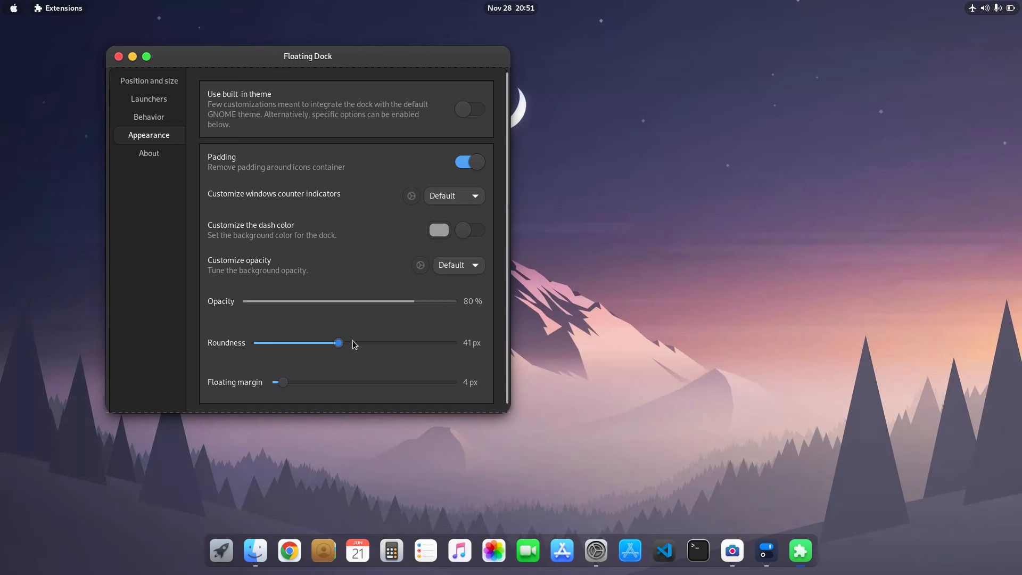
left_click_drag(337, 343, 430, 342)
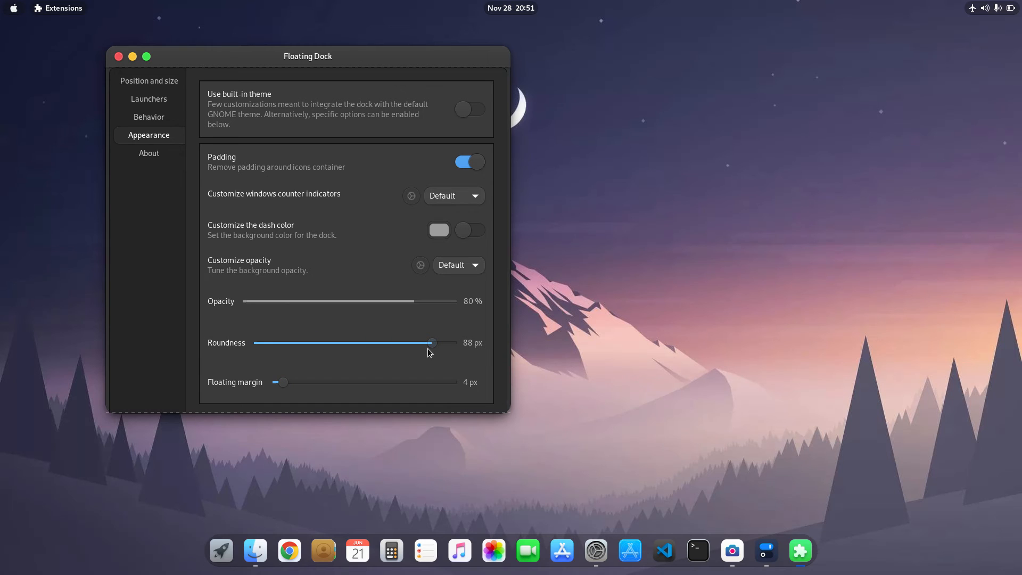
mouse_move(220, 550)
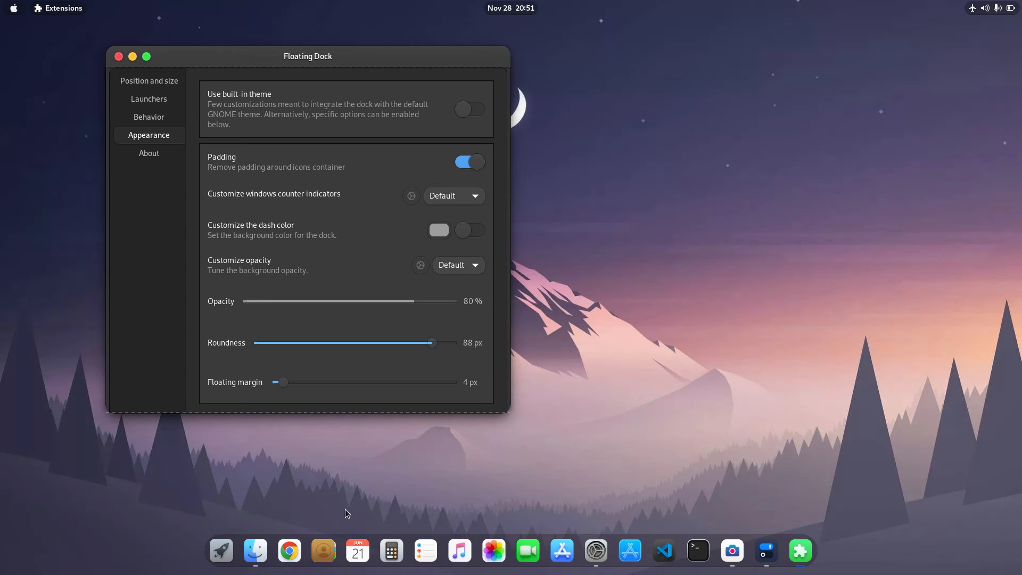
mouse_move(743, 526)
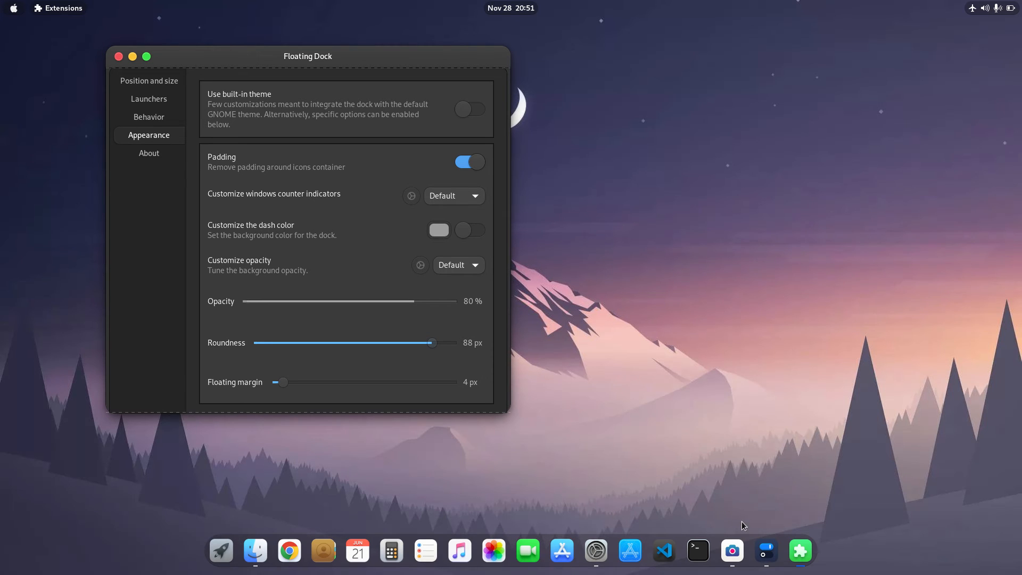
mouse_move(765, 550)
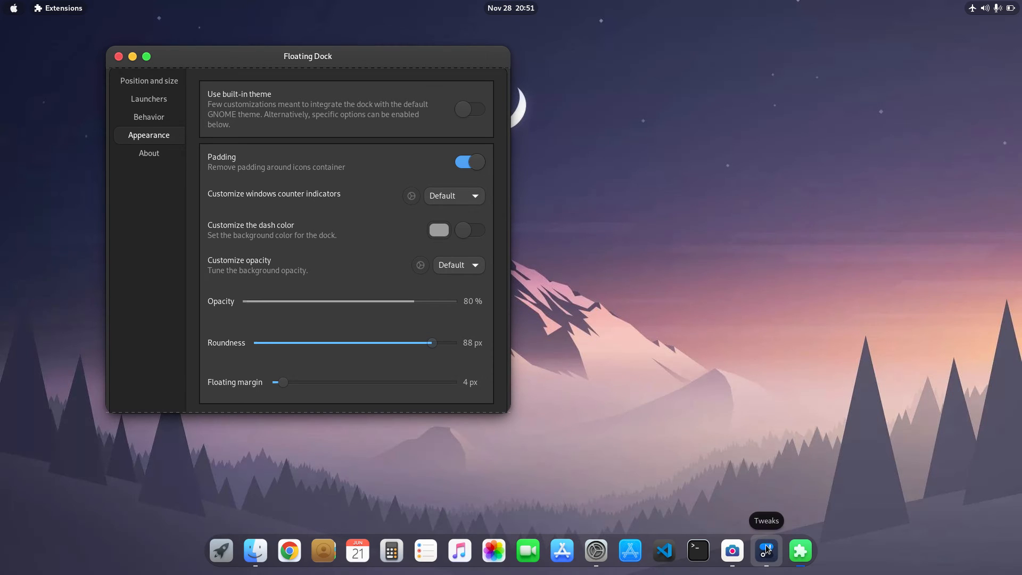
mouse_move(600, 414)
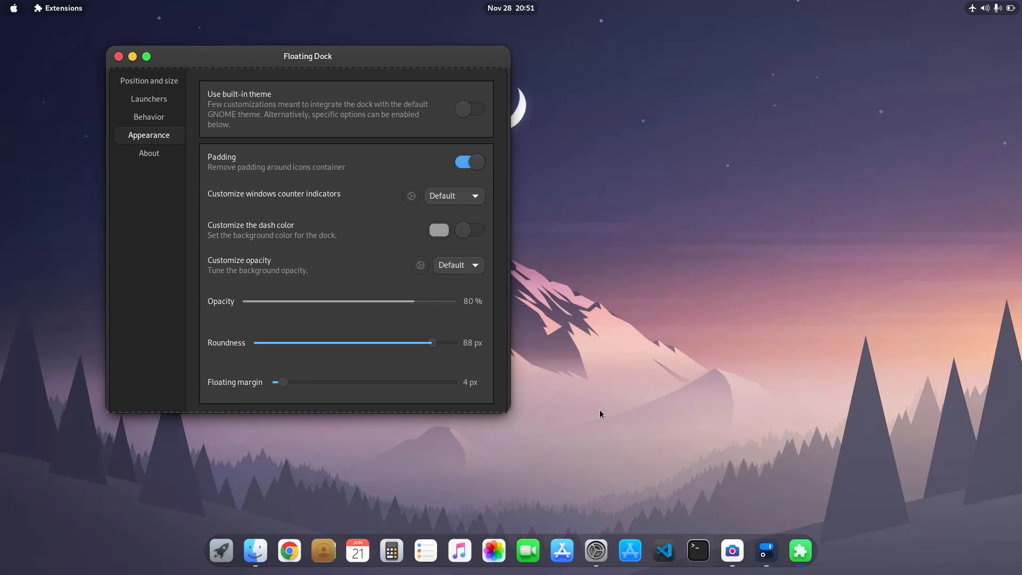
left_click_drag(430, 342, 319, 342)
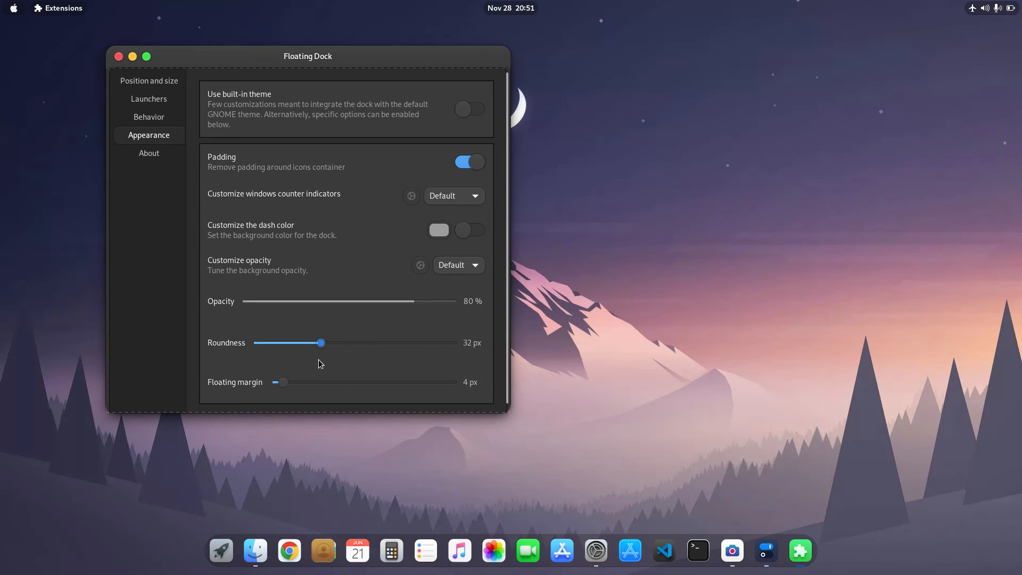
left_click_drag(320, 342, 280, 343)
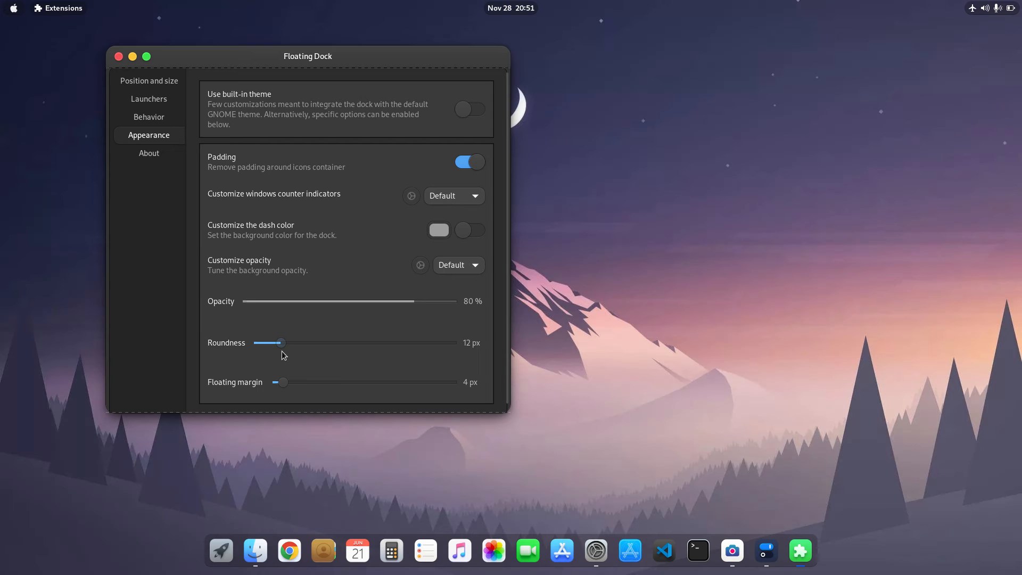
left_click_drag(281, 343, 272, 342)
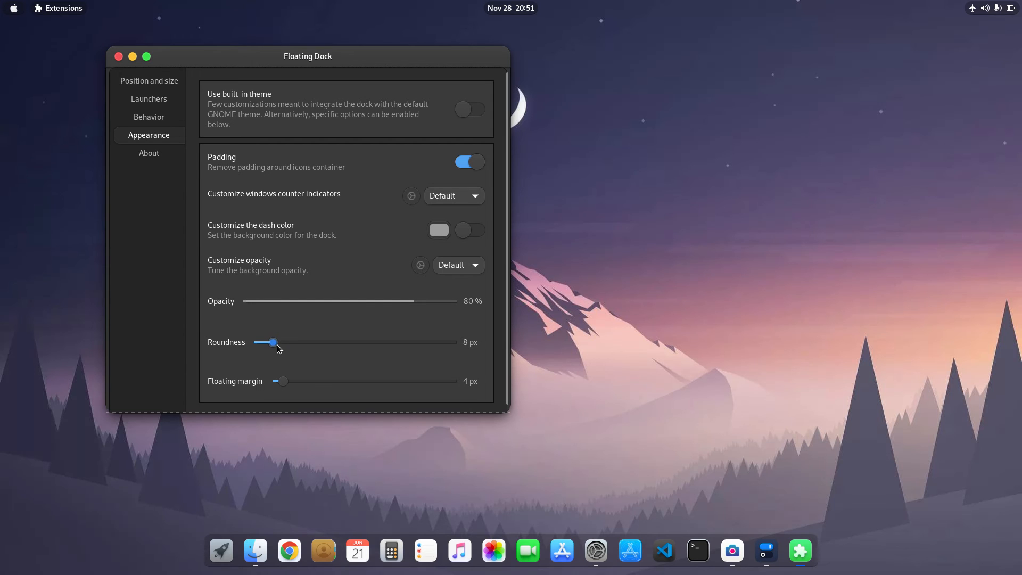
left_click_drag(273, 342, 264, 342)
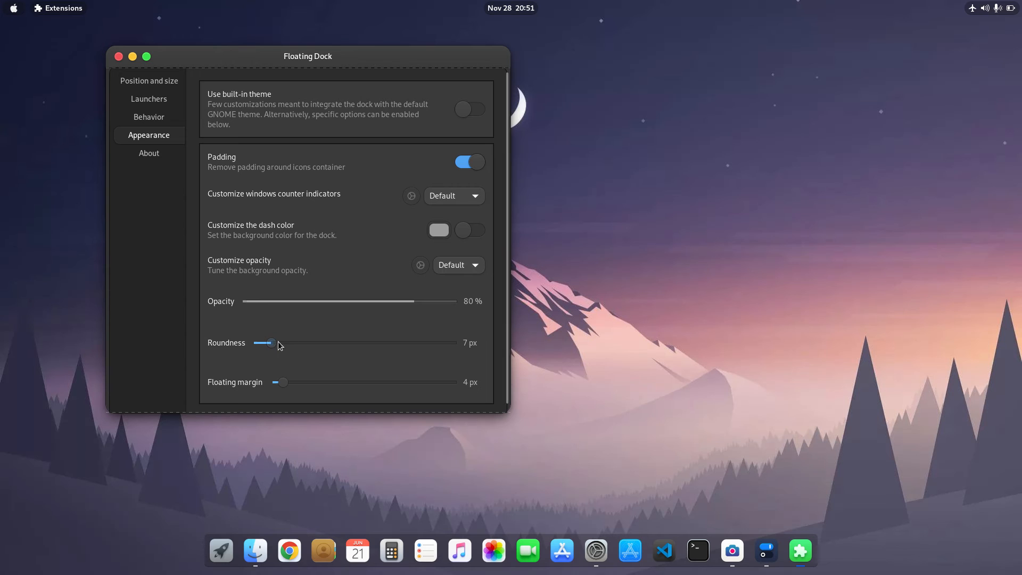
left_click_drag(267, 343, 273, 343)
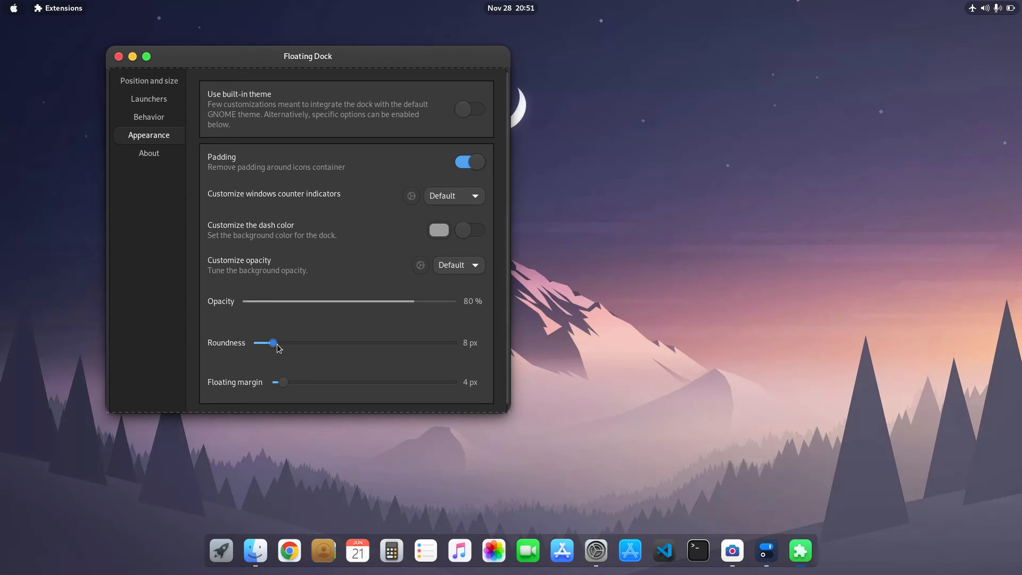
left_click_drag(272, 343, 278, 343)
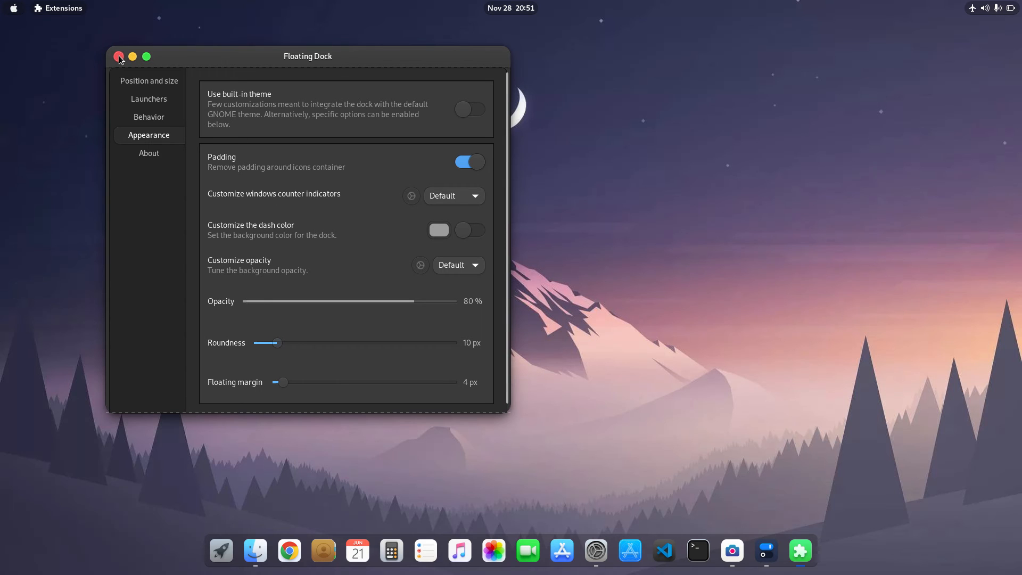
left_click(119, 56)
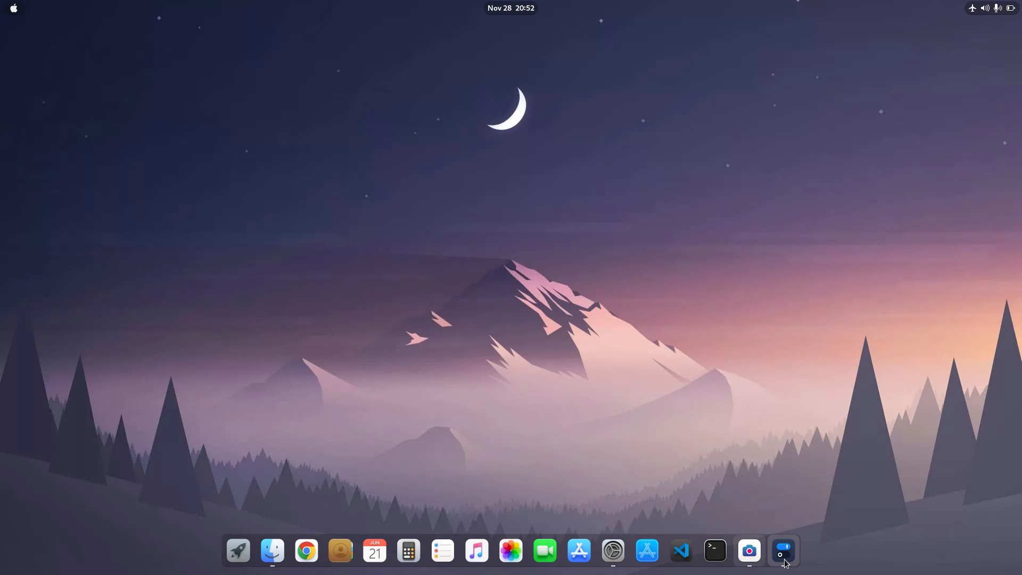
left_click(782, 550)
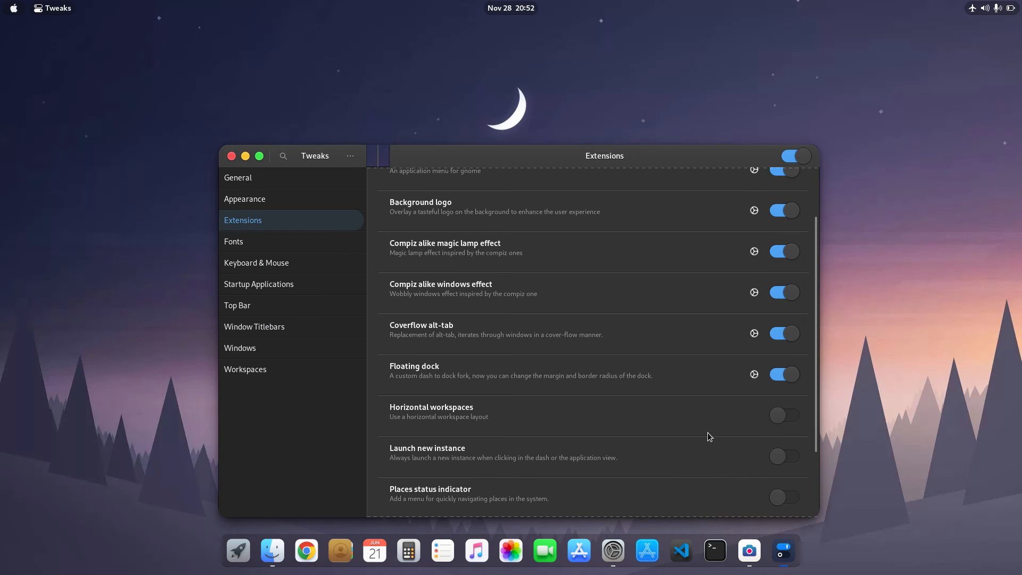
scroll("down", 3)
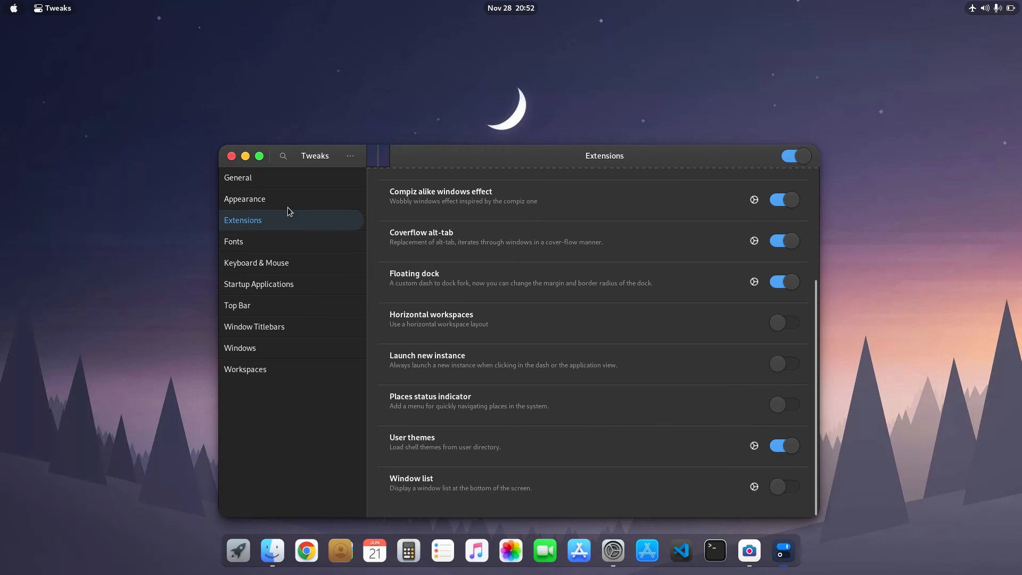
left_click(244, 198)
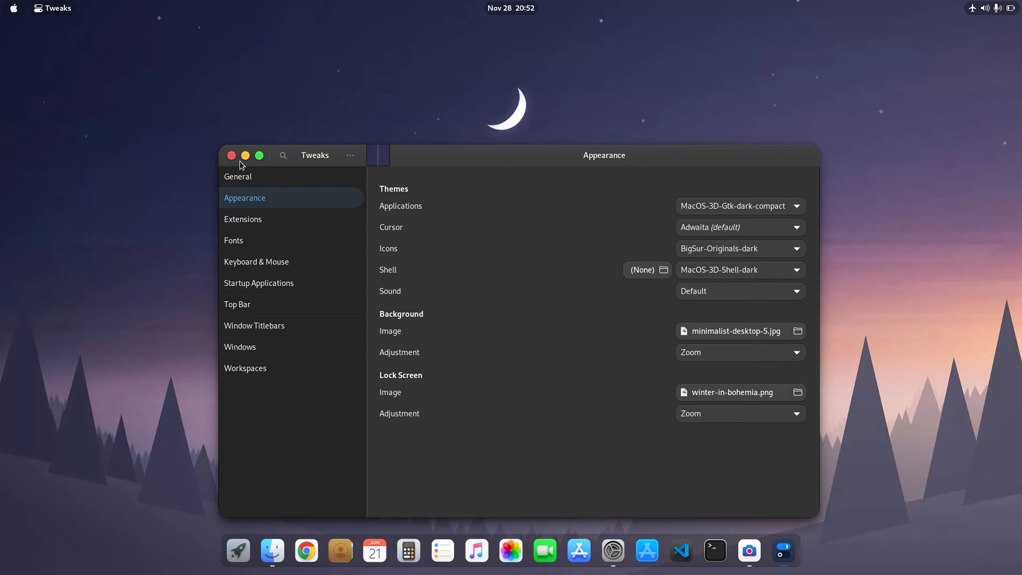
left_click(230, 155)
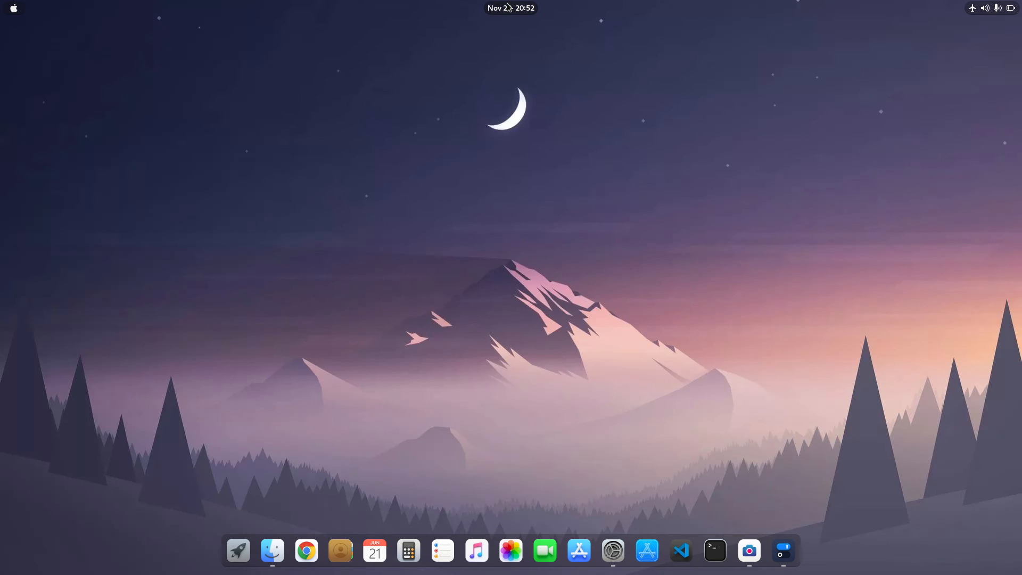
left_click(988, 8)
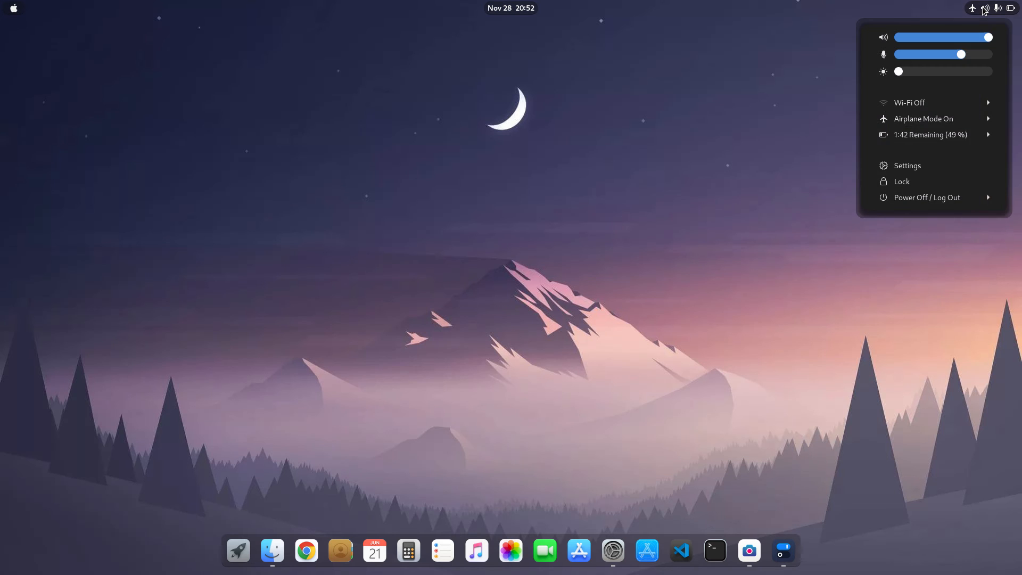
left_click(382, 6)
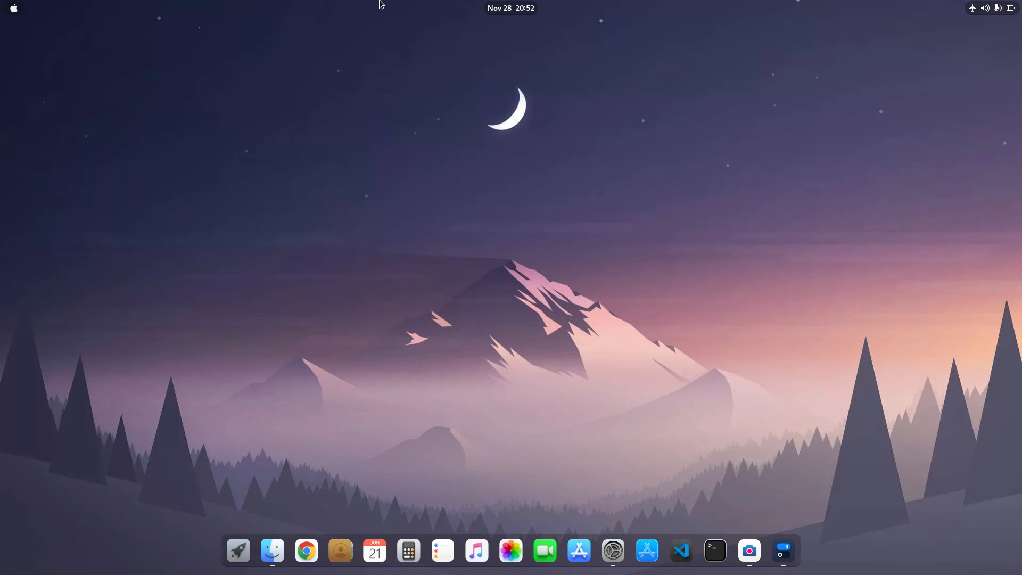
left_click(13, 8)
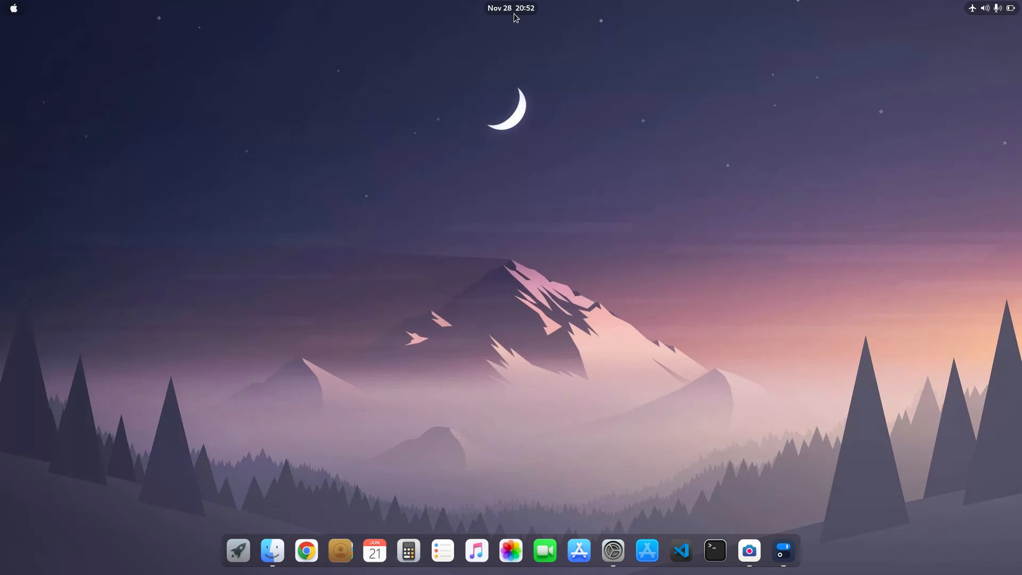
left_click(510, 8)
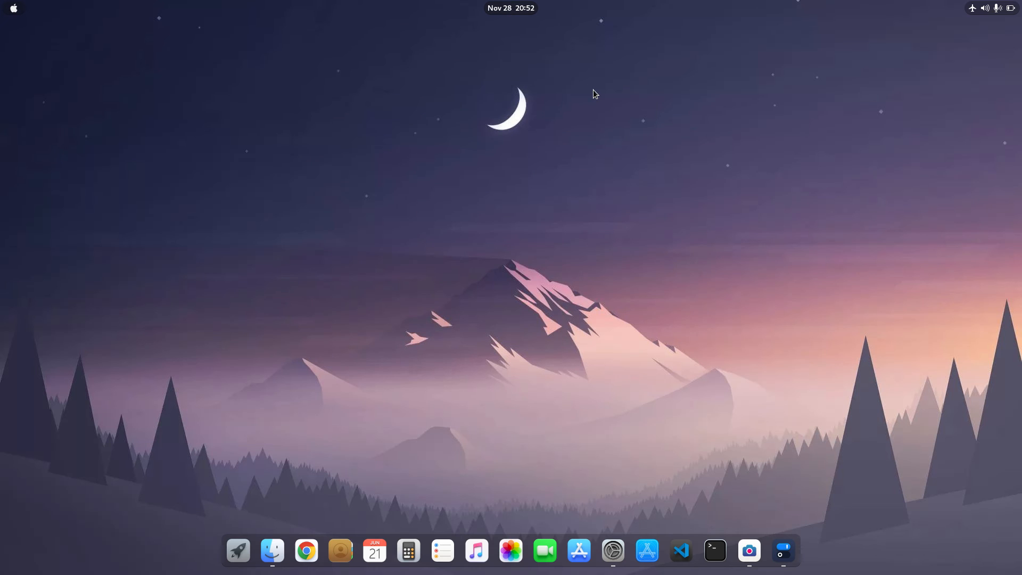
mouse_move(783, 550)
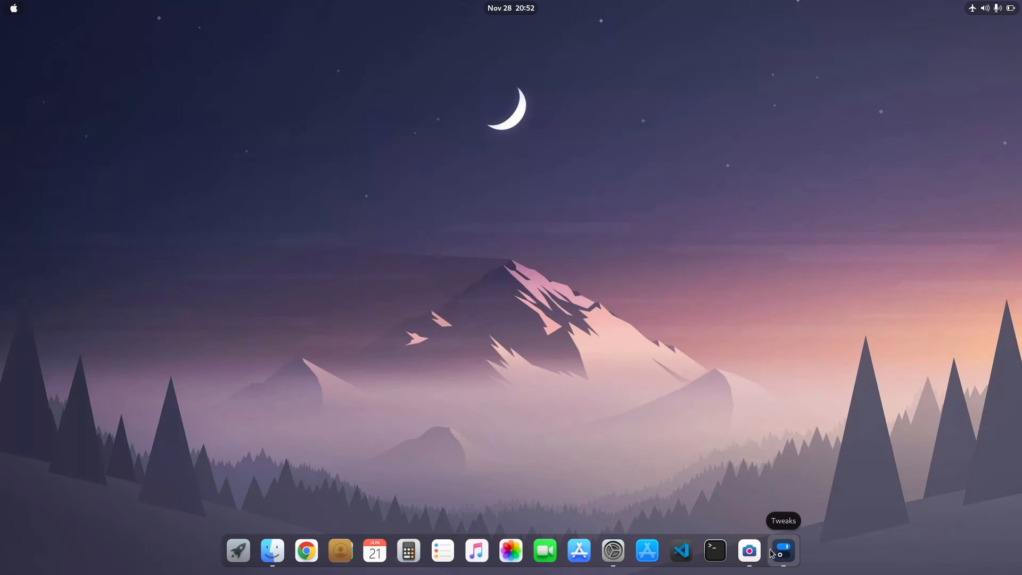
Step: In Tweaks Appearance, try the MacOS-3D-Shell-light shell theme, then switch back to MacOS-3D-Shell-dark
left_click(782, 550)
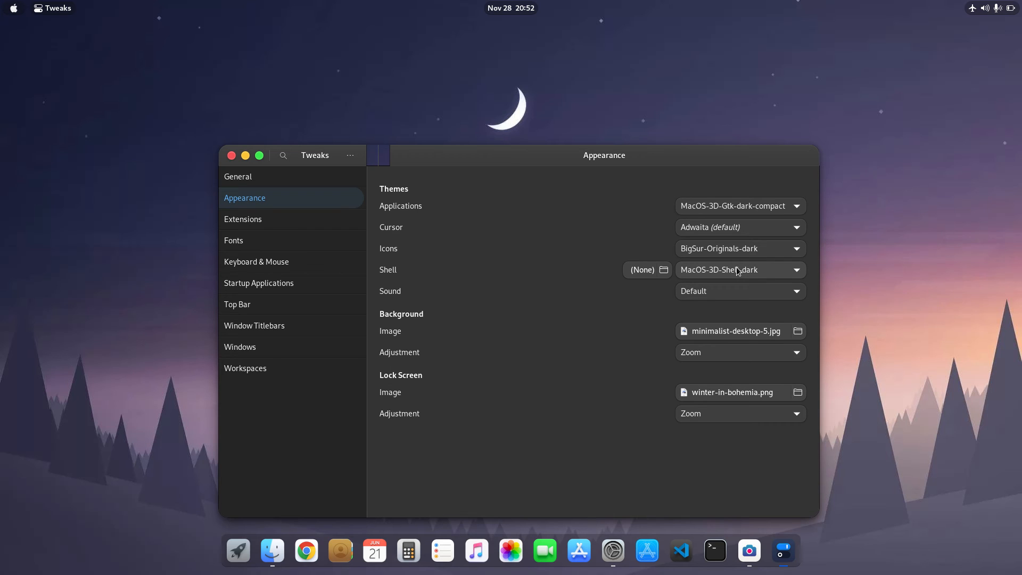
left_click(739, 270)
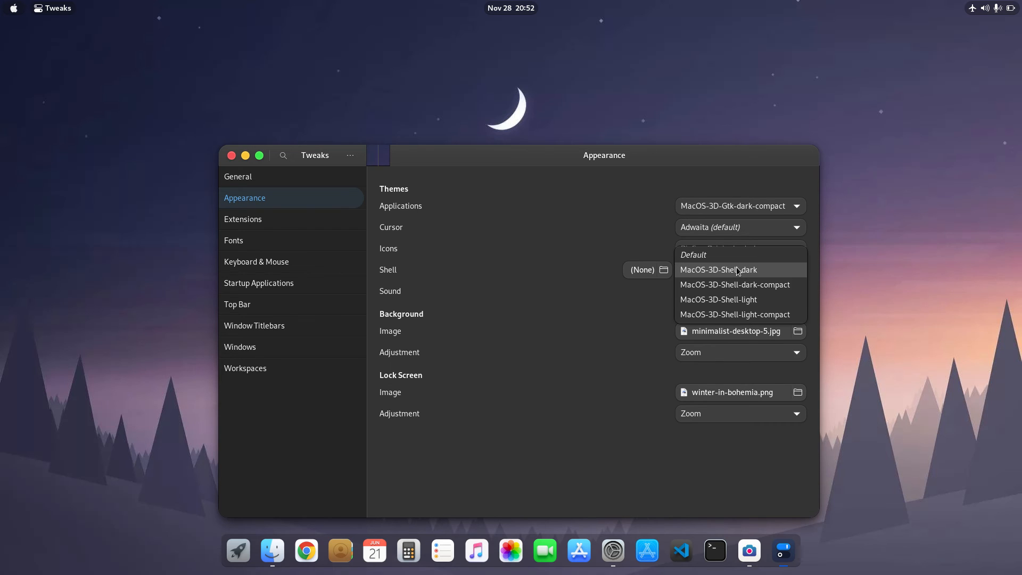
left_click(718, 299)
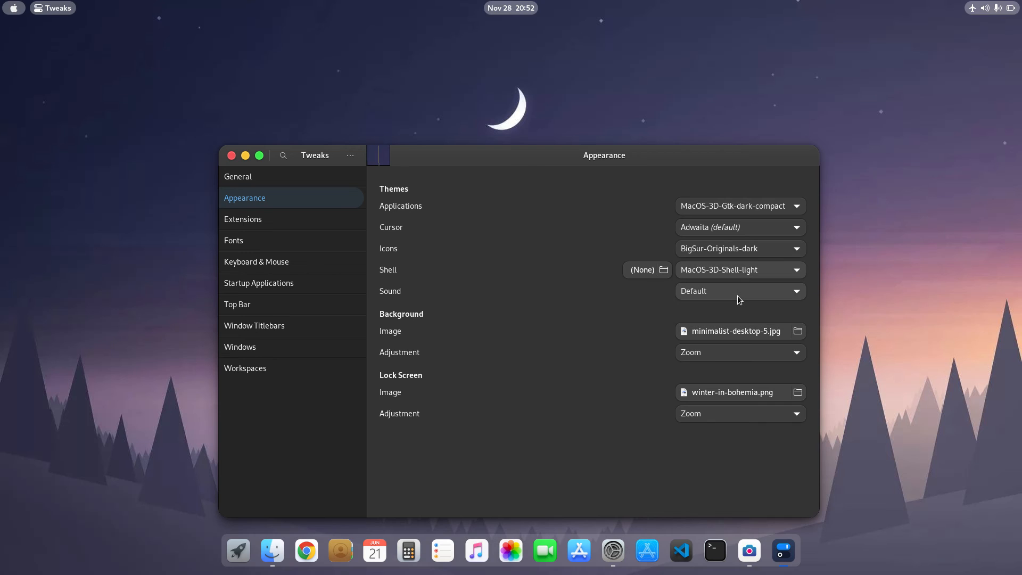
left_click(997, 8)
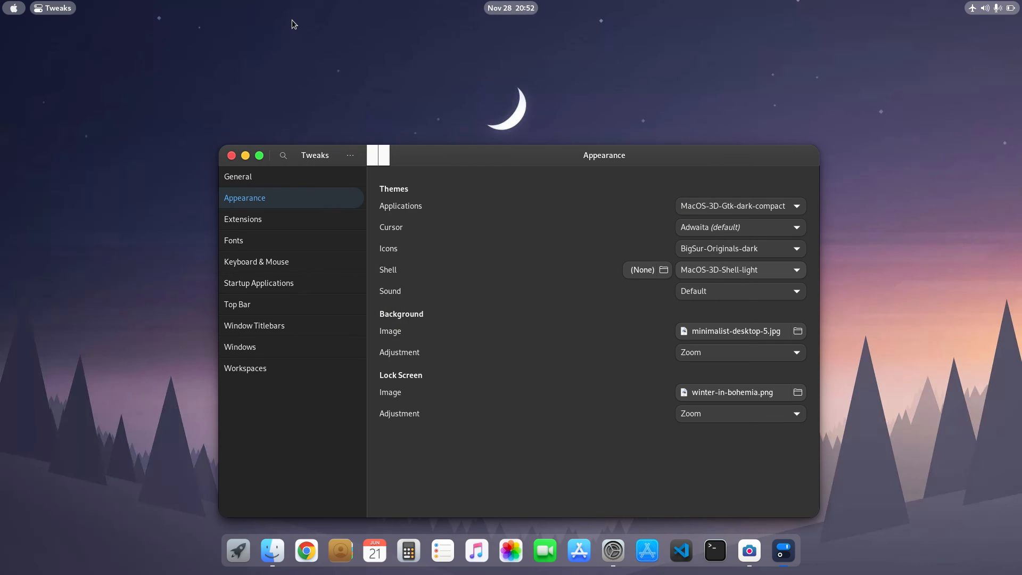
left_click(57, 8)
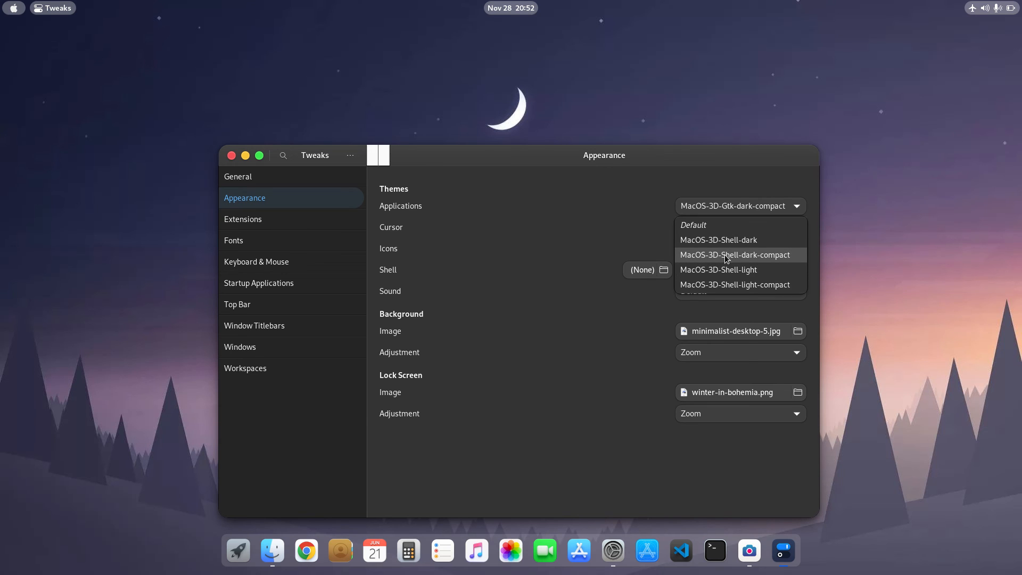
left_click(718, 240)
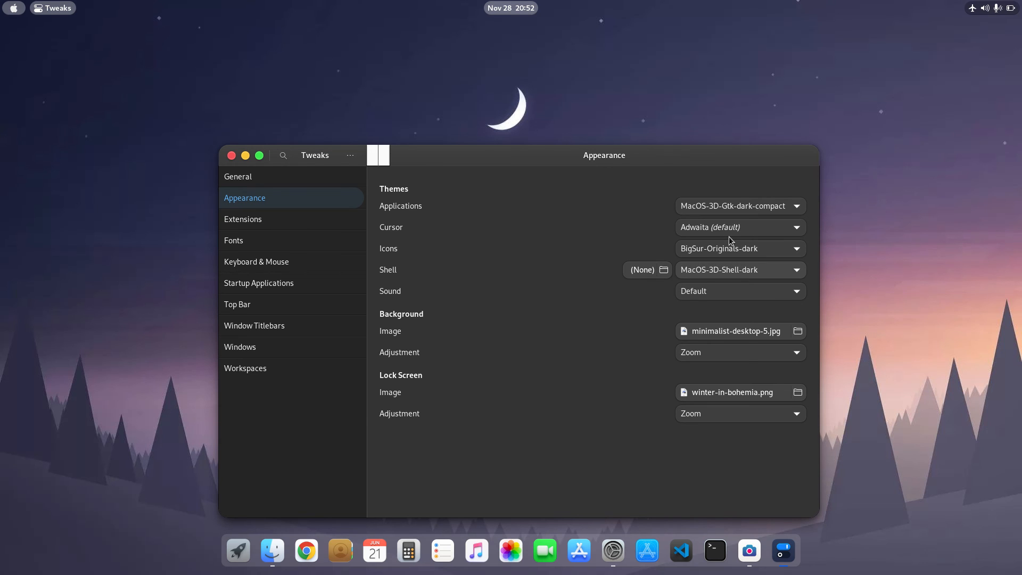
mouse_move(600, 198)
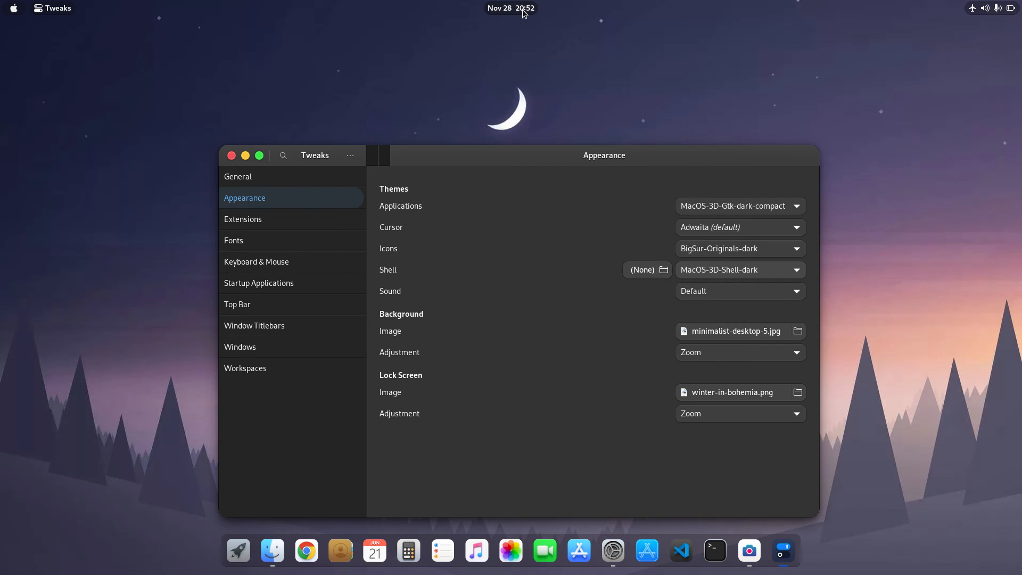
mouse_move(983, 15)
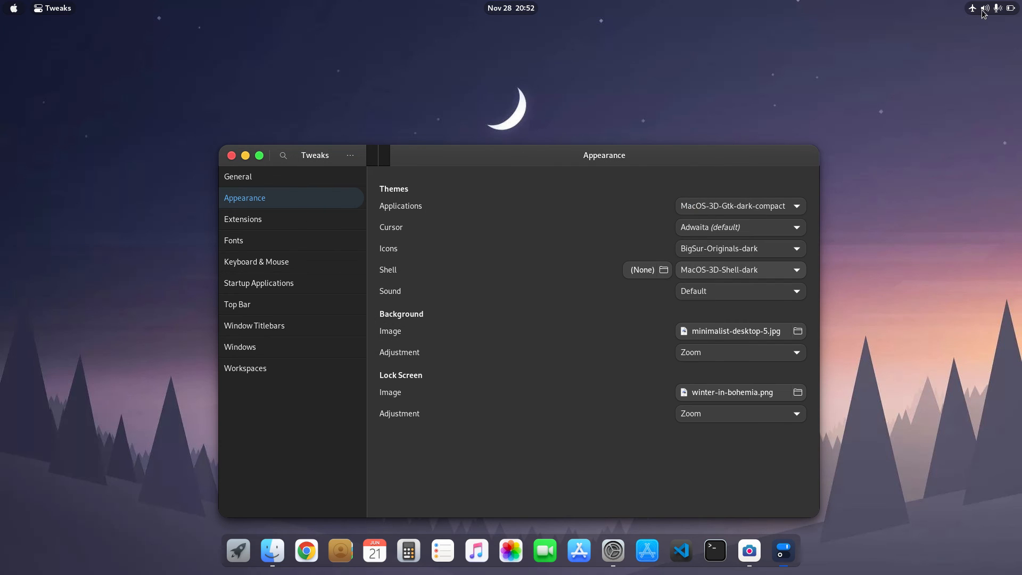
mouse_move(784, 128)
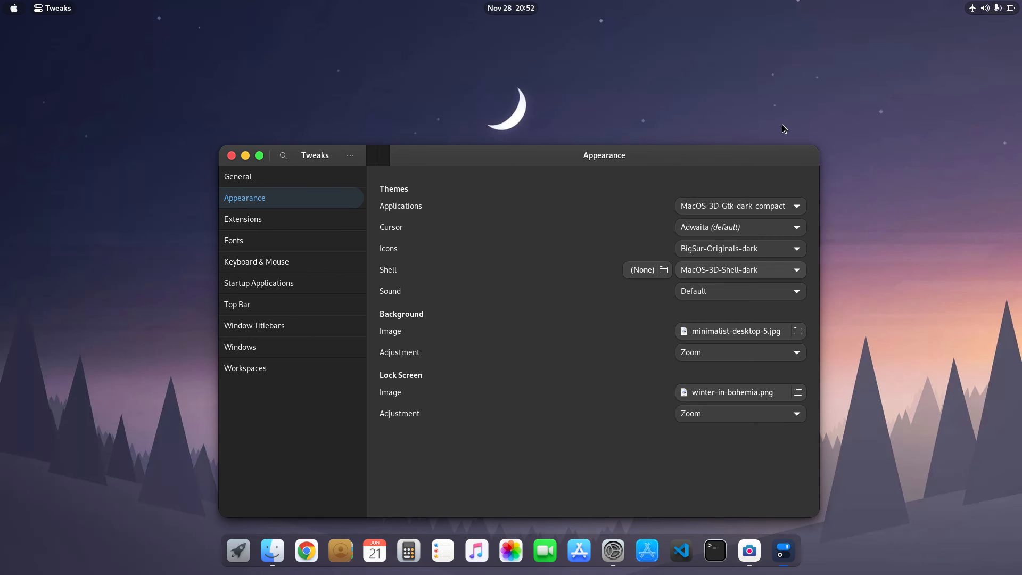
mouse_move(676, 240)
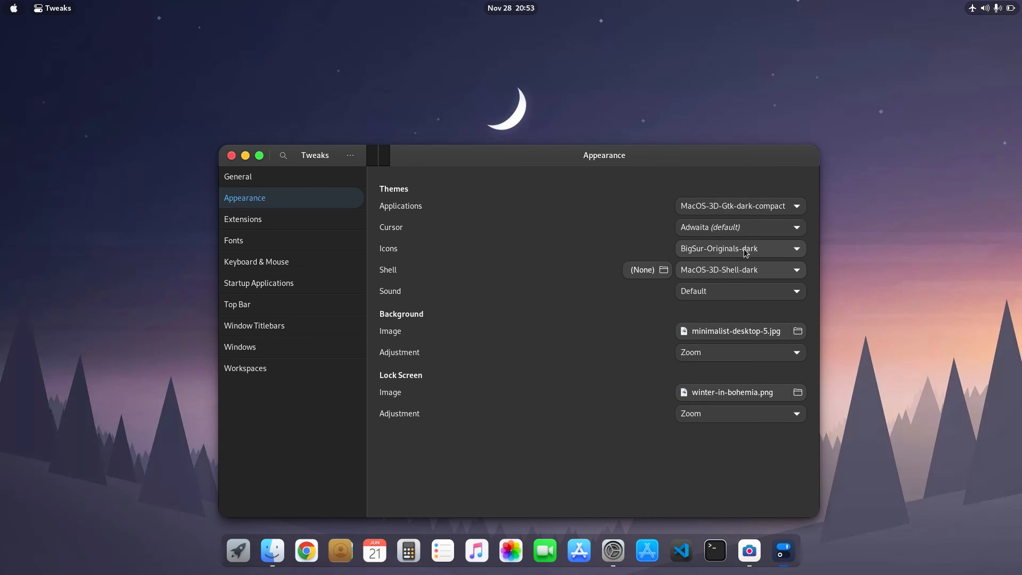
mouse_move(719, 252)
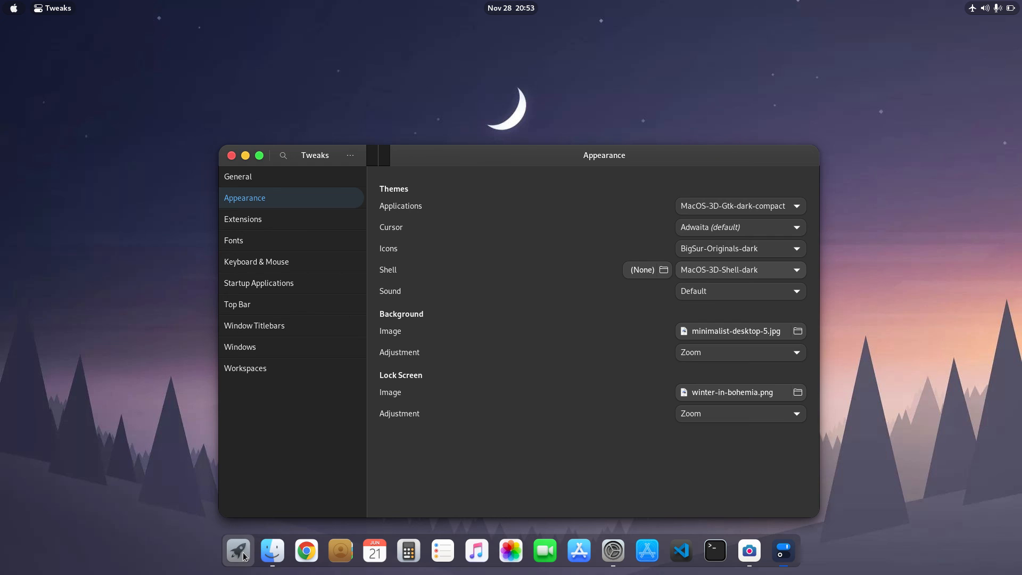
left_click(237, 549)
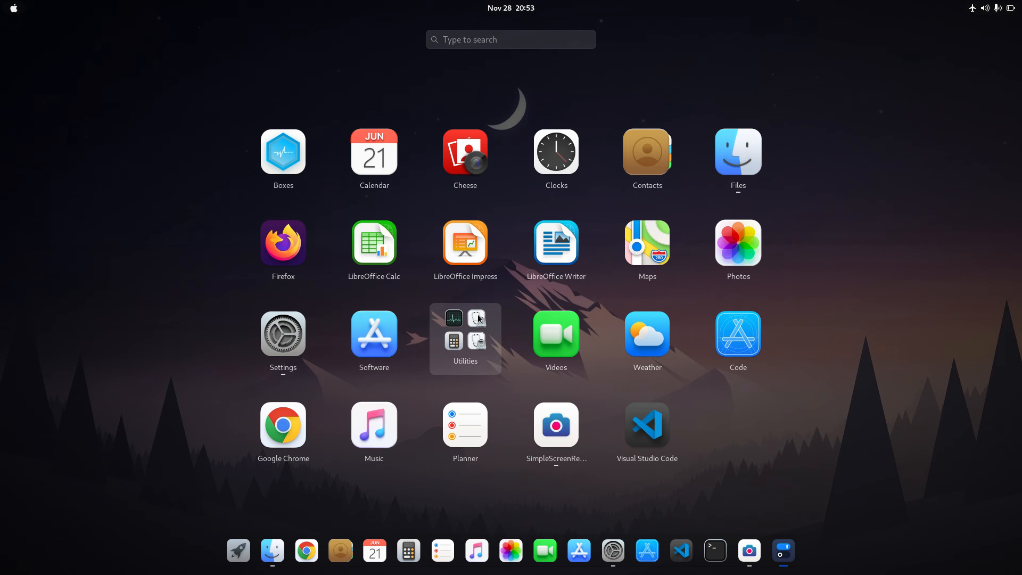
mouse_move(556, 333)
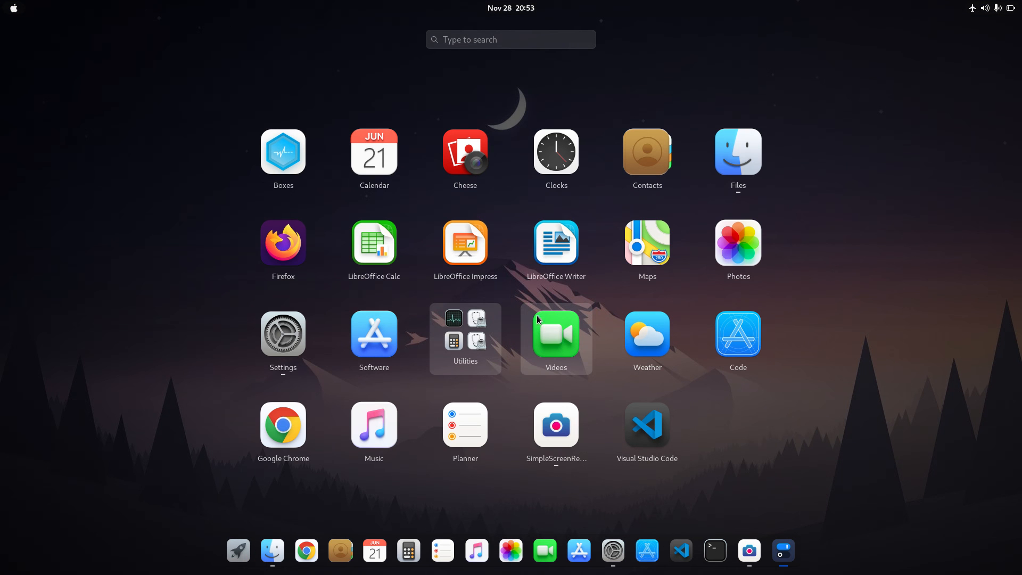
mouse_move(541, 332)
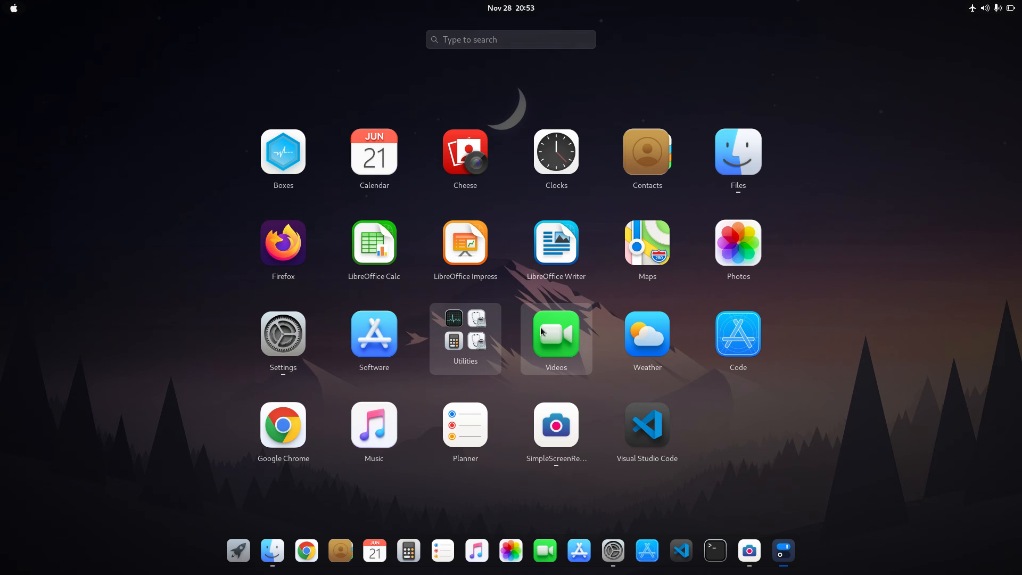
mouse_move(375, 430)
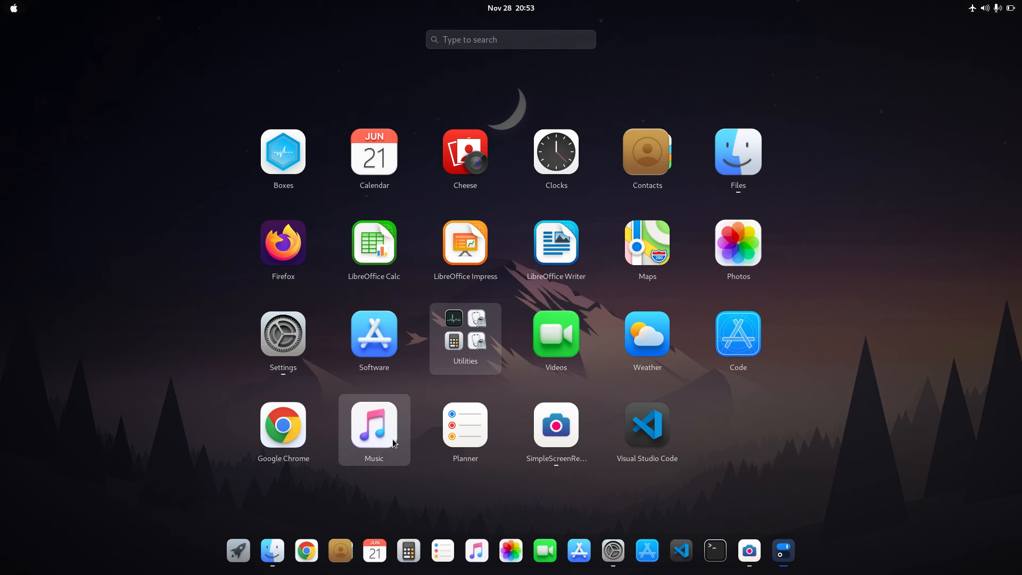
mouse_move(237, 550)
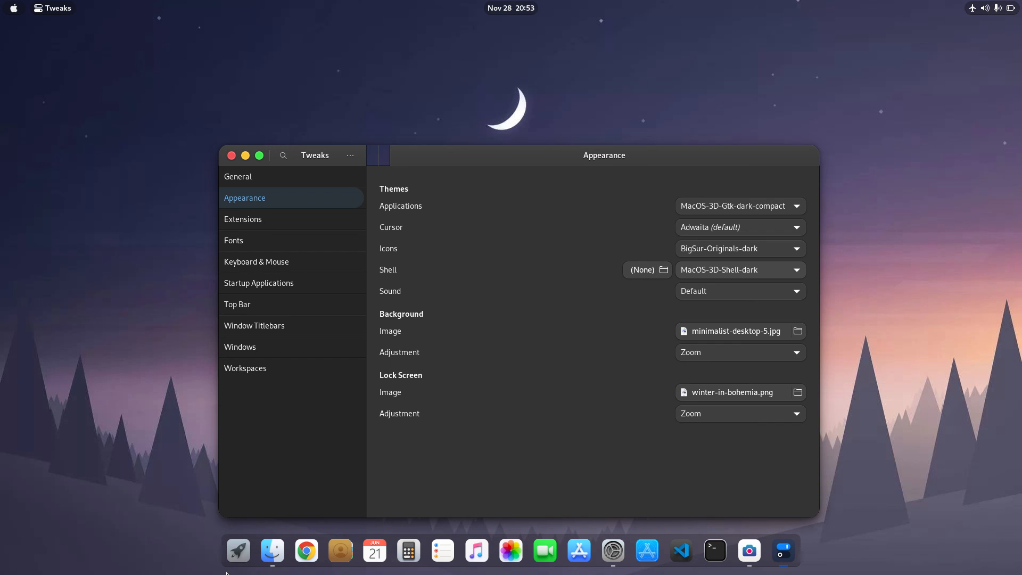
Step: Set the Applications theme to MacOS-3D-Gtk-light-compact and briefly preview it in Files
left_click(237, 551)
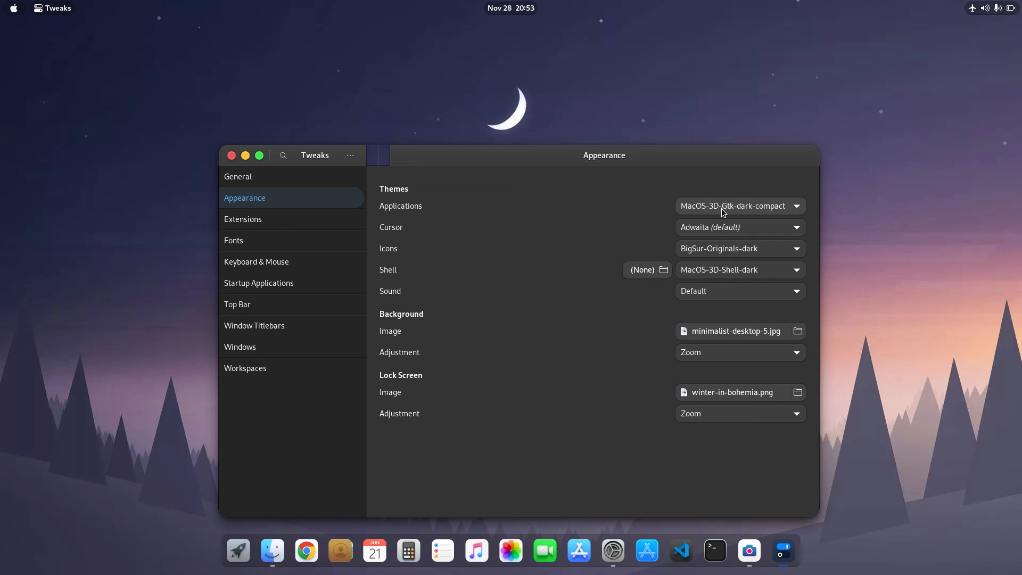
left_click(740, 206)
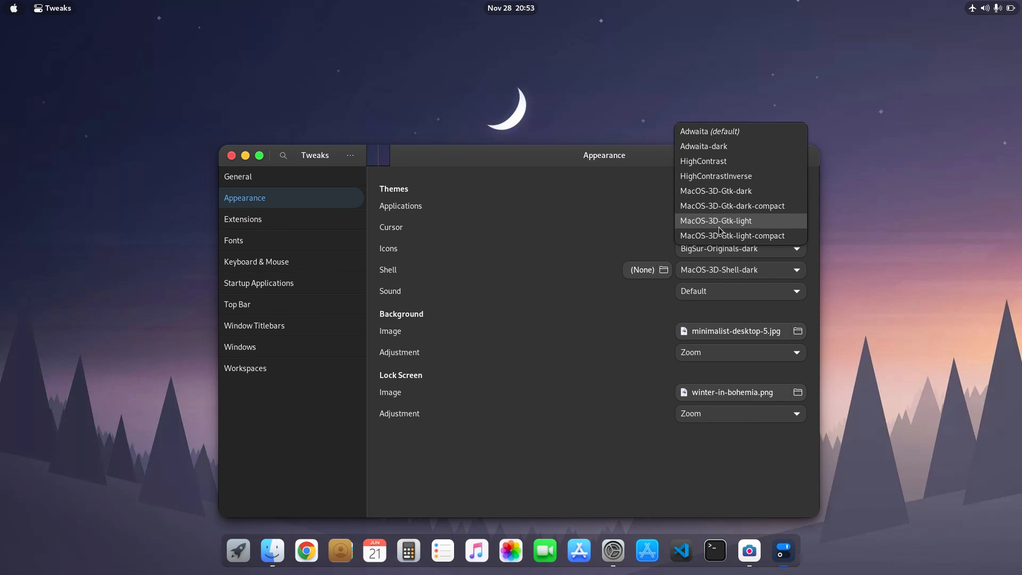
left_click(731, 206)
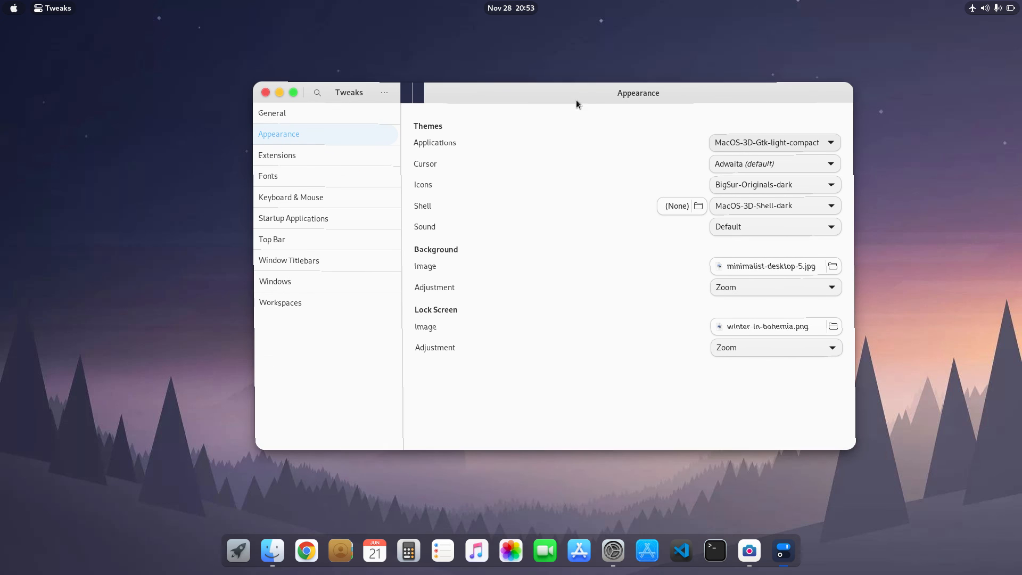
left_click(272, 551)
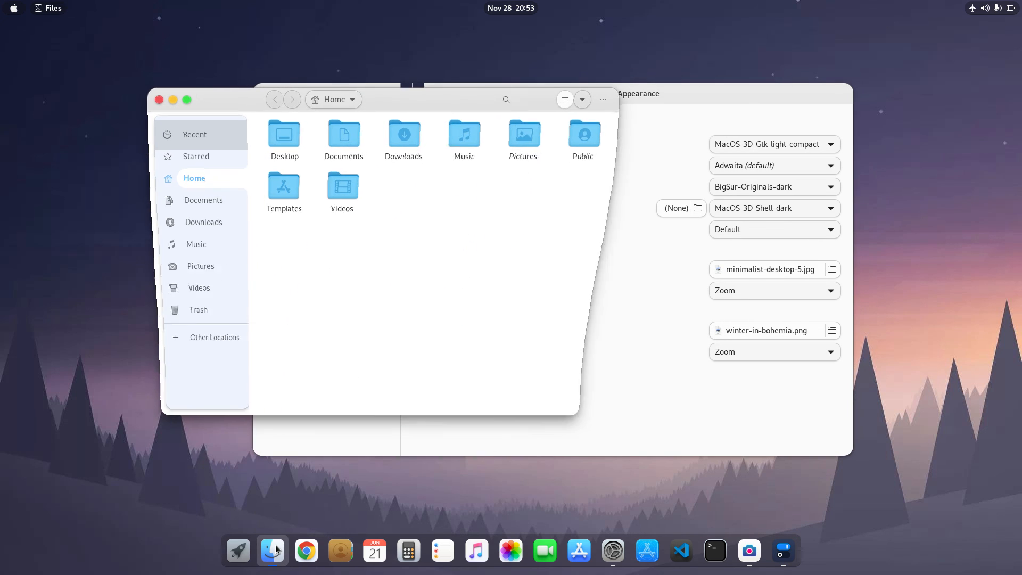
left_click_drag(410, 99, 410, 109)
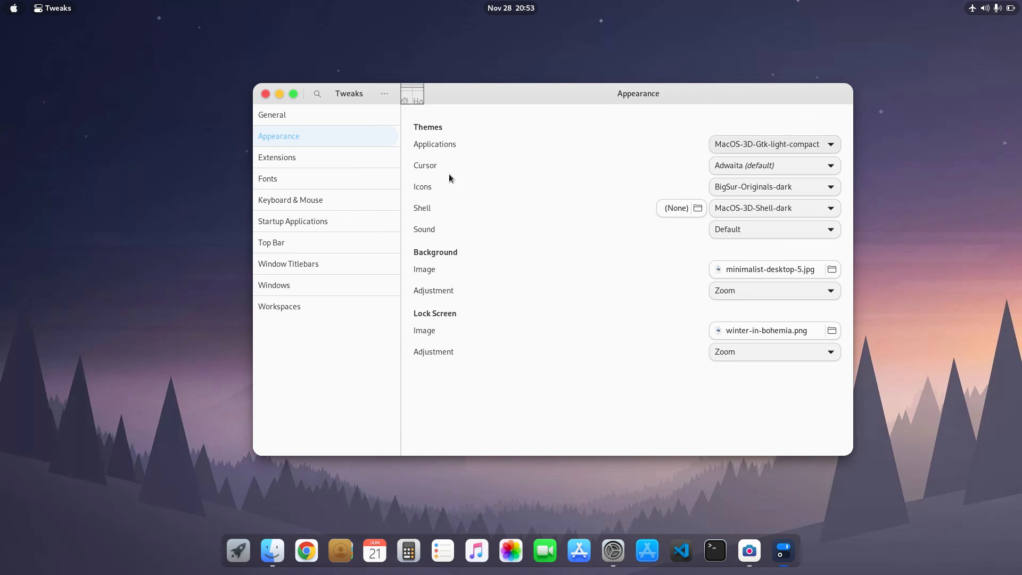
Step: Restore the MacOS-3D-Gtk-dark-compact application theme and dismiss the Tweaks window
left_click(774, 144)
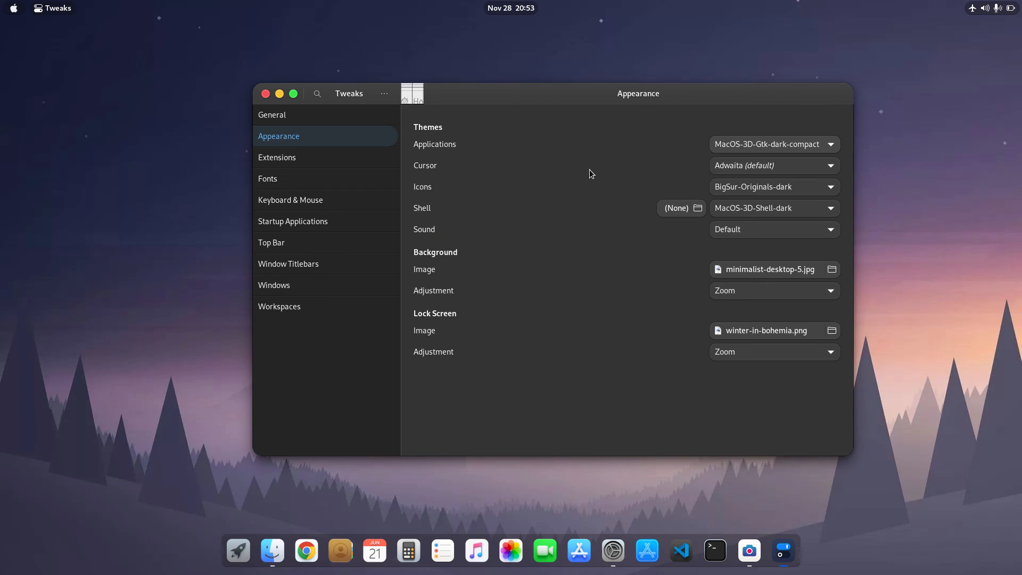
mouse_move(270, 108)
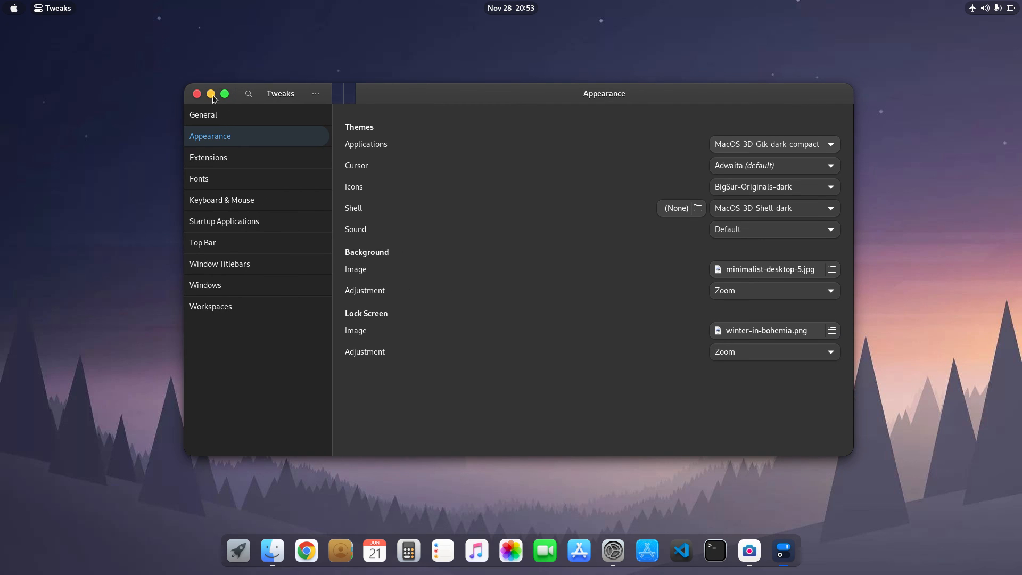
left_click(196, 93)
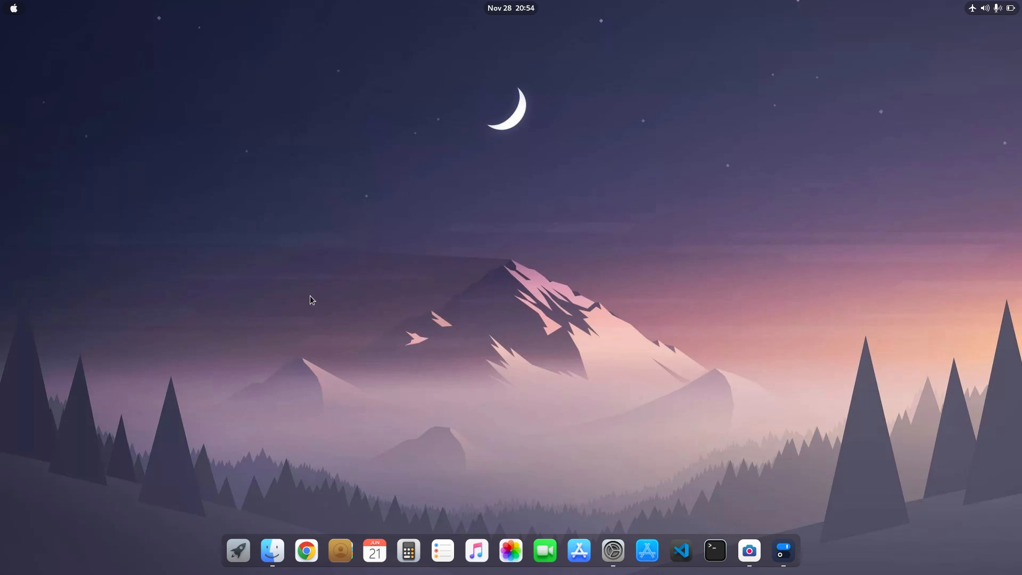
mouse_move(273, 551)
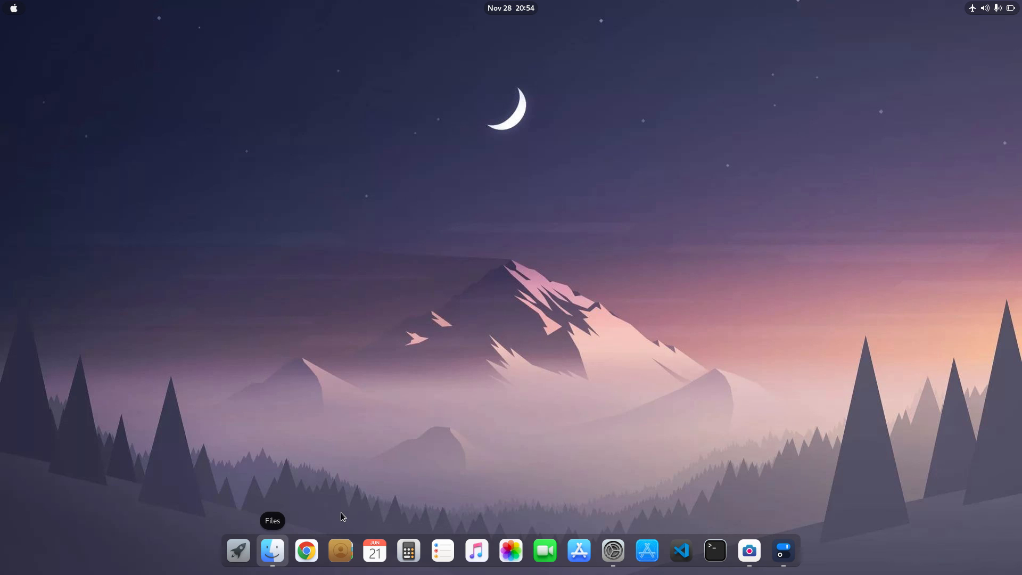